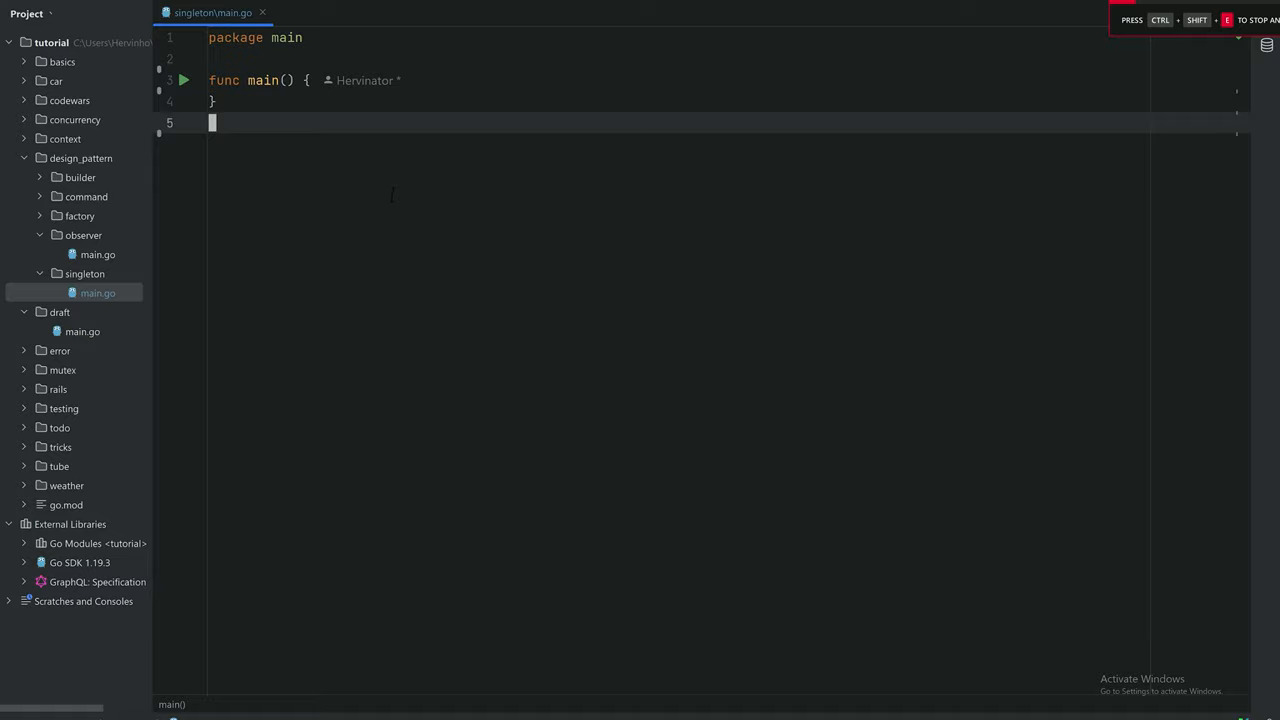
# Create a service directory under the singleton package and add a service.go file in it
pyautogui.rightClick(96, 292)
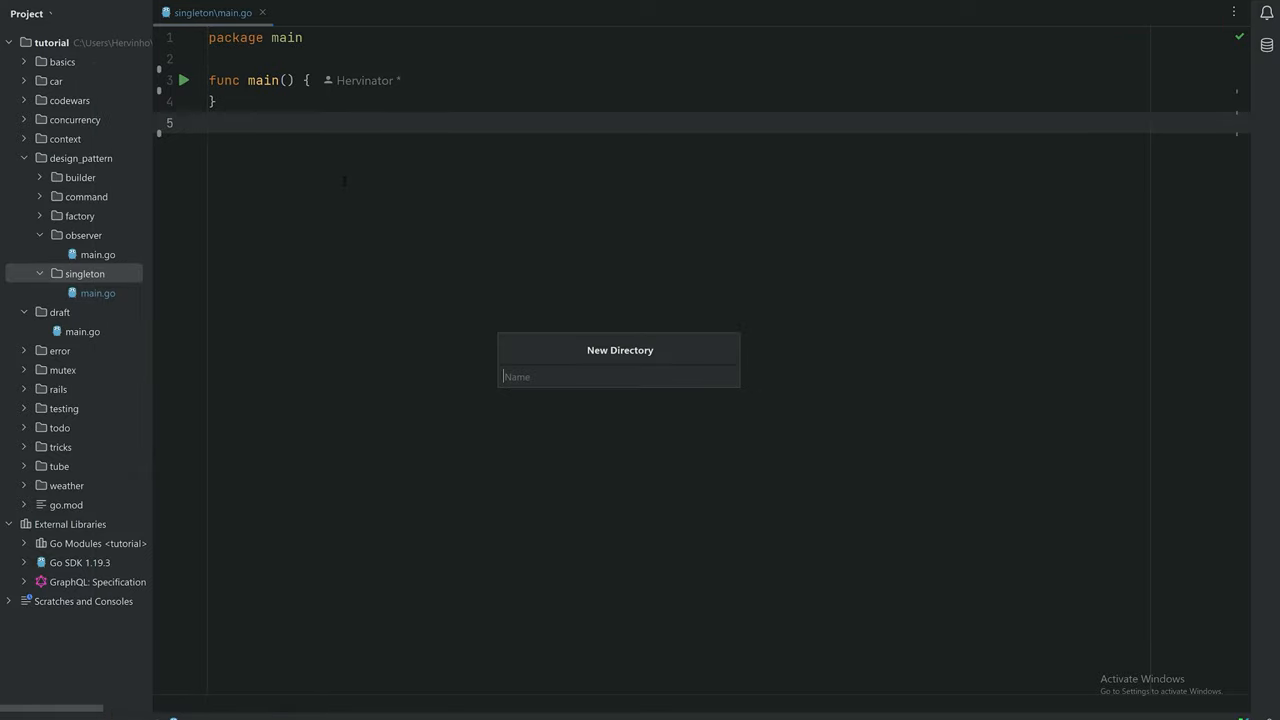
pyautogui.write('serv')
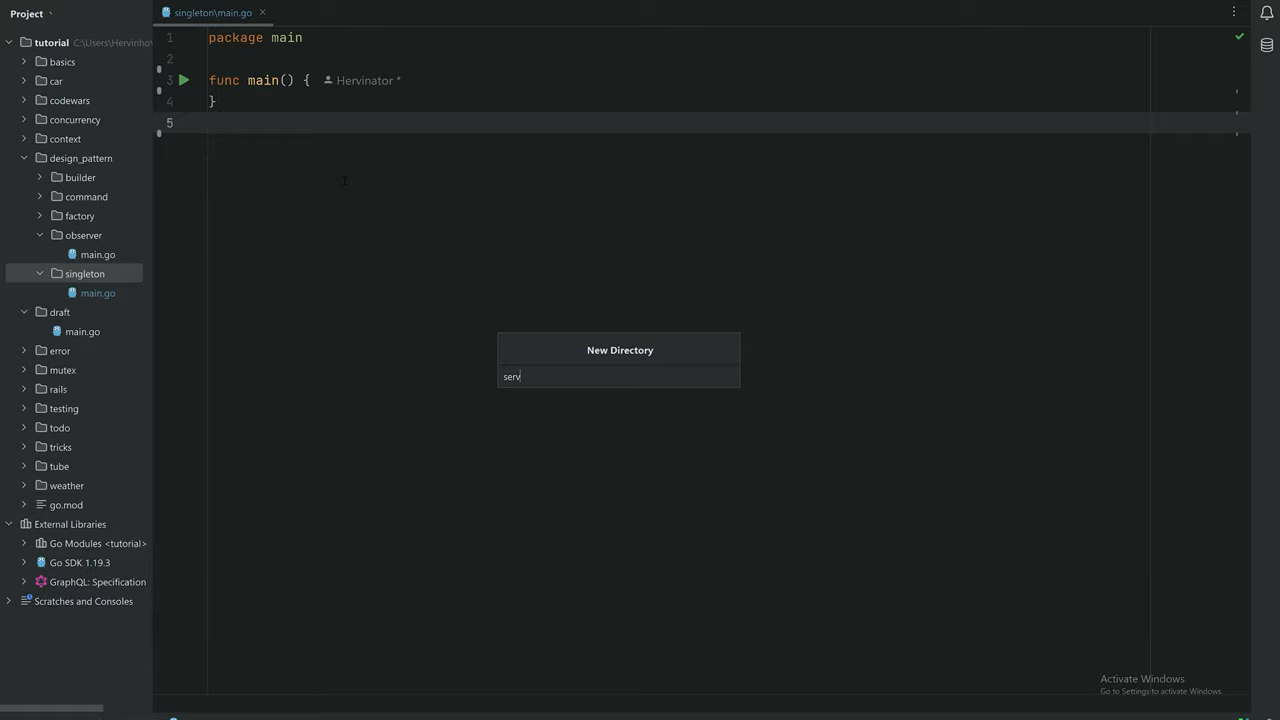
pyautogui.rightClick(90, 292)
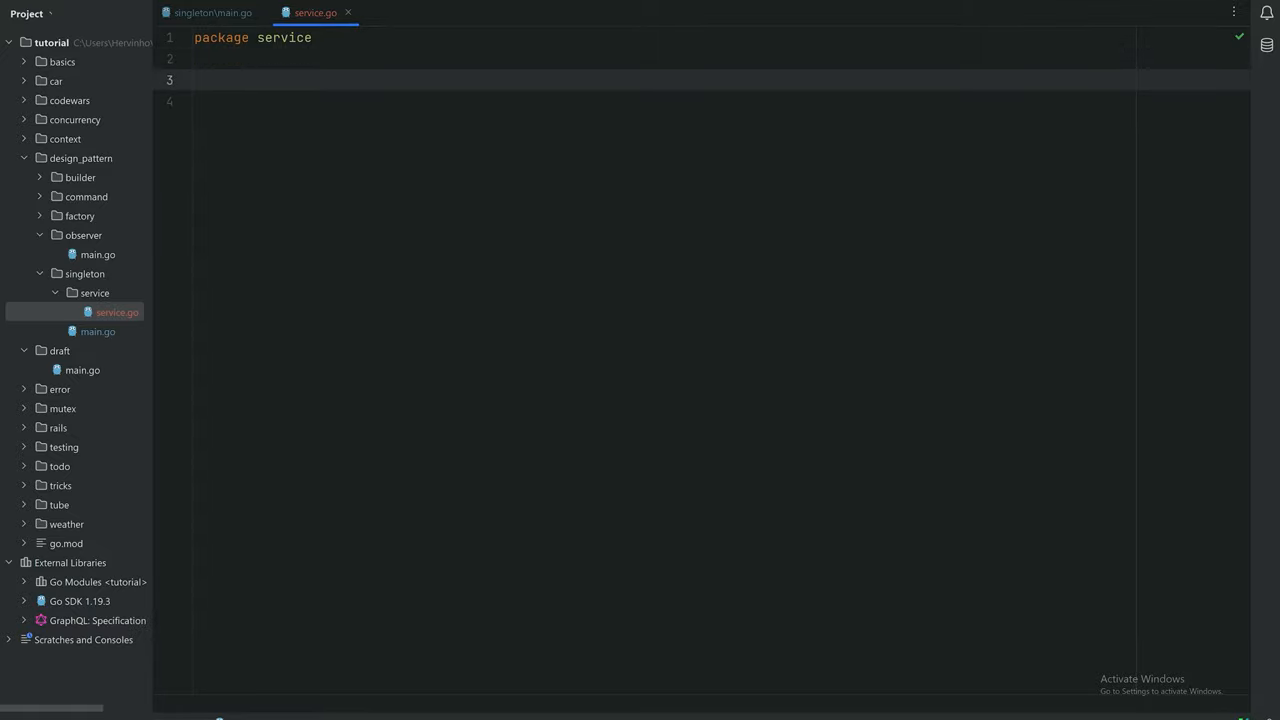
# Declare type IdService struct { counter int } in service.go
pyautogui.write('type name struct {')
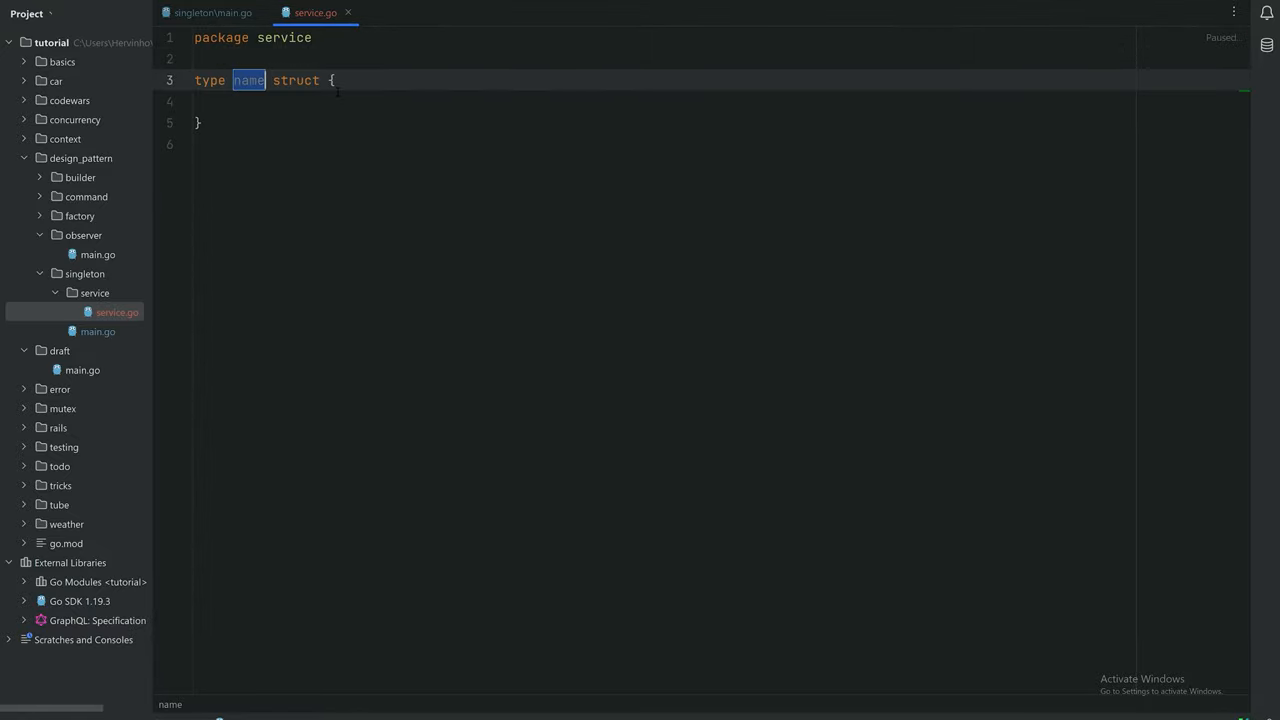
pyautogui.write('IdServi')
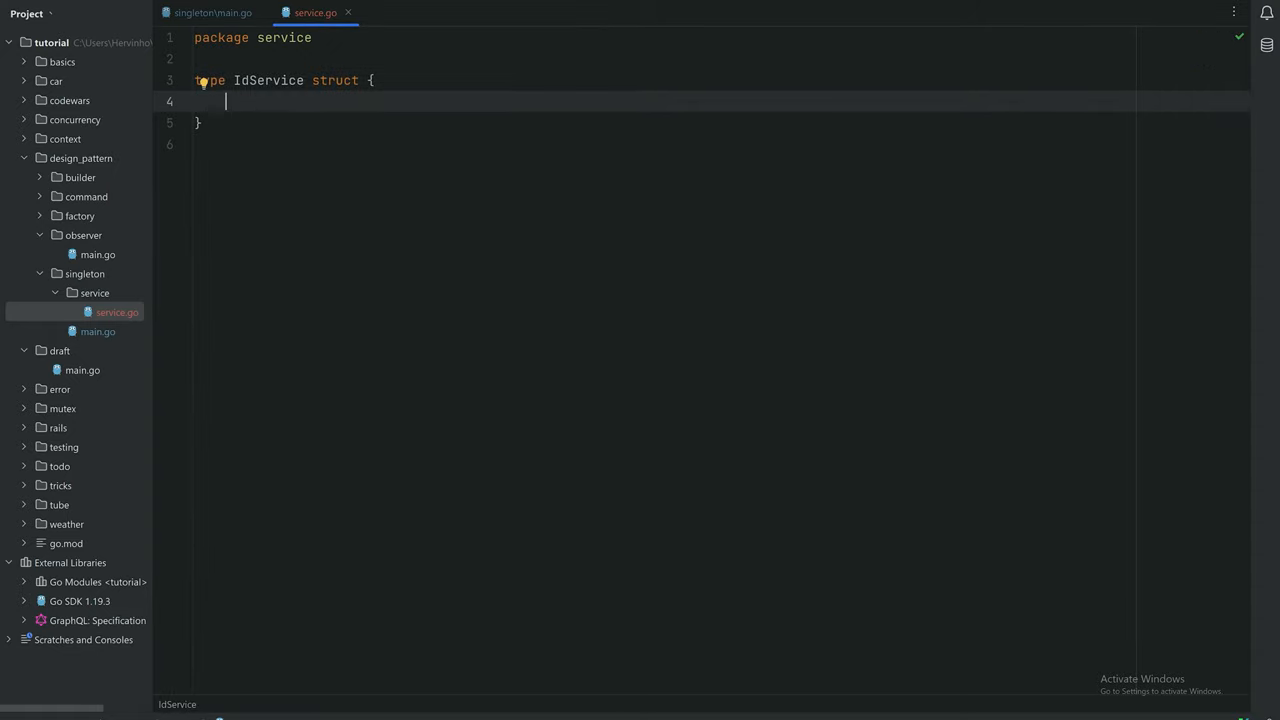
pyautogui.write('counter')
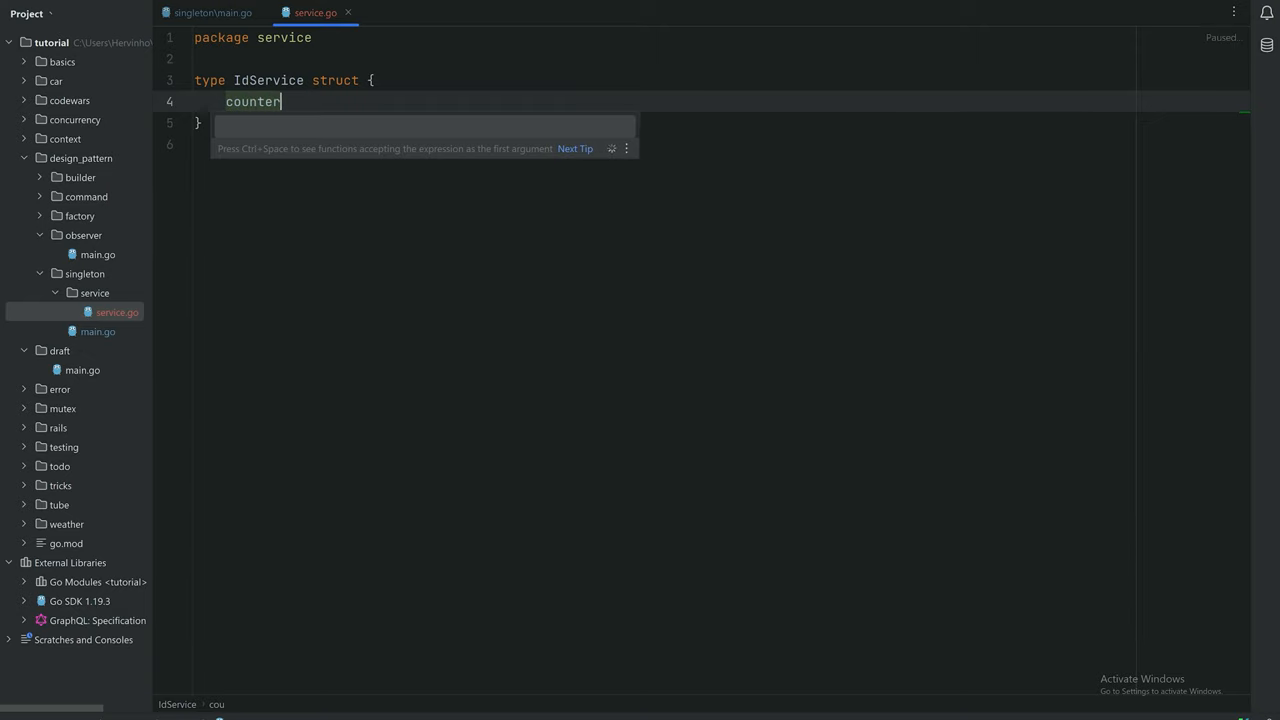
pyautogui.write('int')
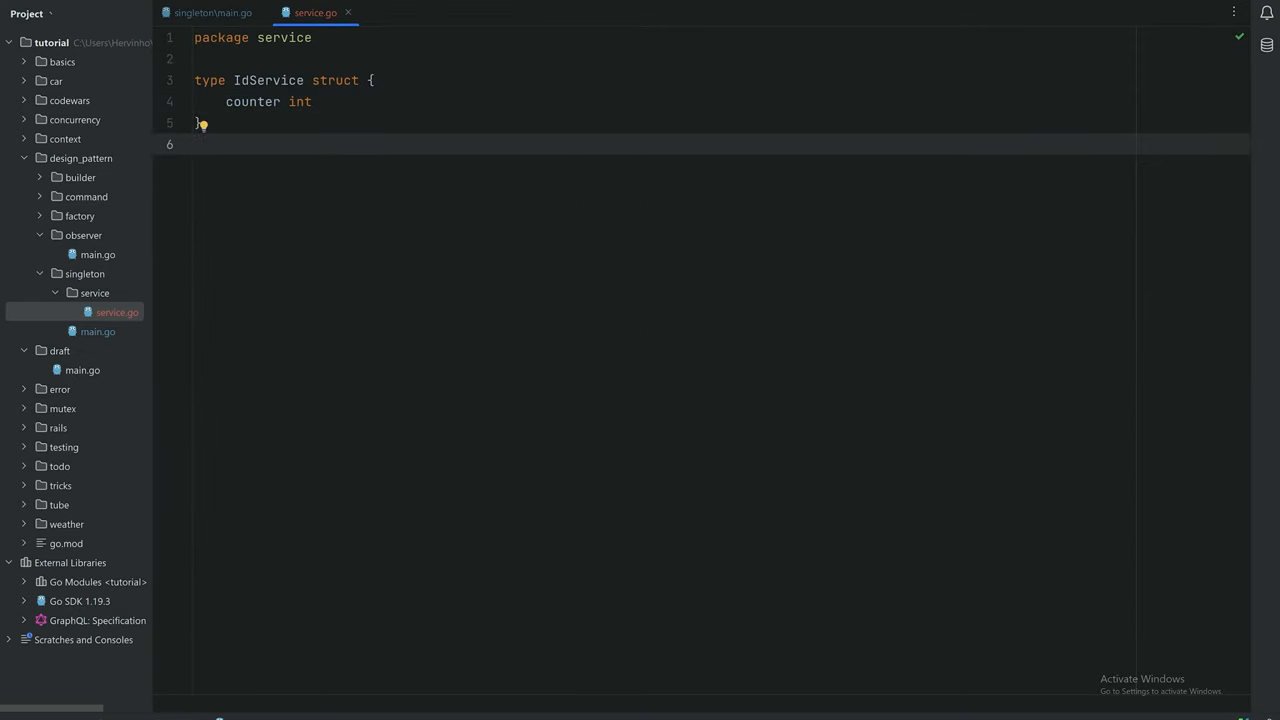
pyautogui.press('Return')
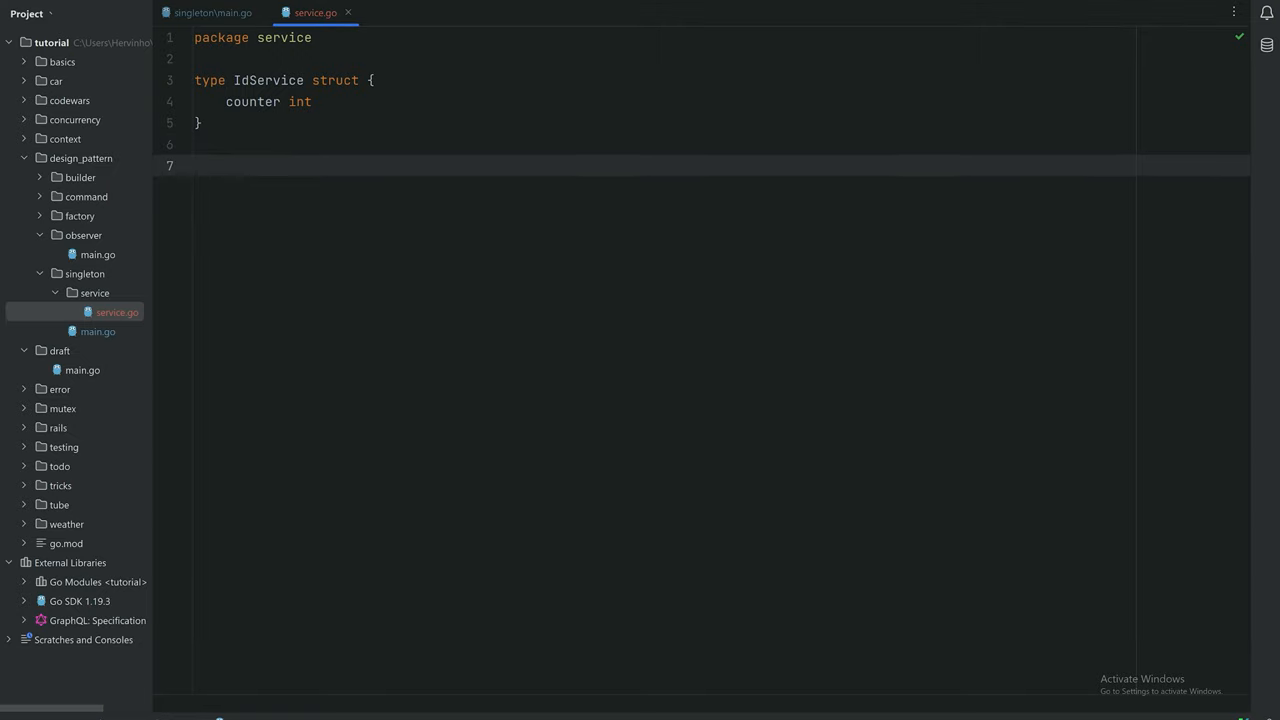
# Write func NewIdService() *IdService returning &IdService{counter: 0}
pyautogui.write('func New')
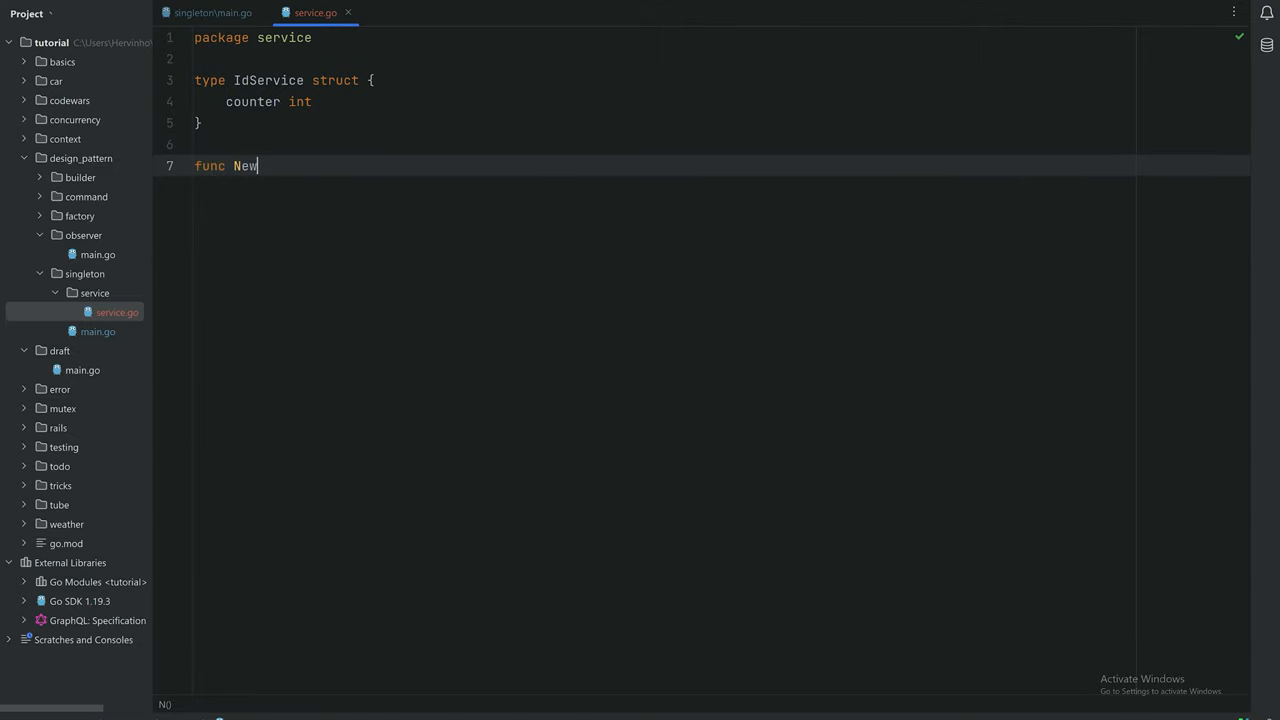
pyautogui.write('IdSsert')
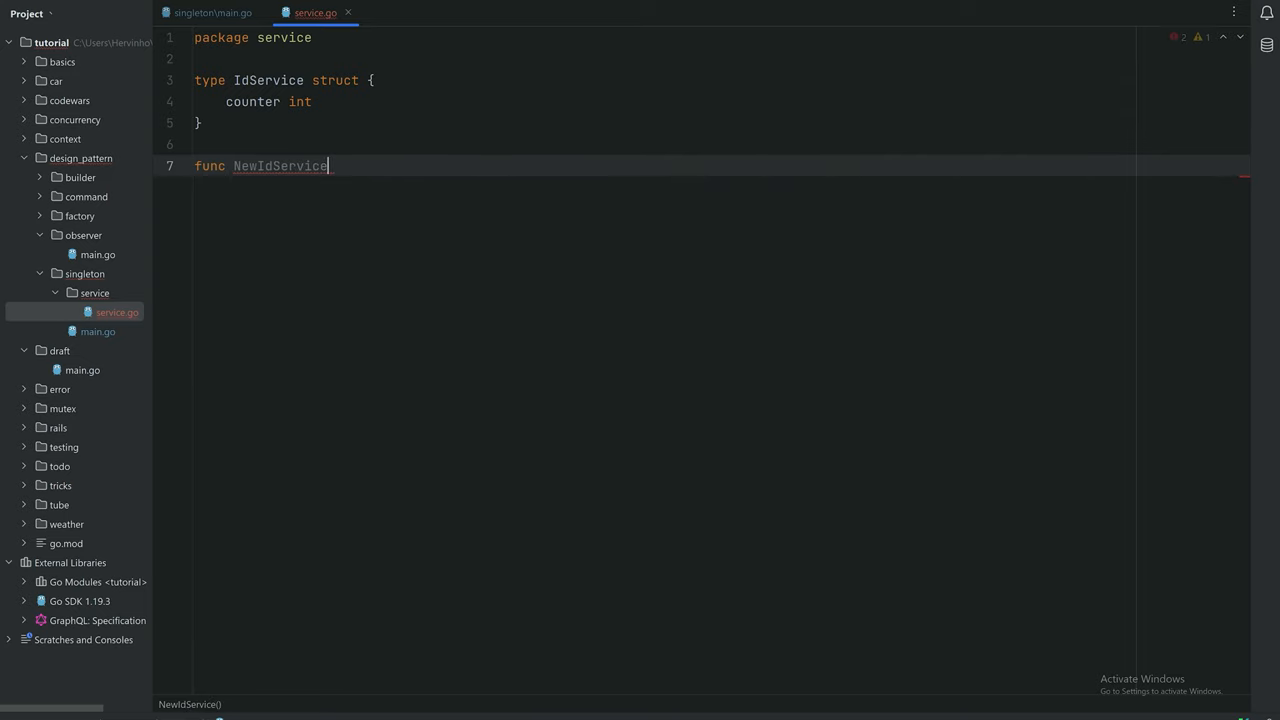
pyautogui.write('()')
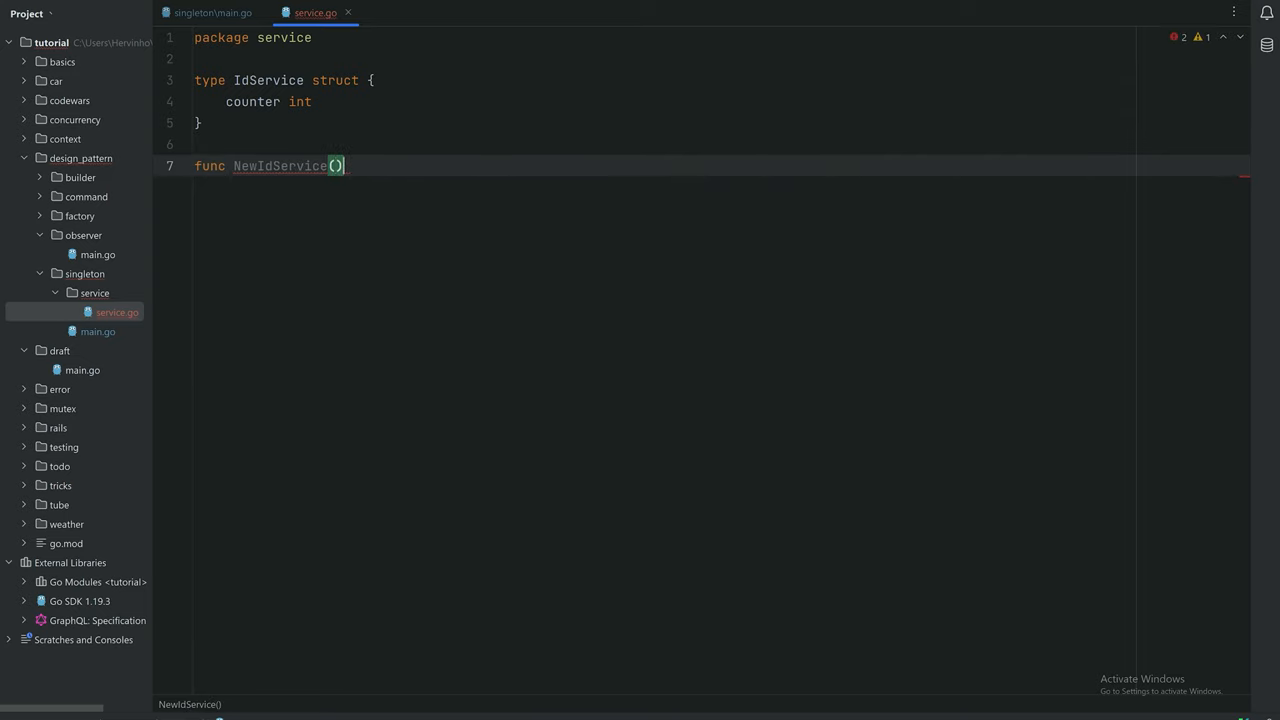
pyautogui.write('*')
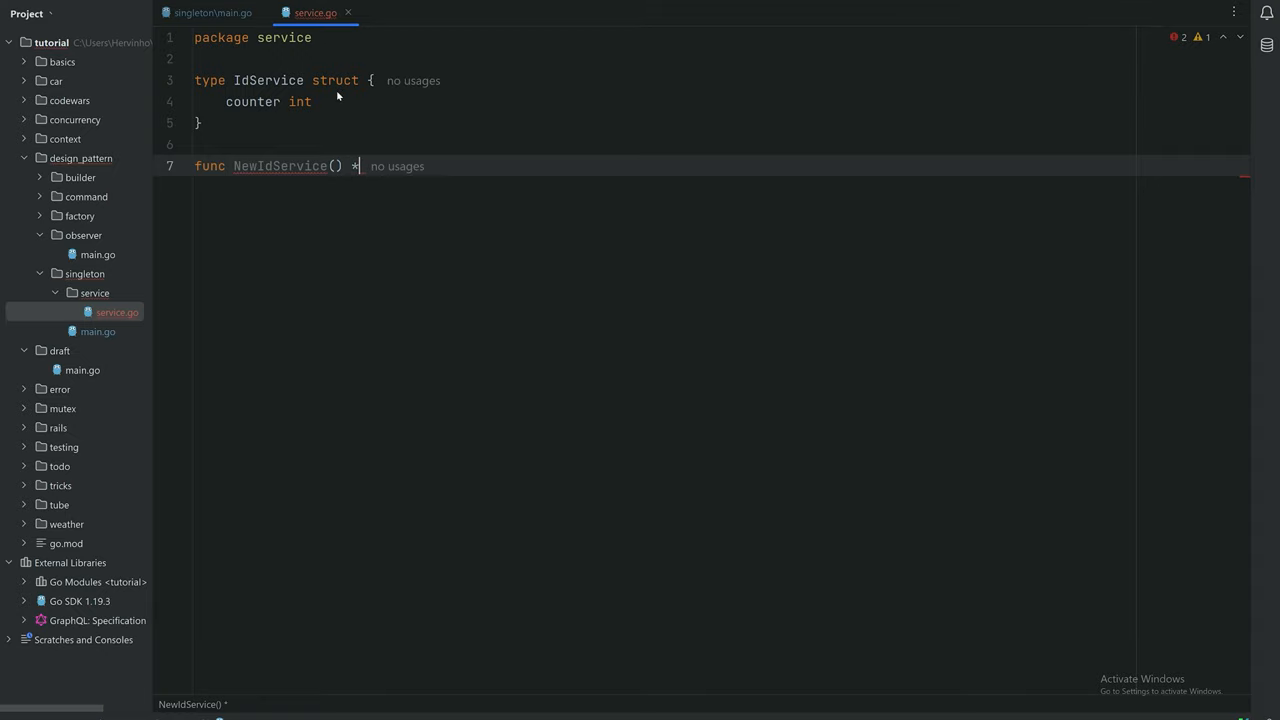
pyautogui.write('IdService {}')
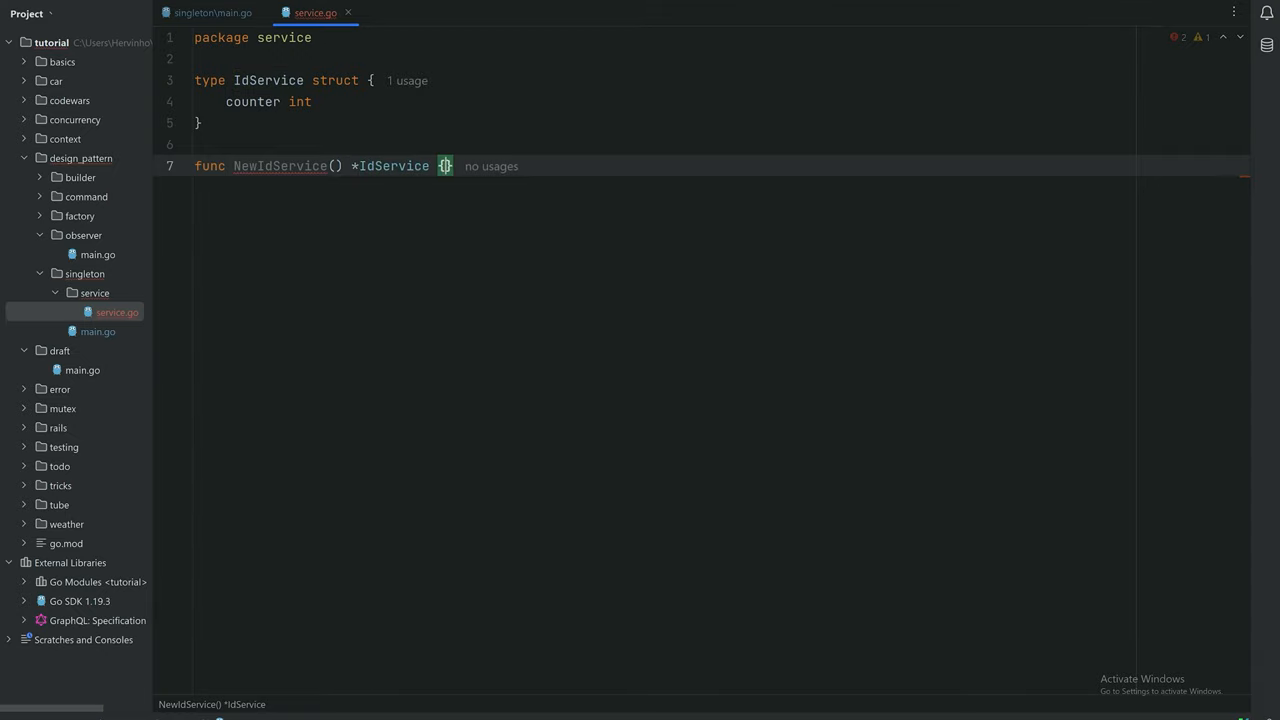
pyautogui.write('return')
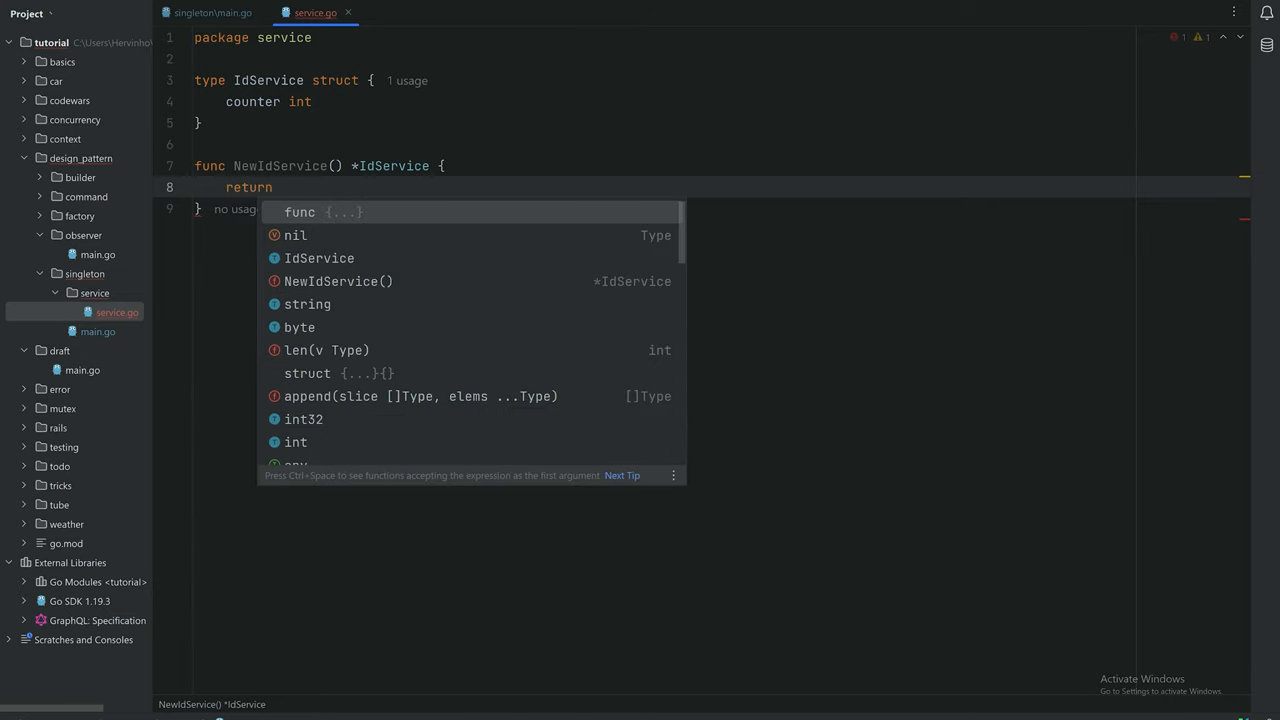
pyautogui.write('&')
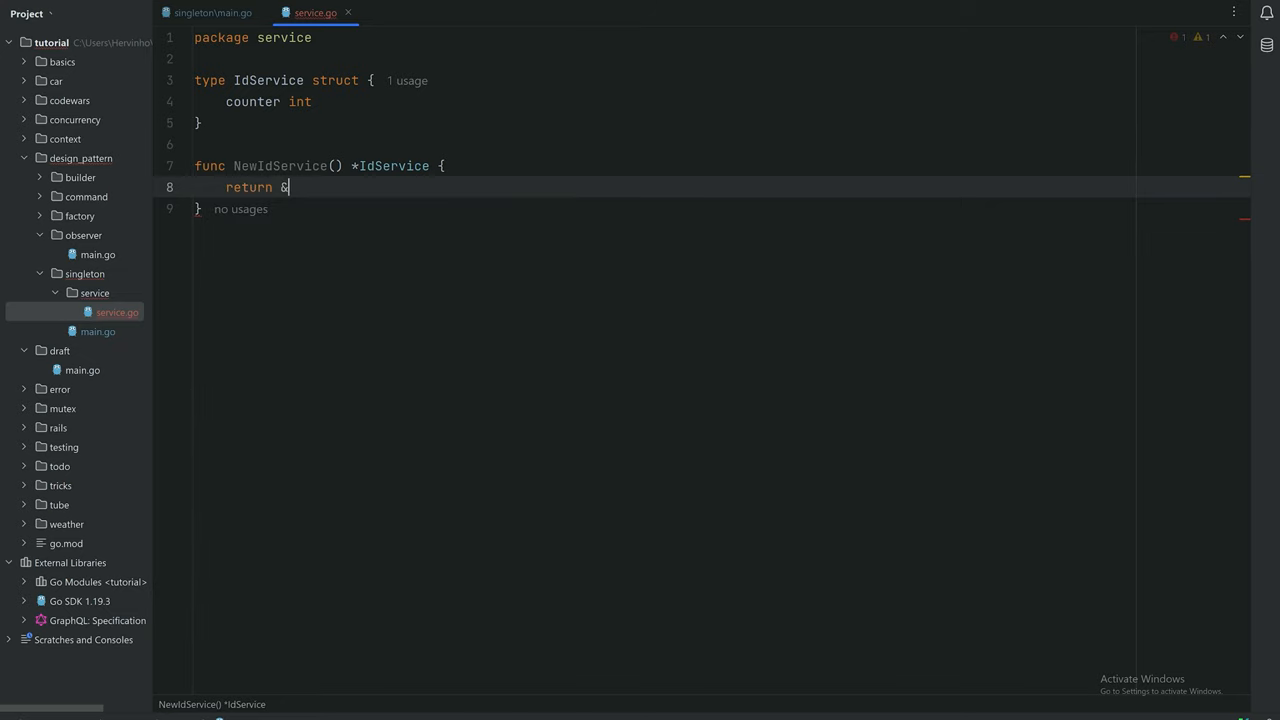
pyautogui.write('IdService{}')
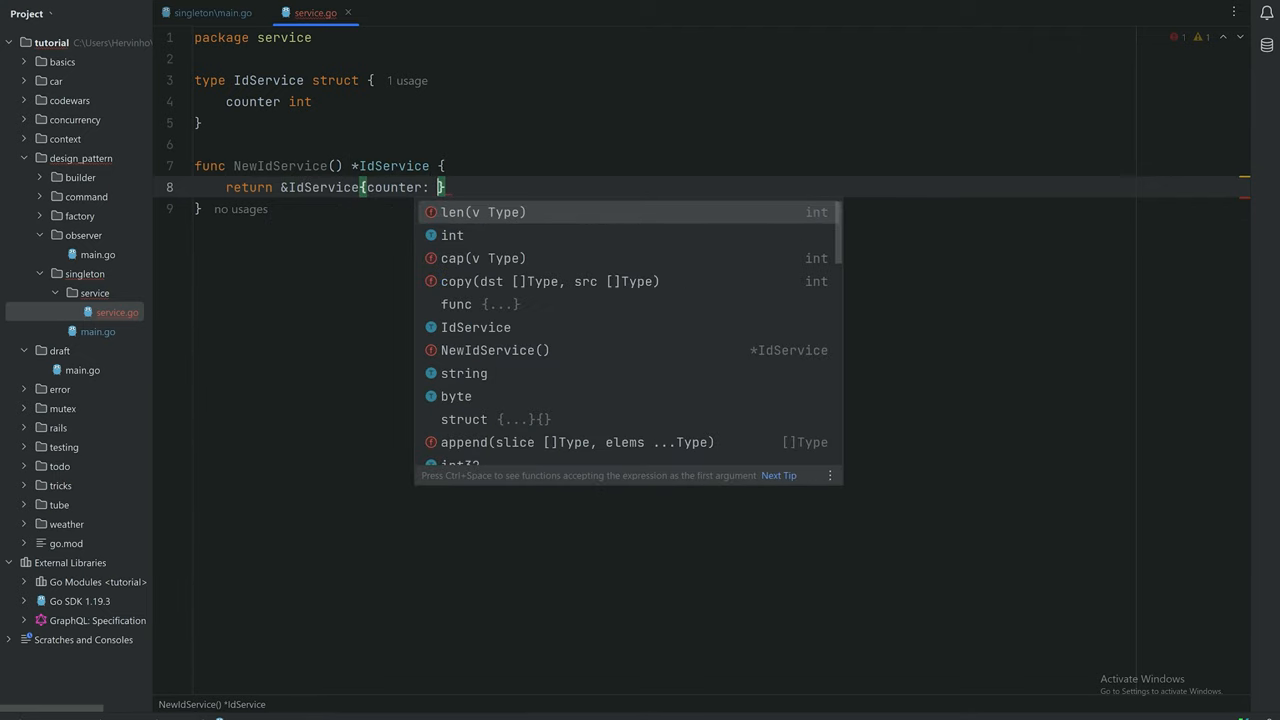
pyautogui.write('0')
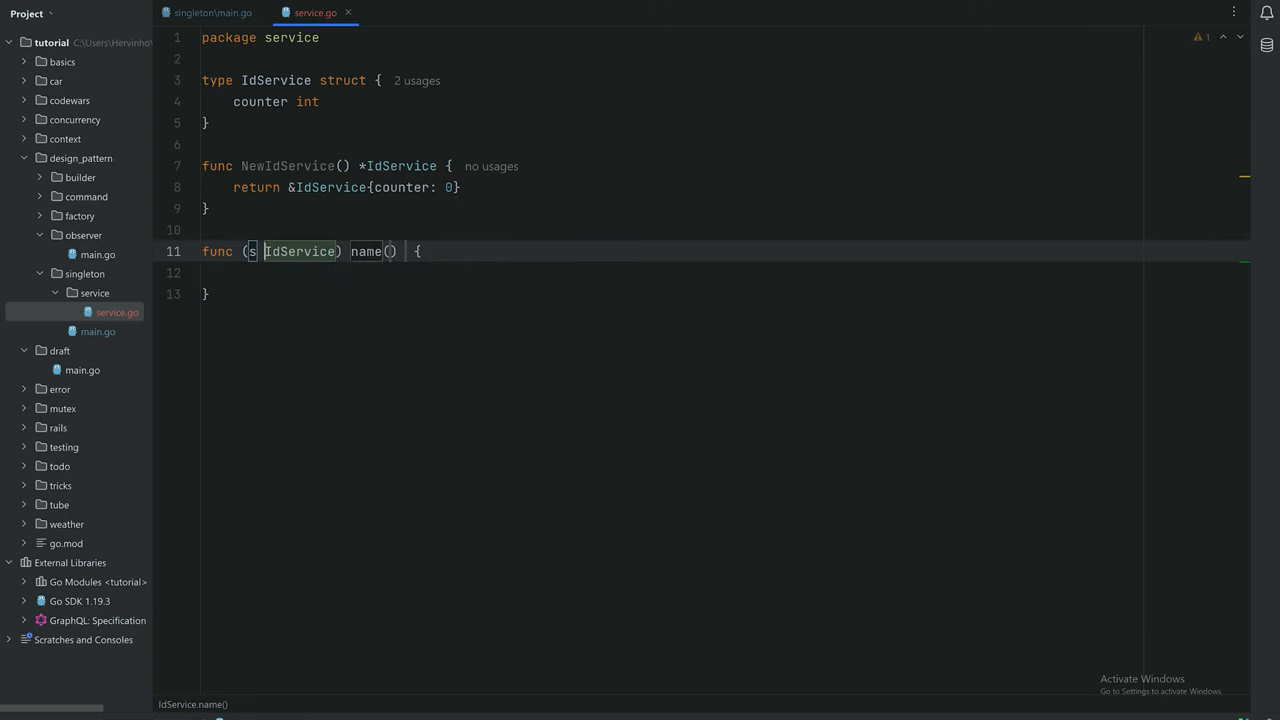
# Write func (s *IdService) Next() int that does s.counter++ and returns s.counter
pyautogui.write('*')
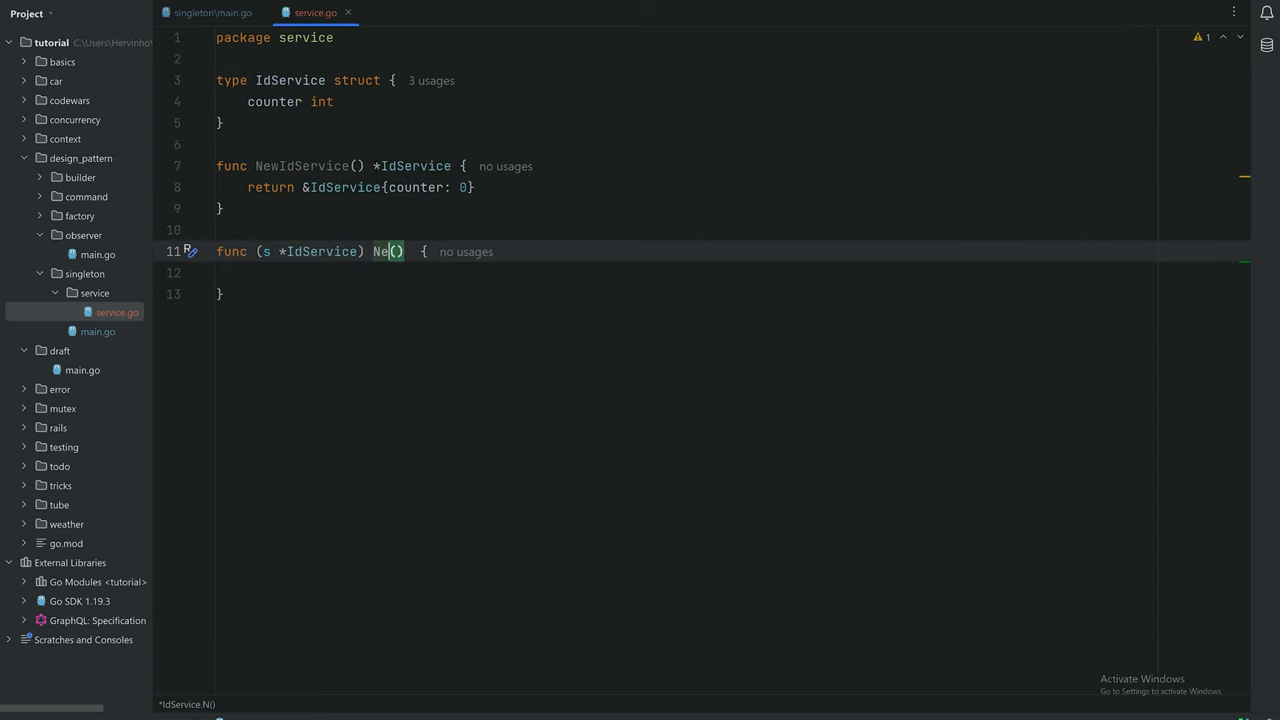
pyautogui.write('xt')
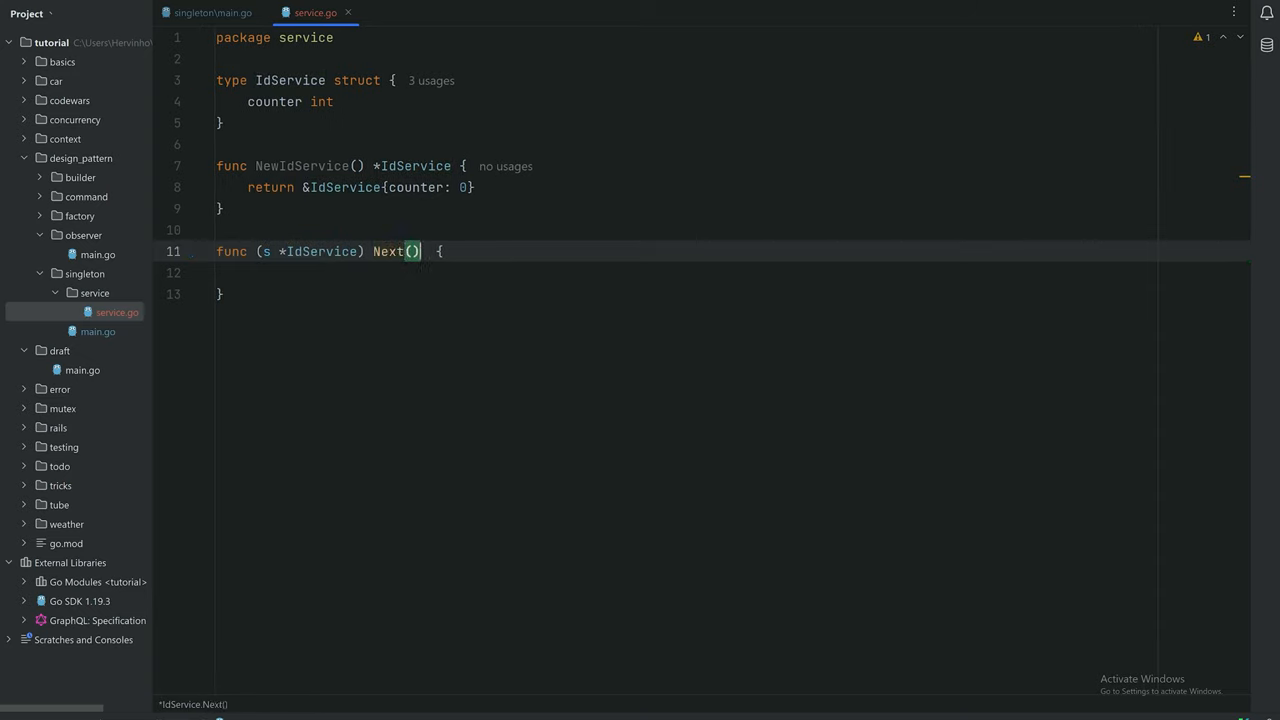
pyautogui.write('s')
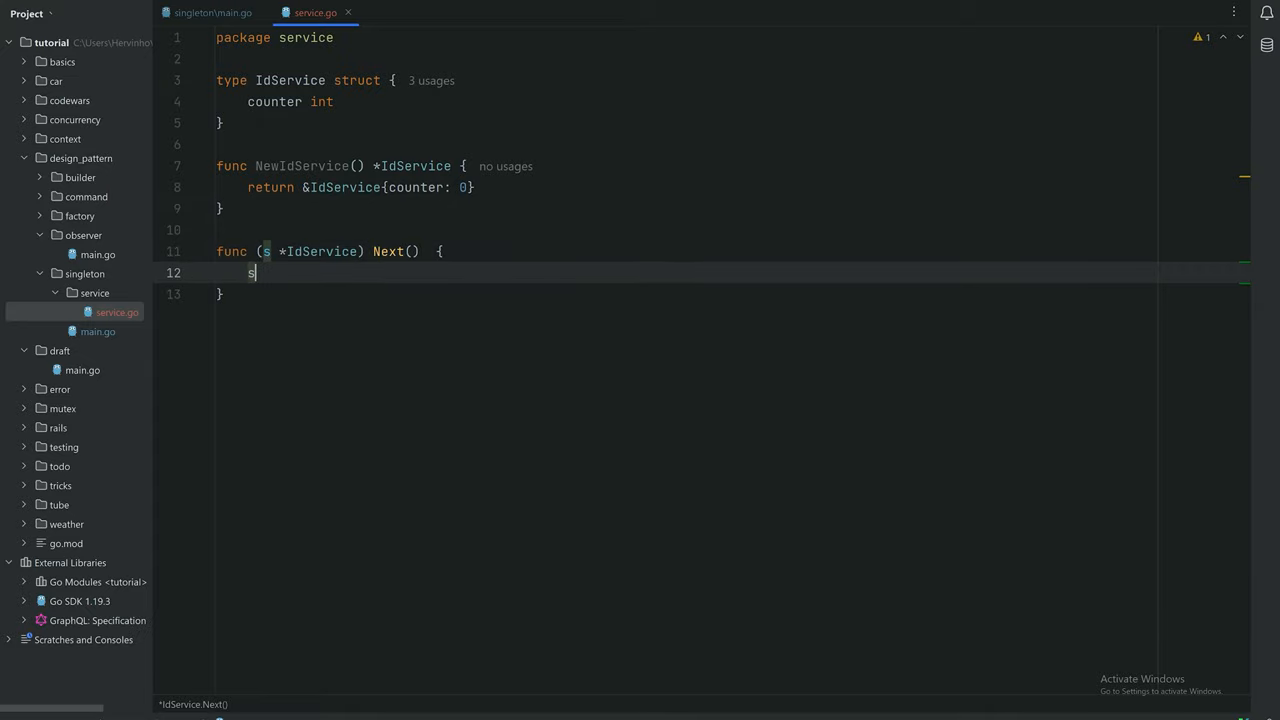
pyautogui.write('.counter+')
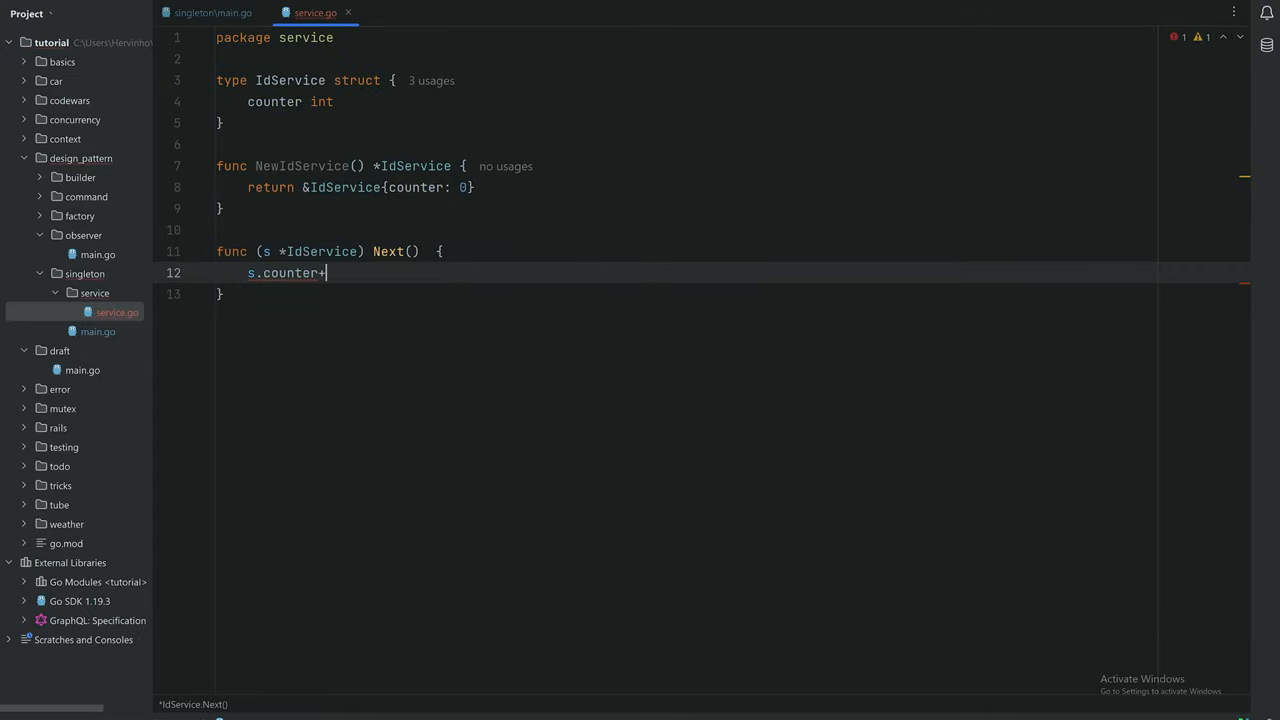
pyautogui.write('+')
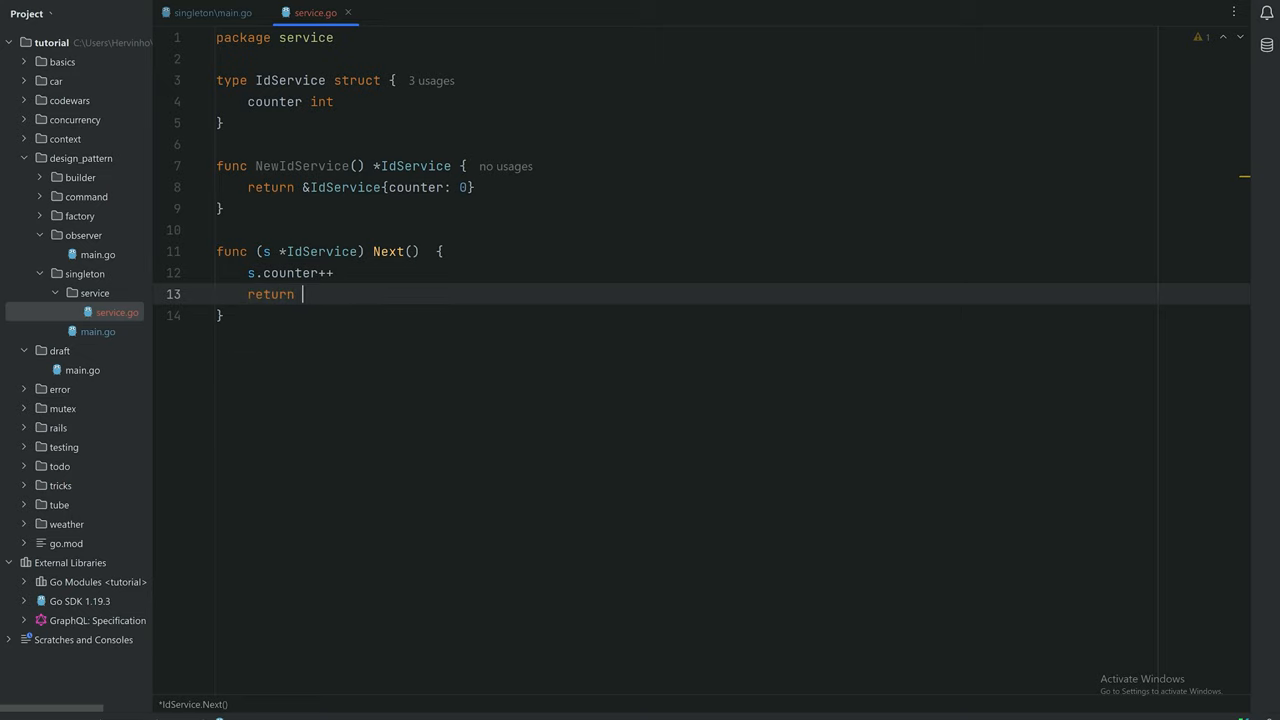
pyautogui.write('s.counter')
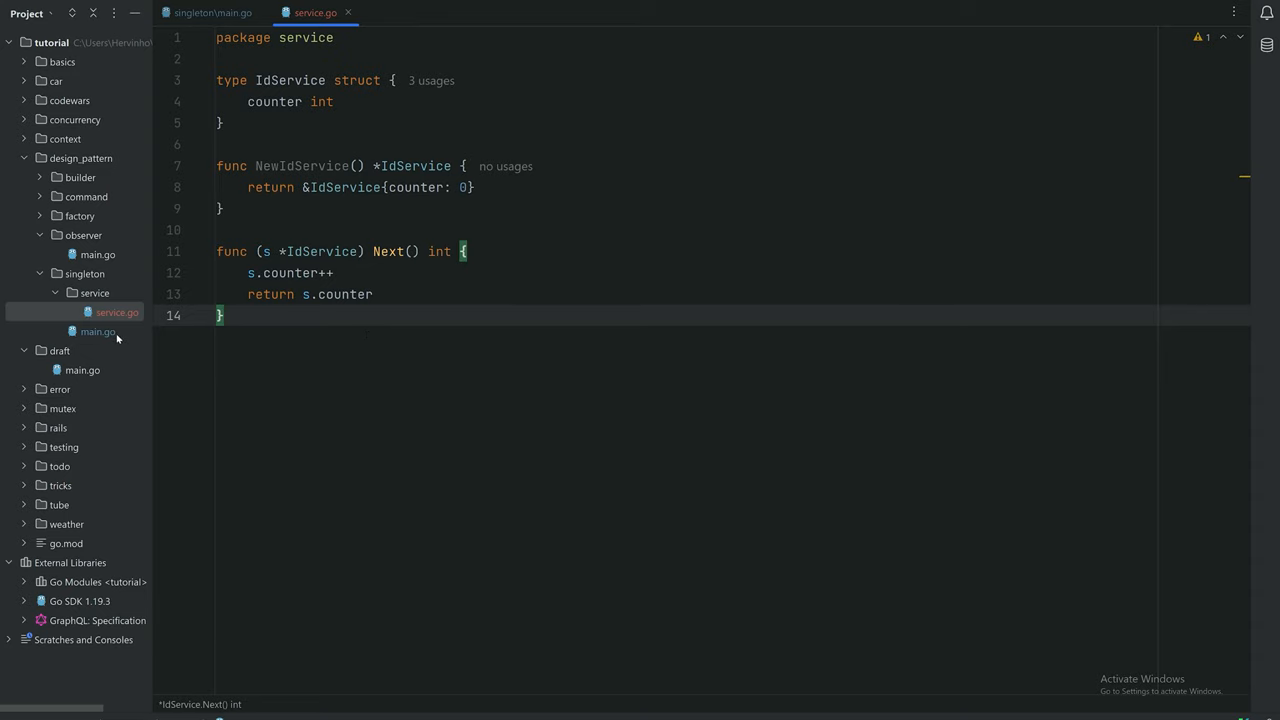
# Split service.go into a right-hand pane and switch to singleton main.go
pyautogui.rightClick(316, 12)
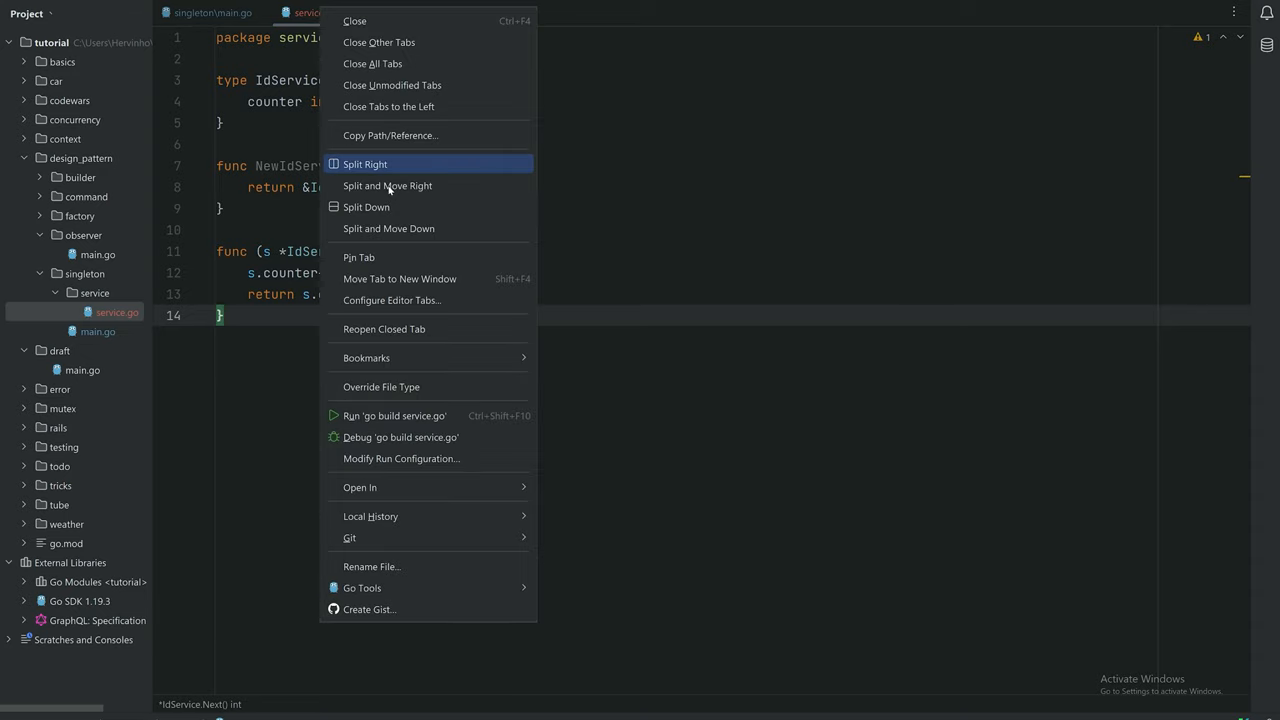
pyautogui.click(364, 164)
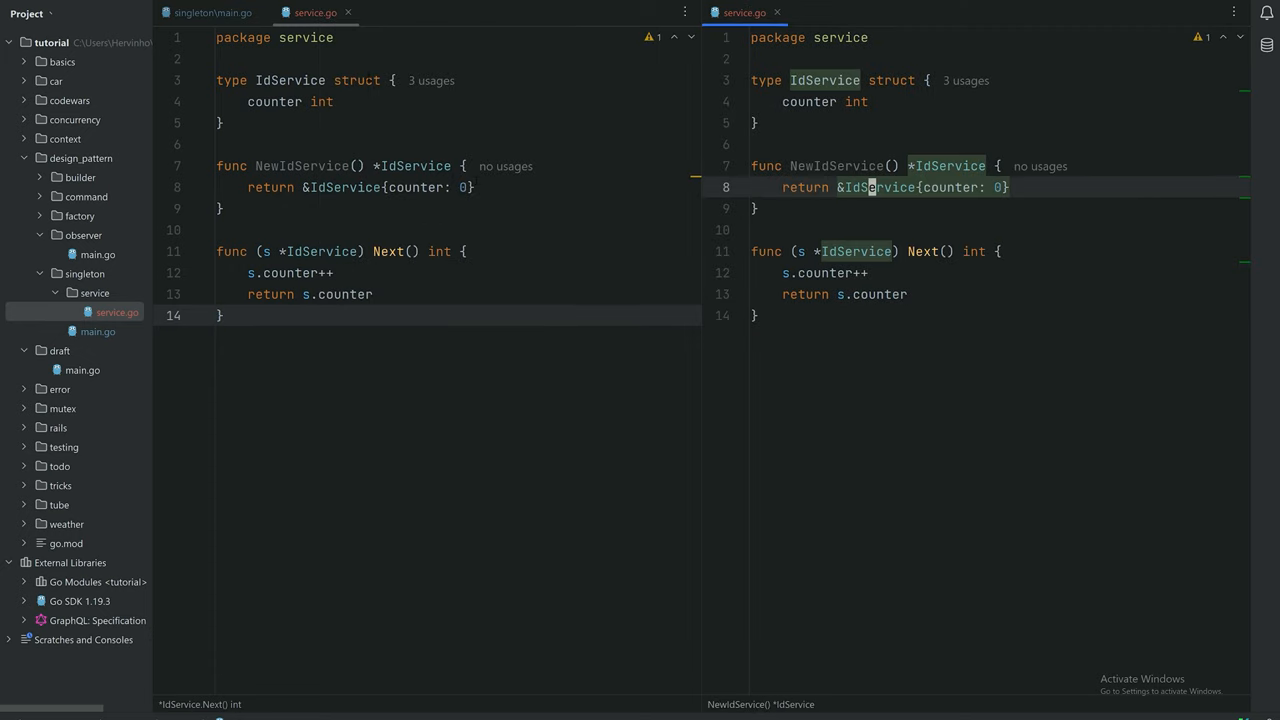
pyautogui.click(210, 12)
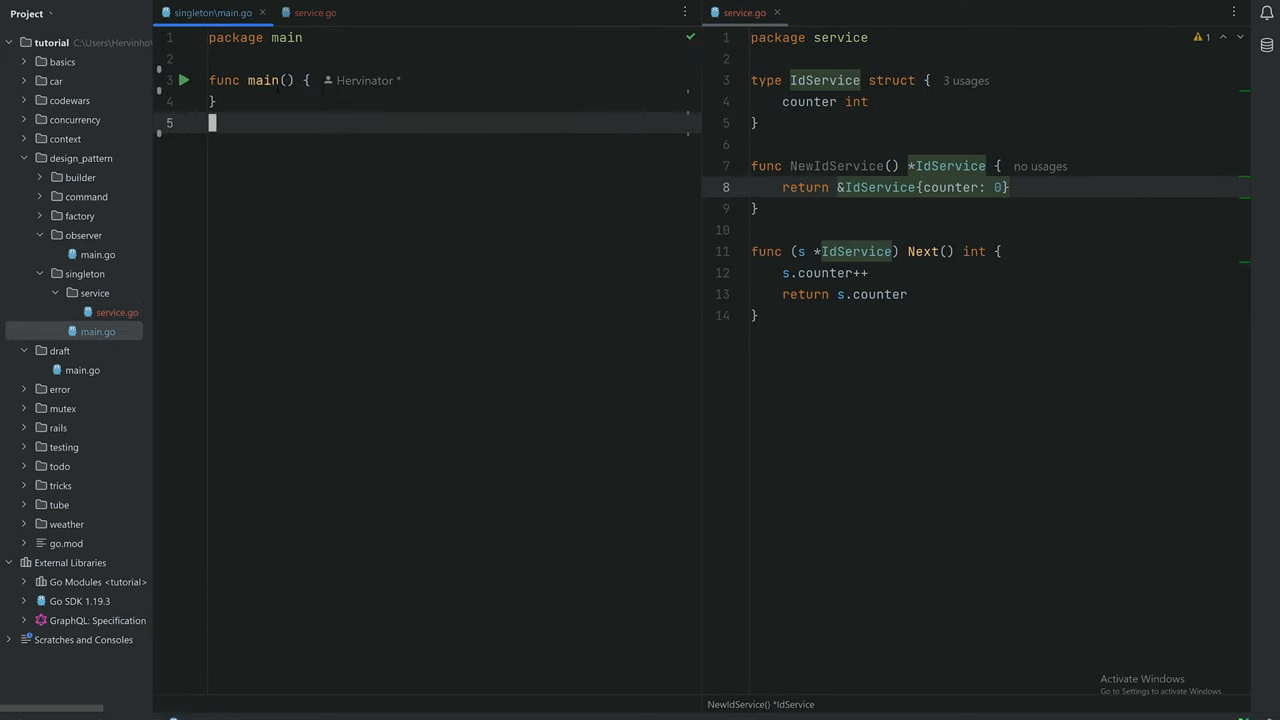
# In main assign s1 := service.NewIdService() with the service import, then begin func buildCar()
pyautogui.write('ser')
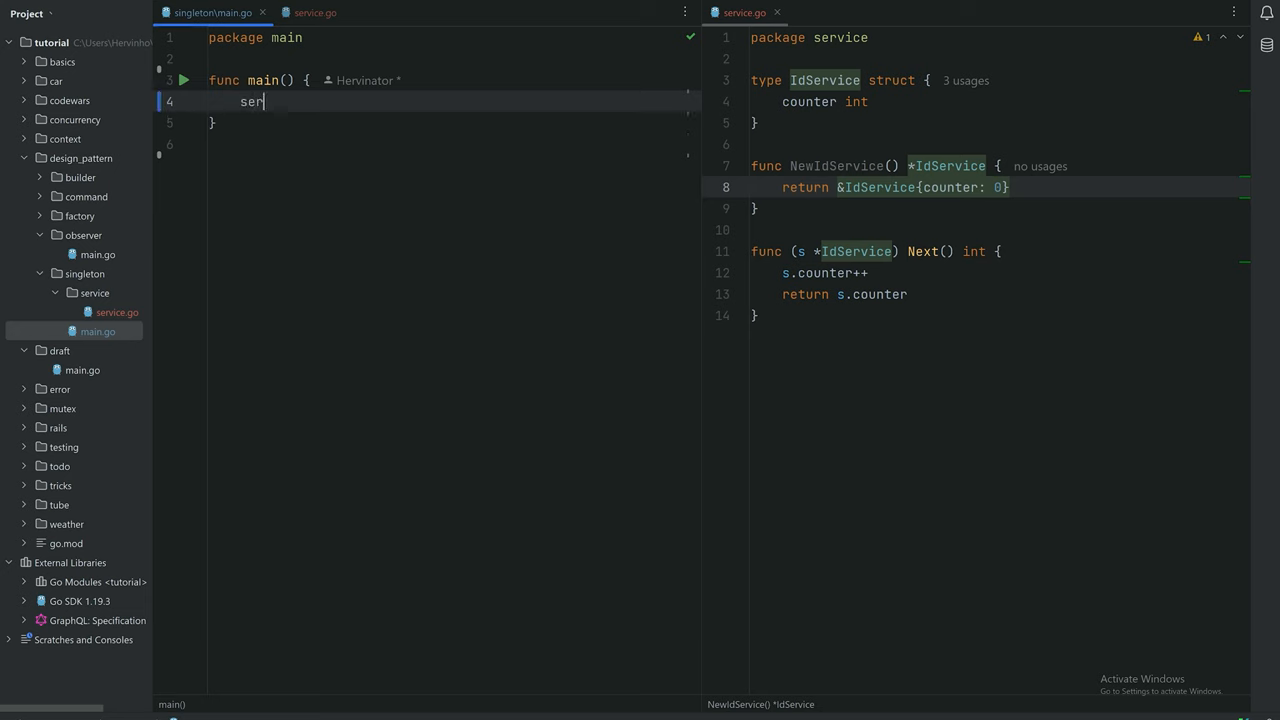
pyautogui.write('vice')
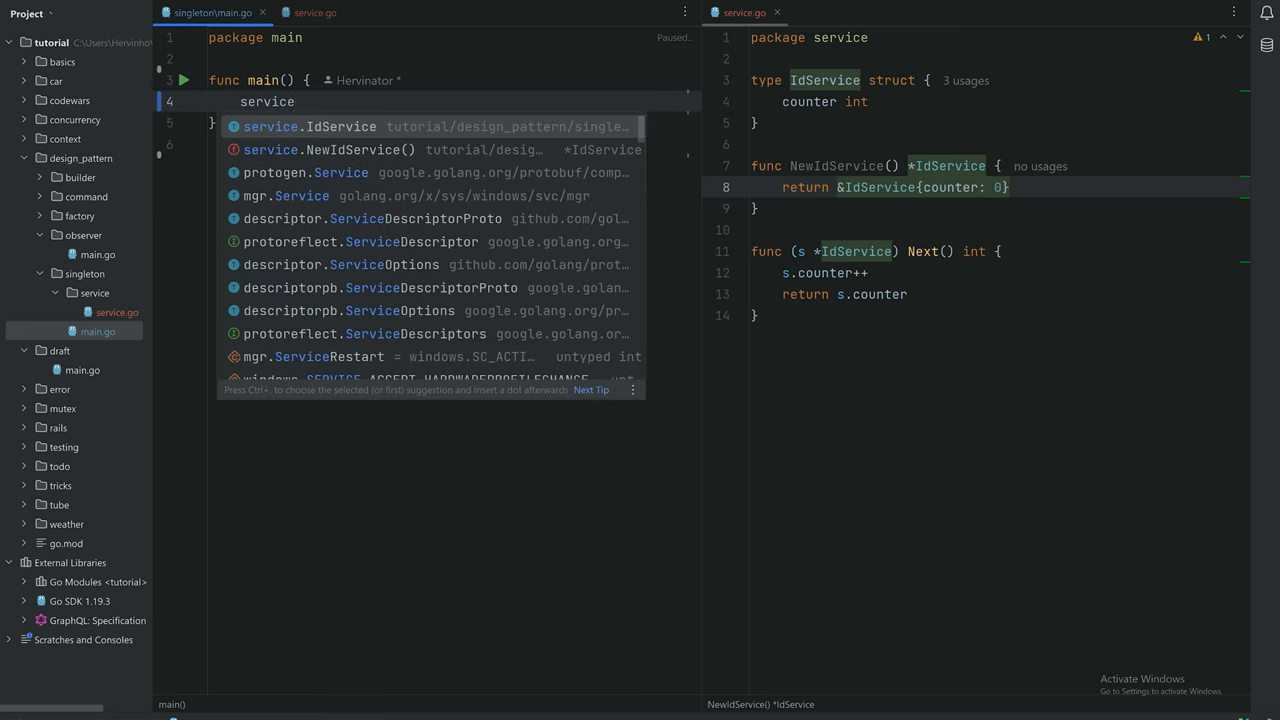
pyautogui.click(344, 148)
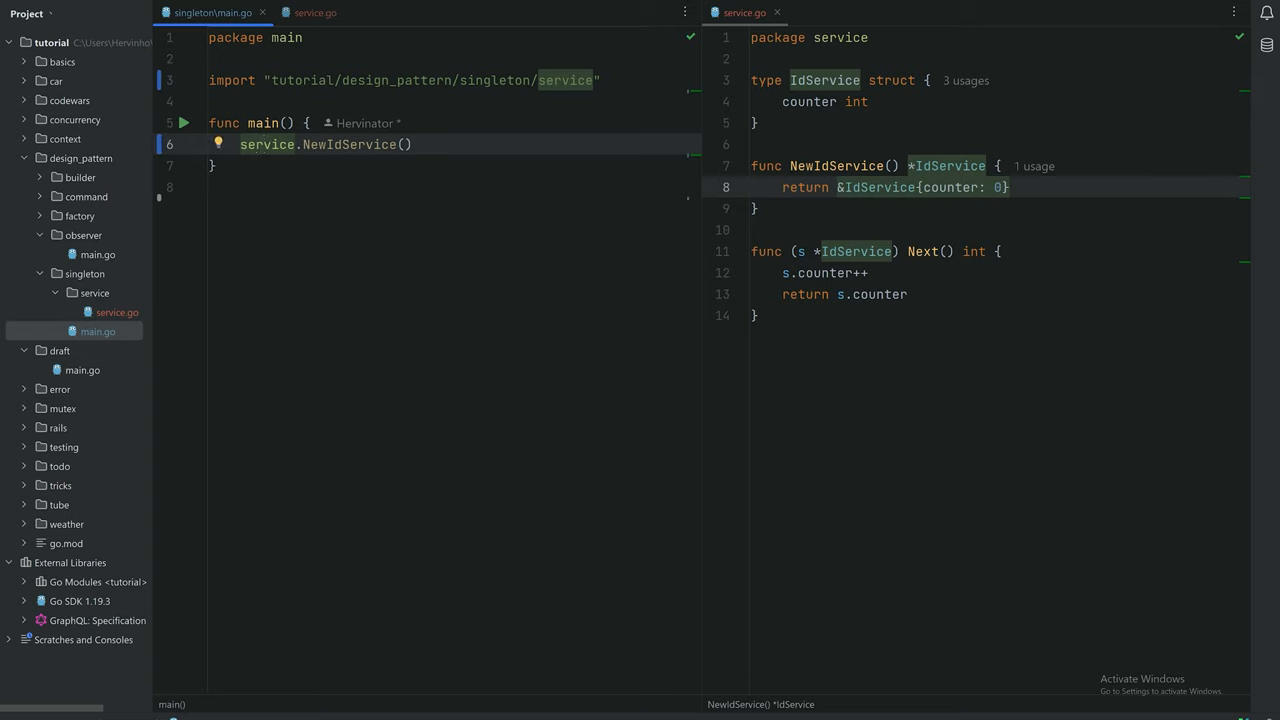
pyautogui.write('s1 :=')
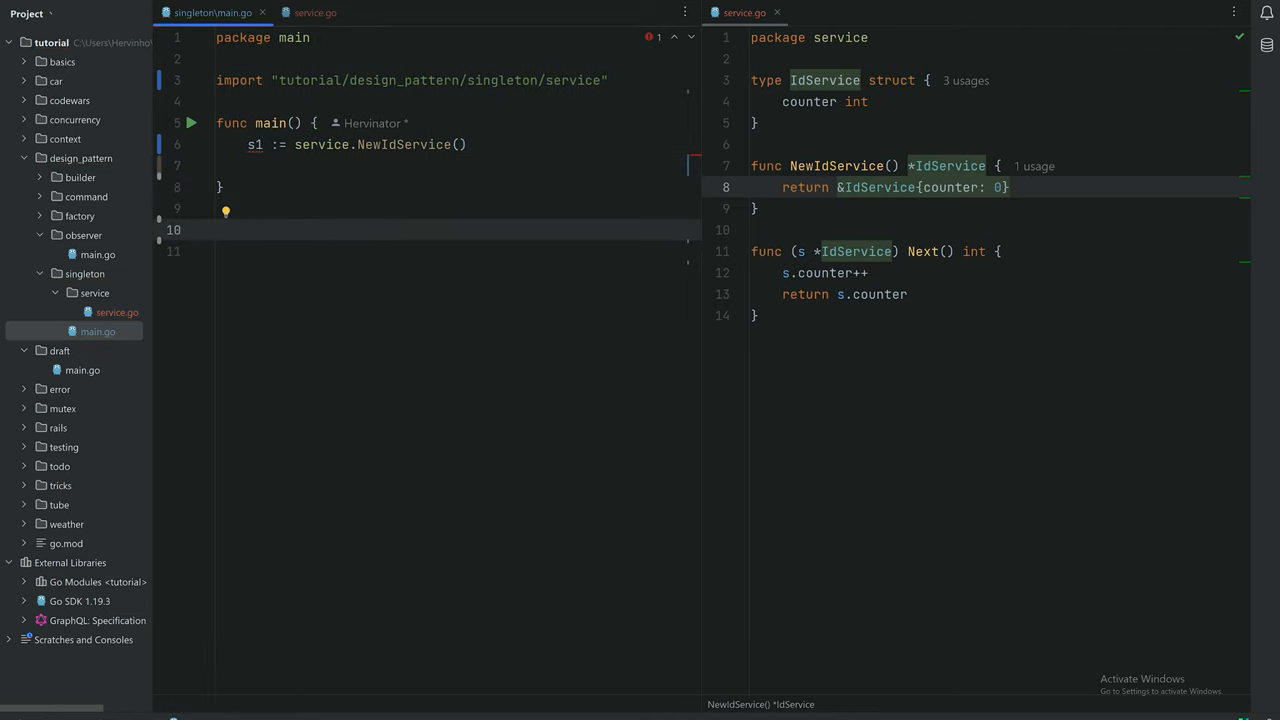
pyautogui.write('func build')
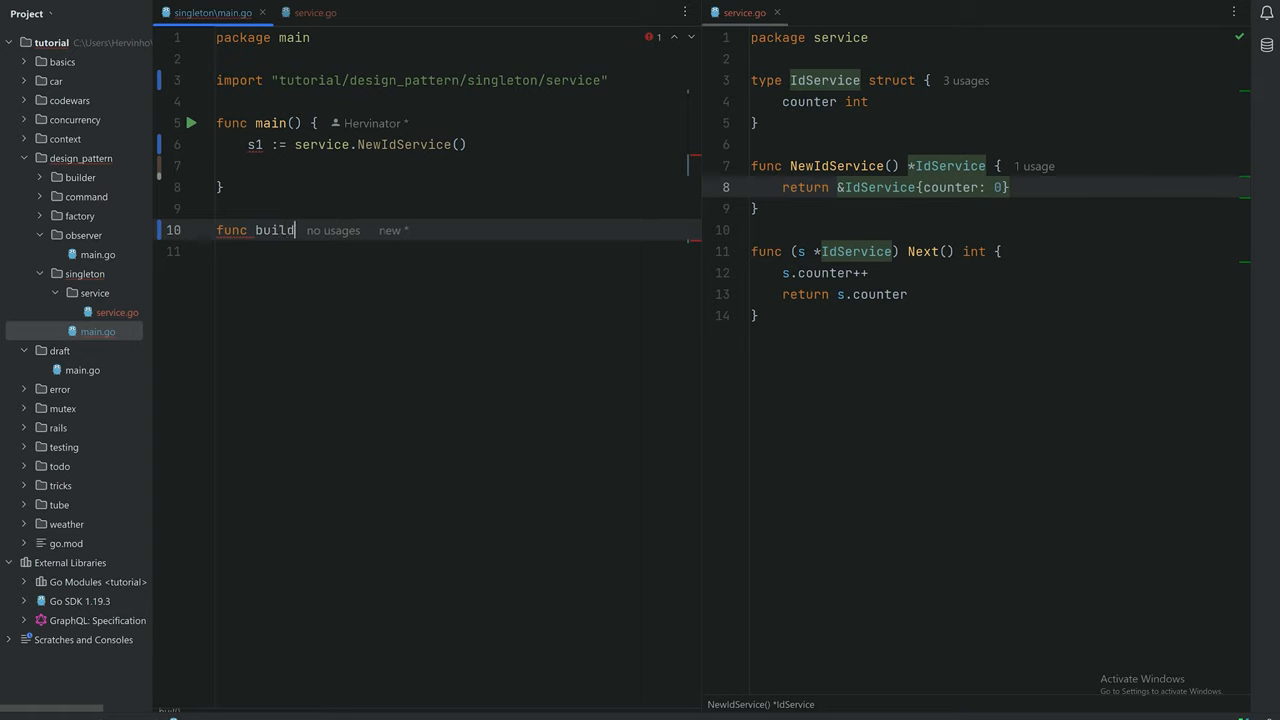
pyautogui.write('Car()')
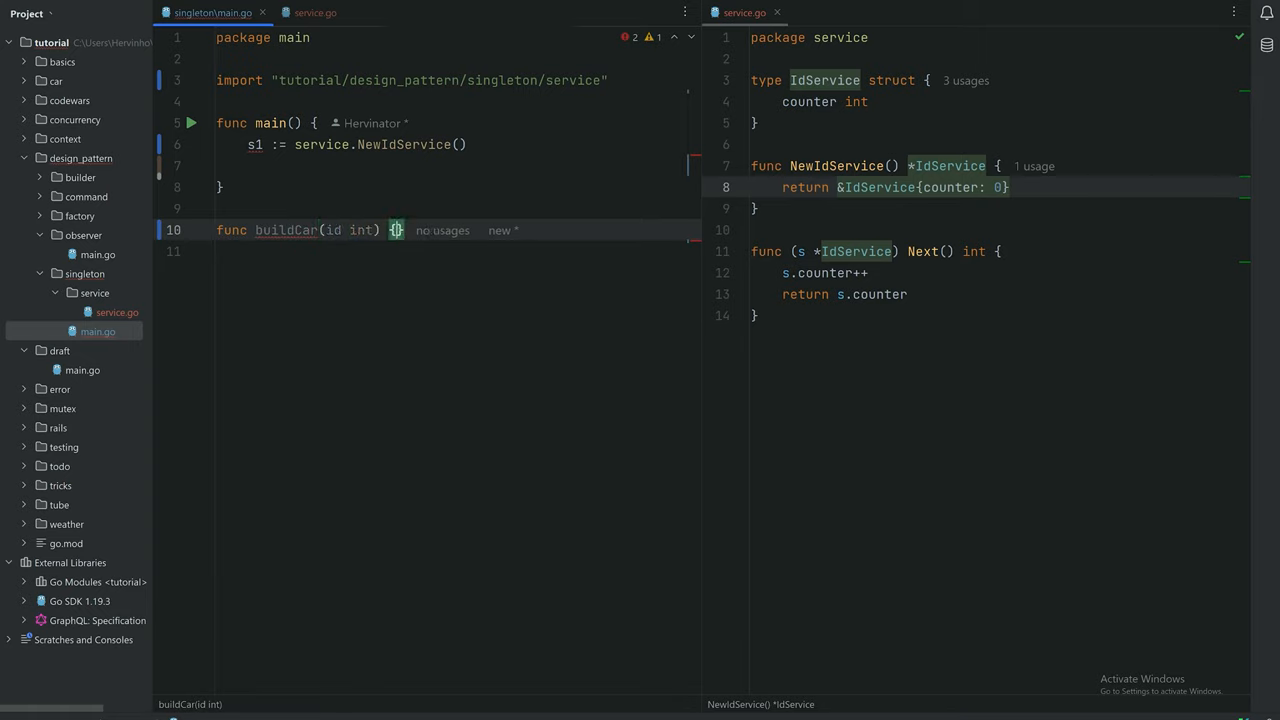
# Make buildCar log.Print("car: ", id) and call buildCar(s1.Next()) in main
pyautogui.write('log.Printf(')
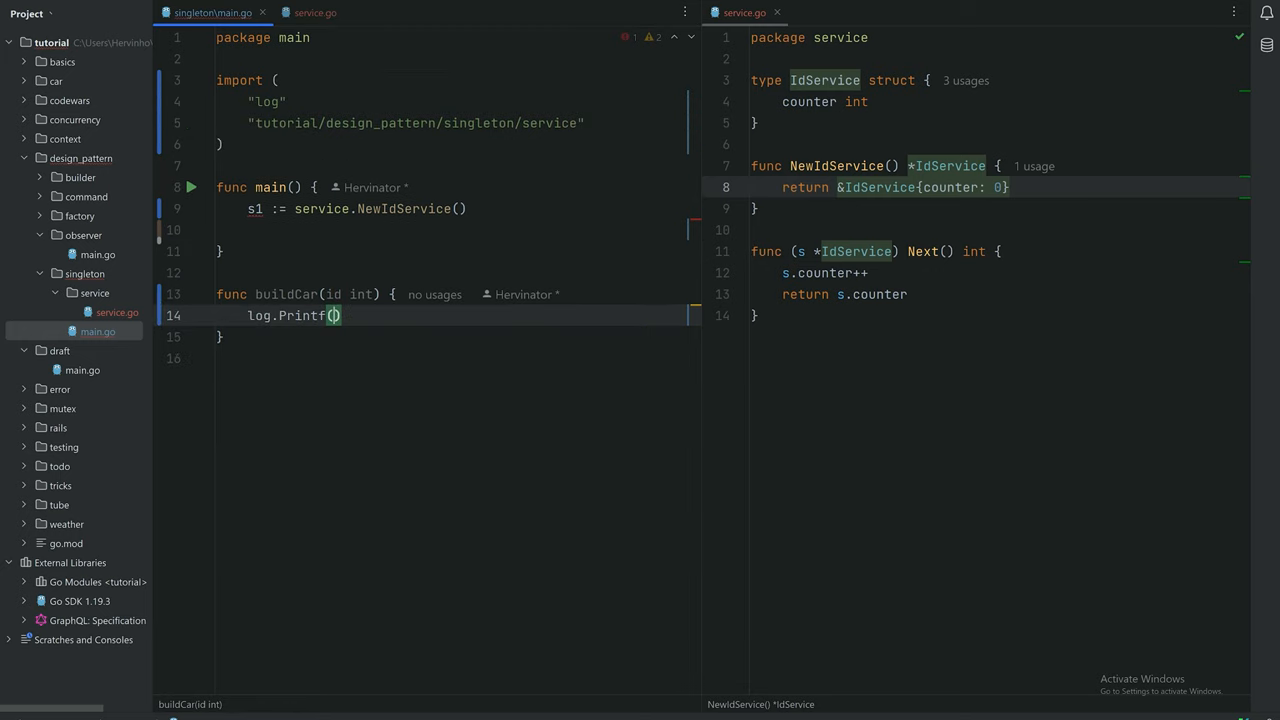
pyautogui.press('Backspace')
pyautogui.write('"car ')
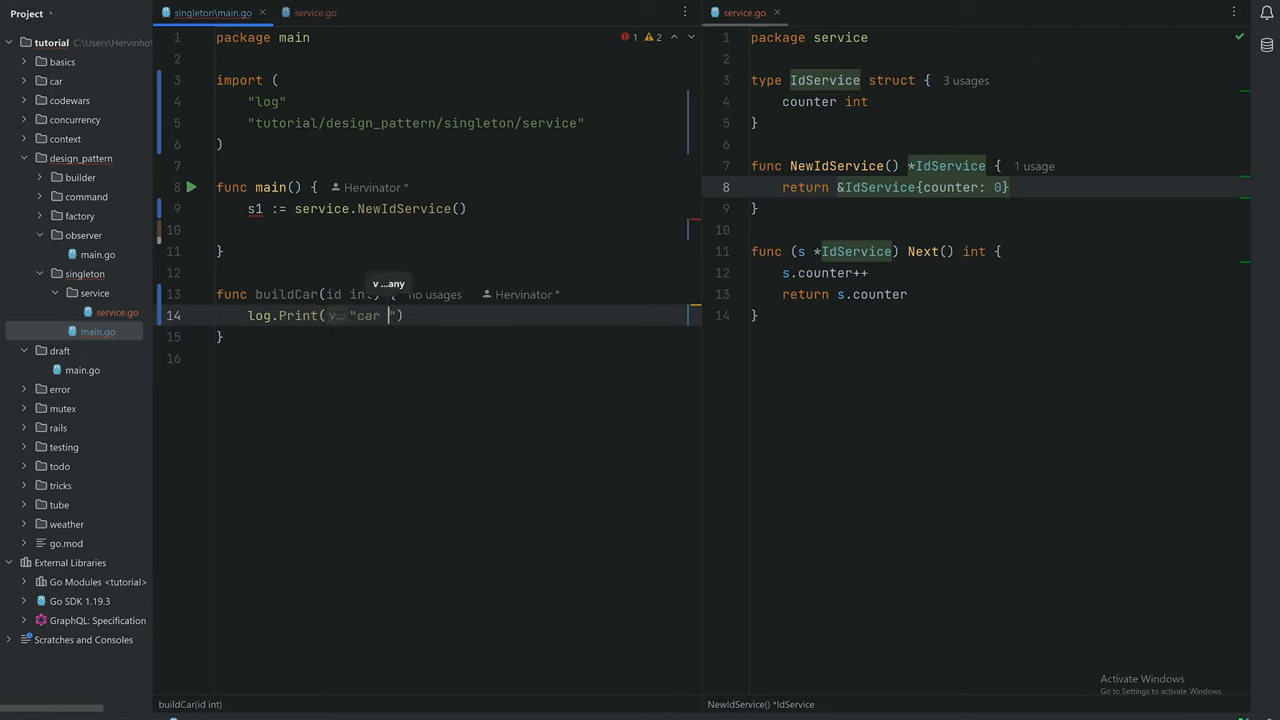
pyautogui.write(': ",')
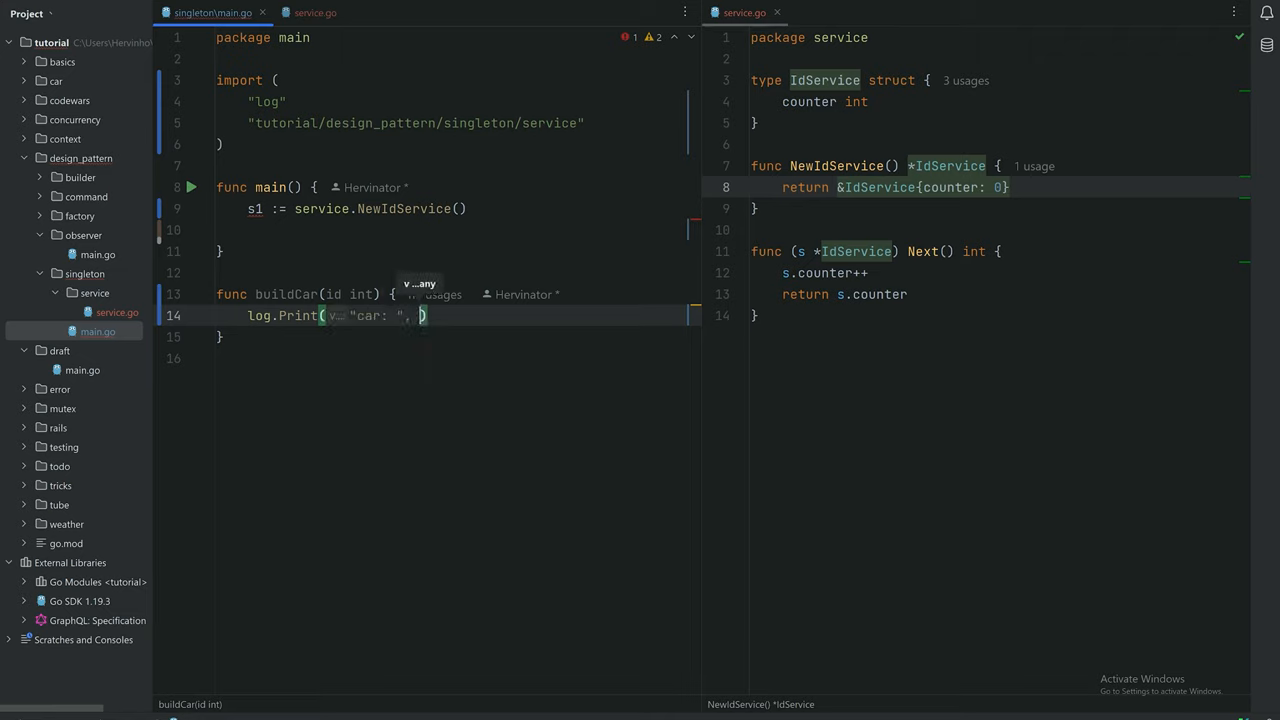
pyautogui.write('id')
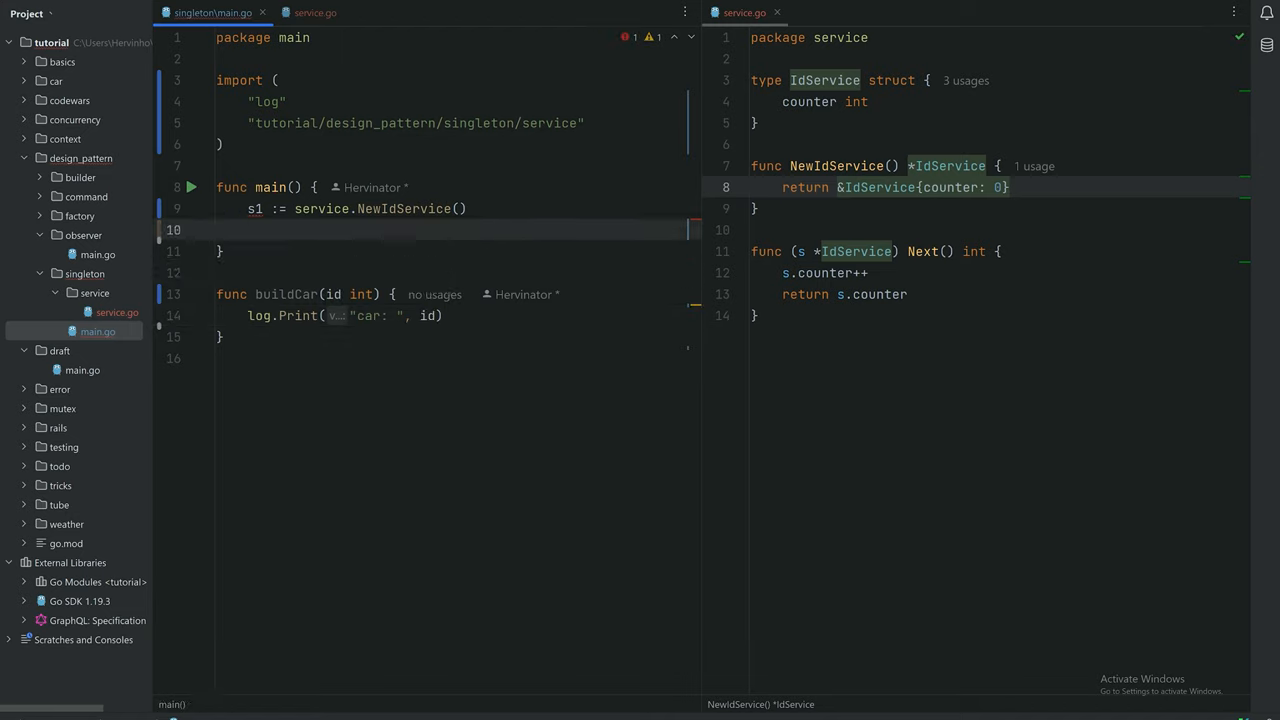
pyautogui.write('buildCar(s')
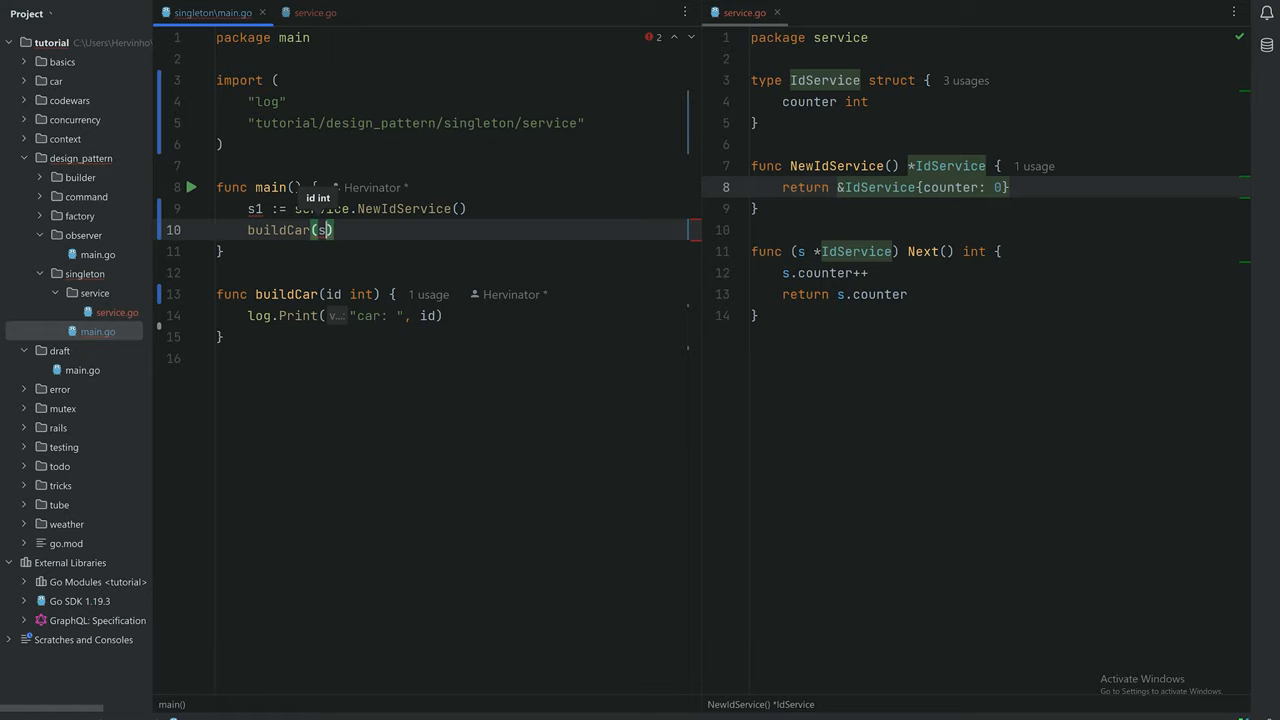
pyautogui.write('.Next()')
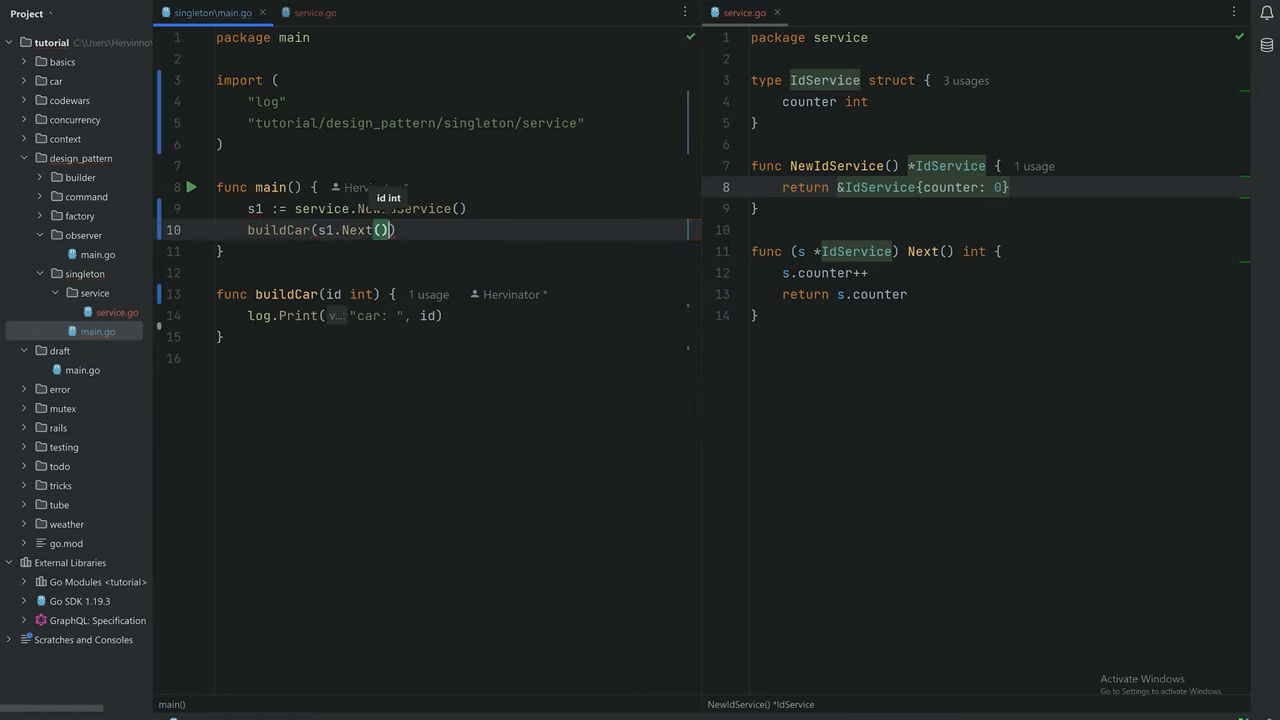
# Run main, add a second buildCar(s1.Next()) call so output shows car: 1 and car: 2
pyautogui.click(192, 188)
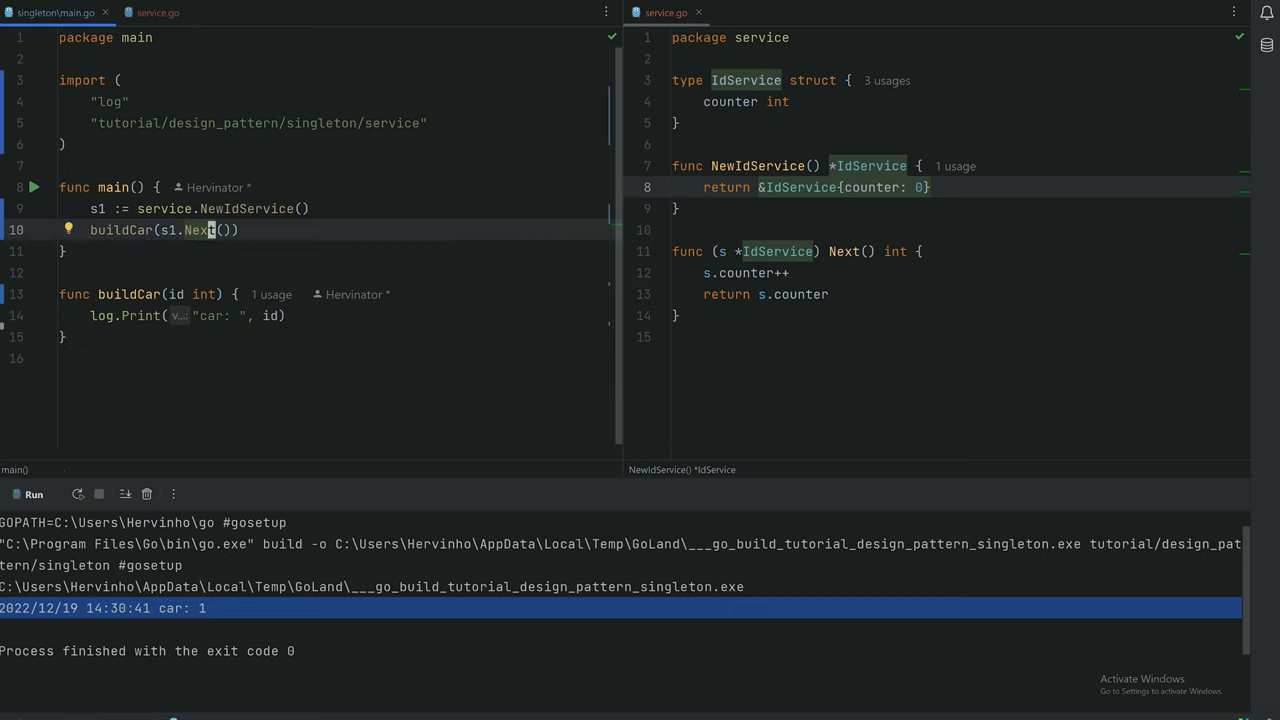
pyautogui.write('buildCar(s1.Next())')
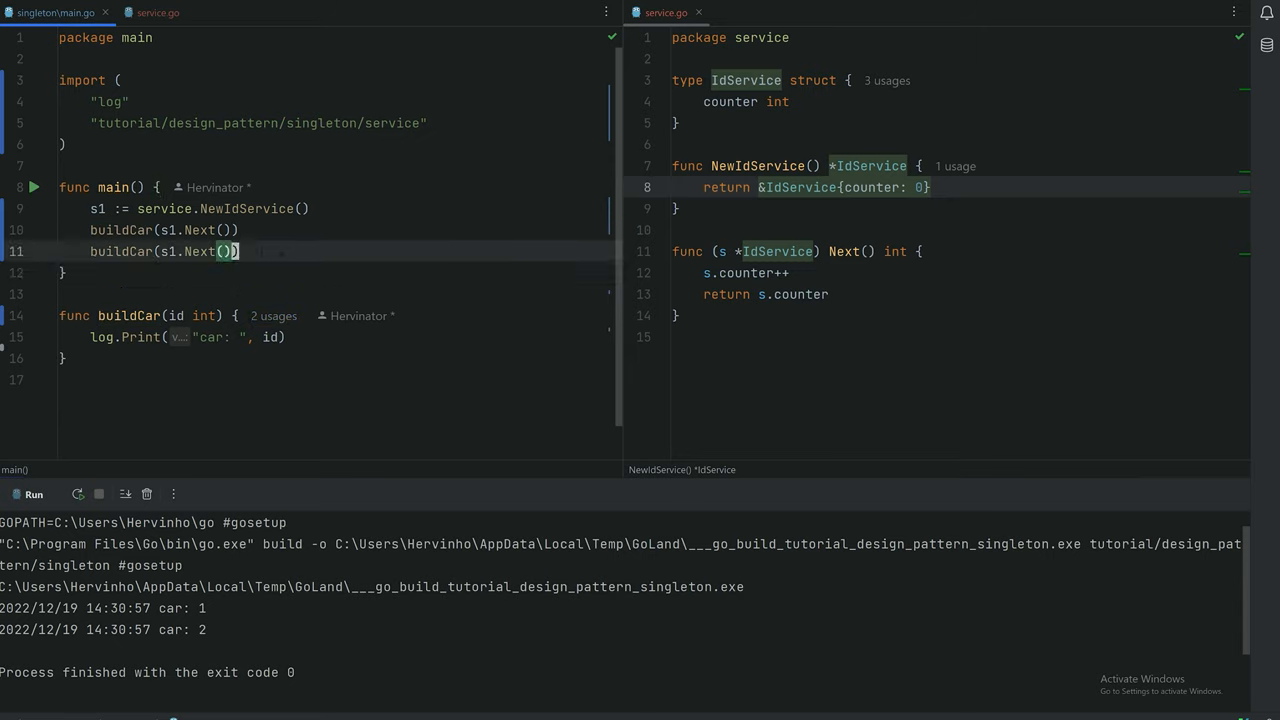
pyautogui.write('fu')
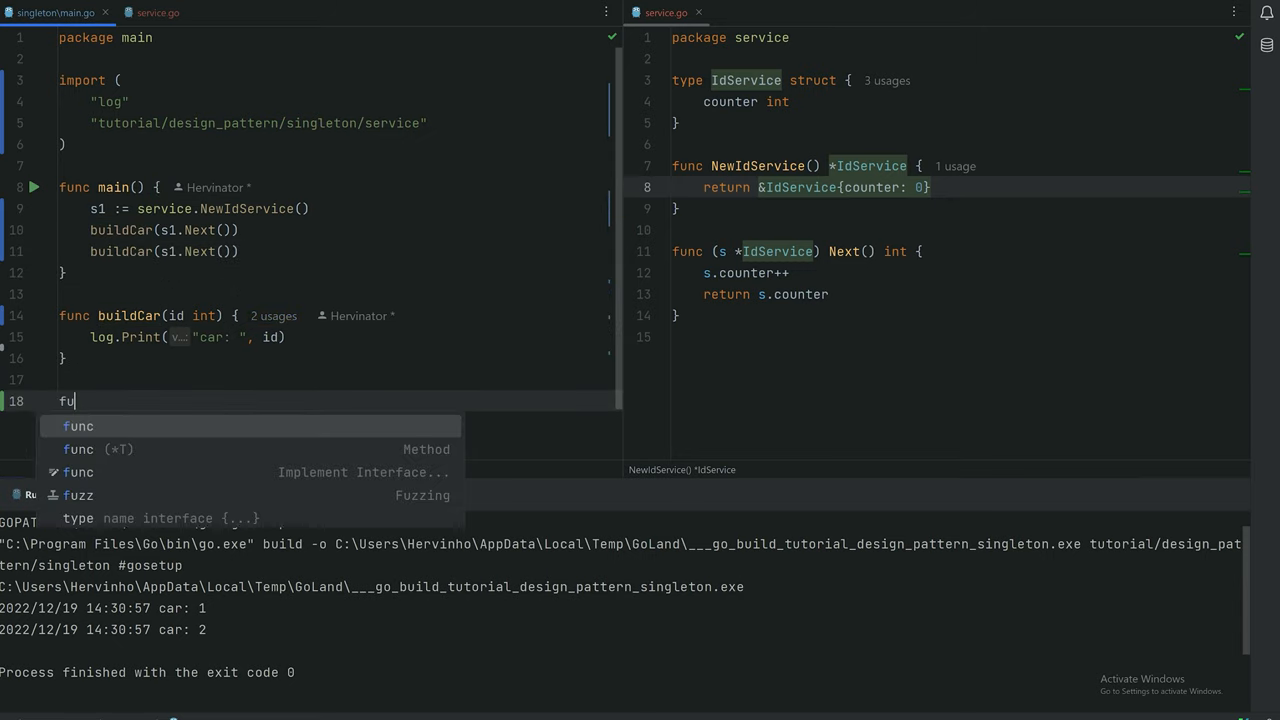
# Write func buildMotorbike(id int) that logs "motorbike: " with the id
pyautogui.write('nc')
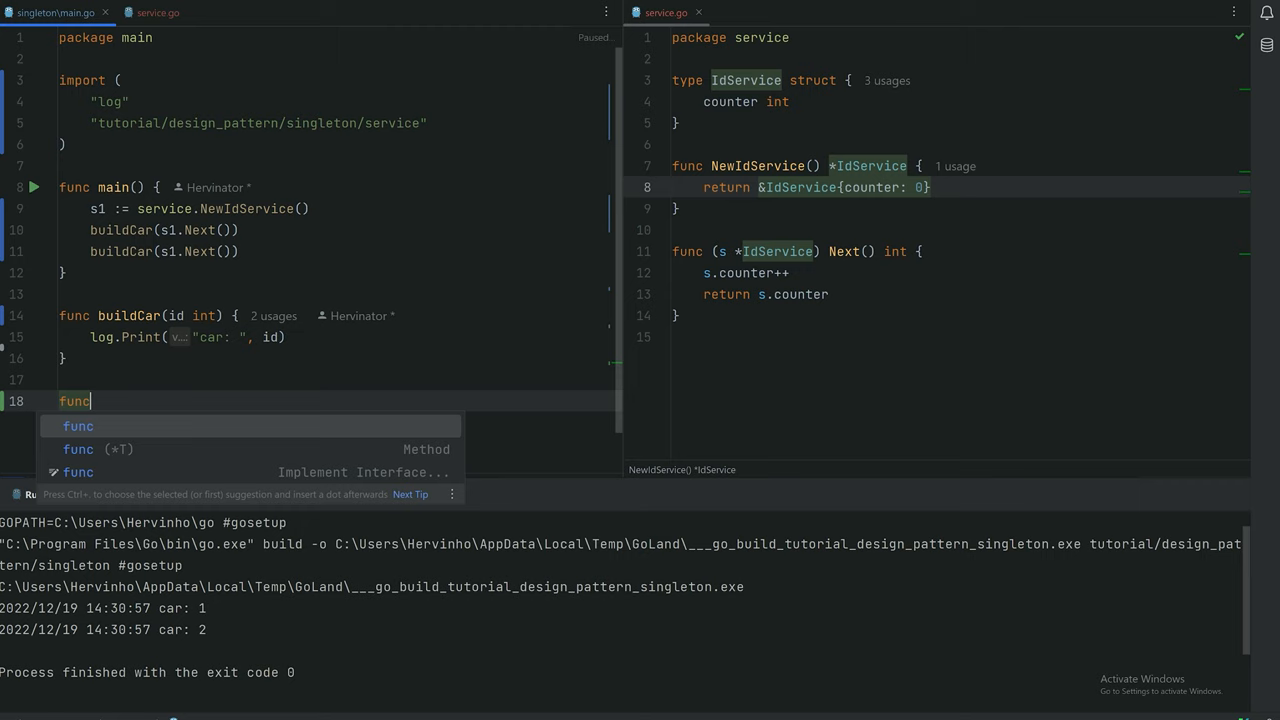
pyautogui.write('buildMotorbike(')
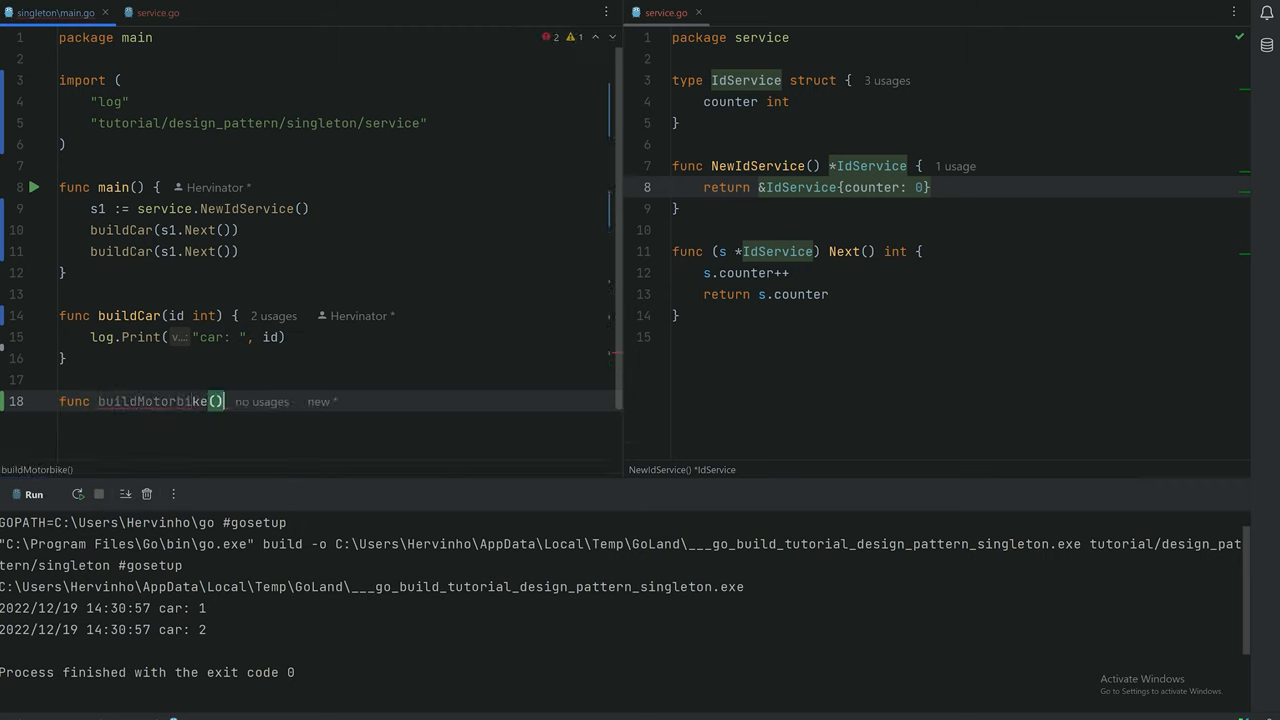
pyautogui.write('id int')
pyautogui.write('log.Print("morto: ", id')
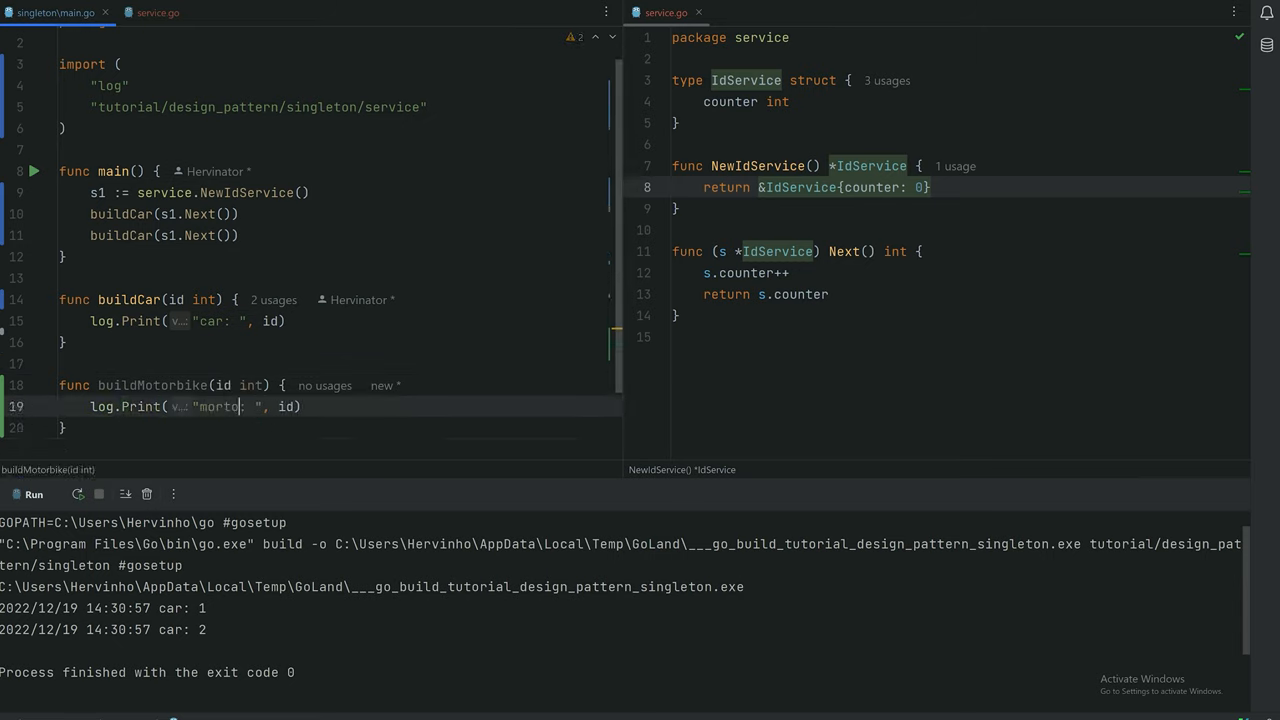
pyautogui.write('motorbike')
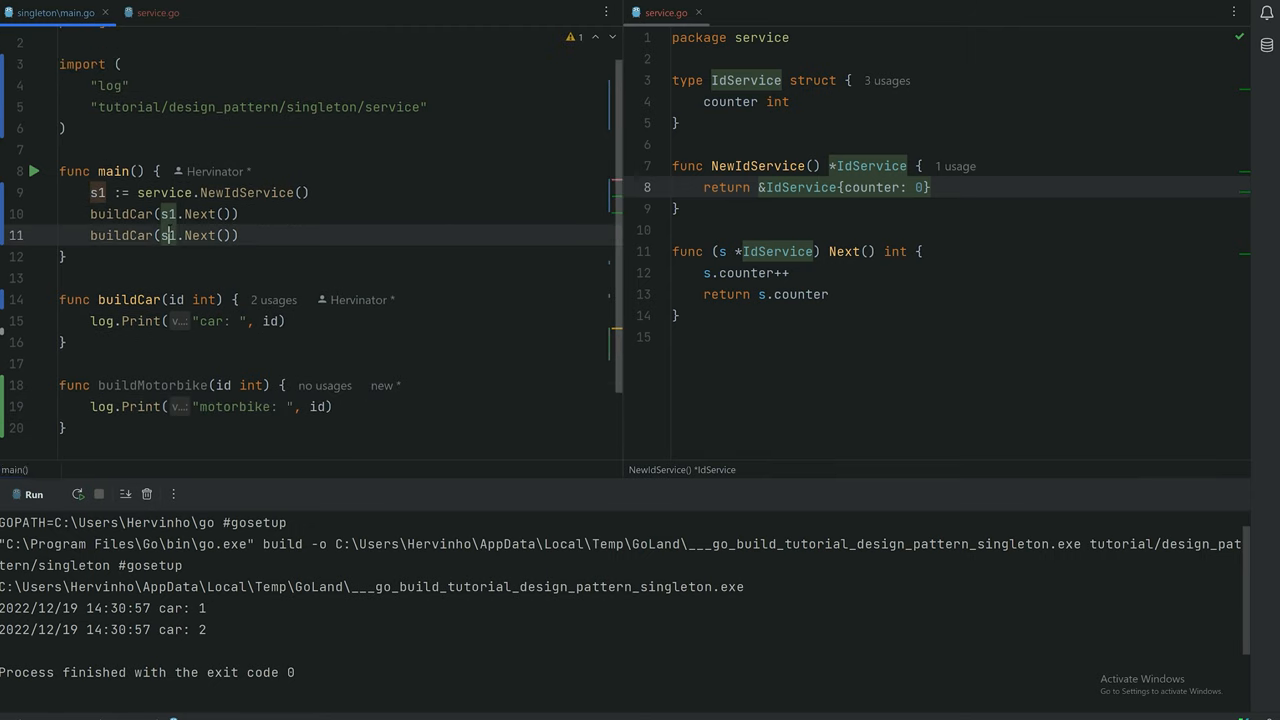
pyautogui.write('o')
pyautogui.write('//')
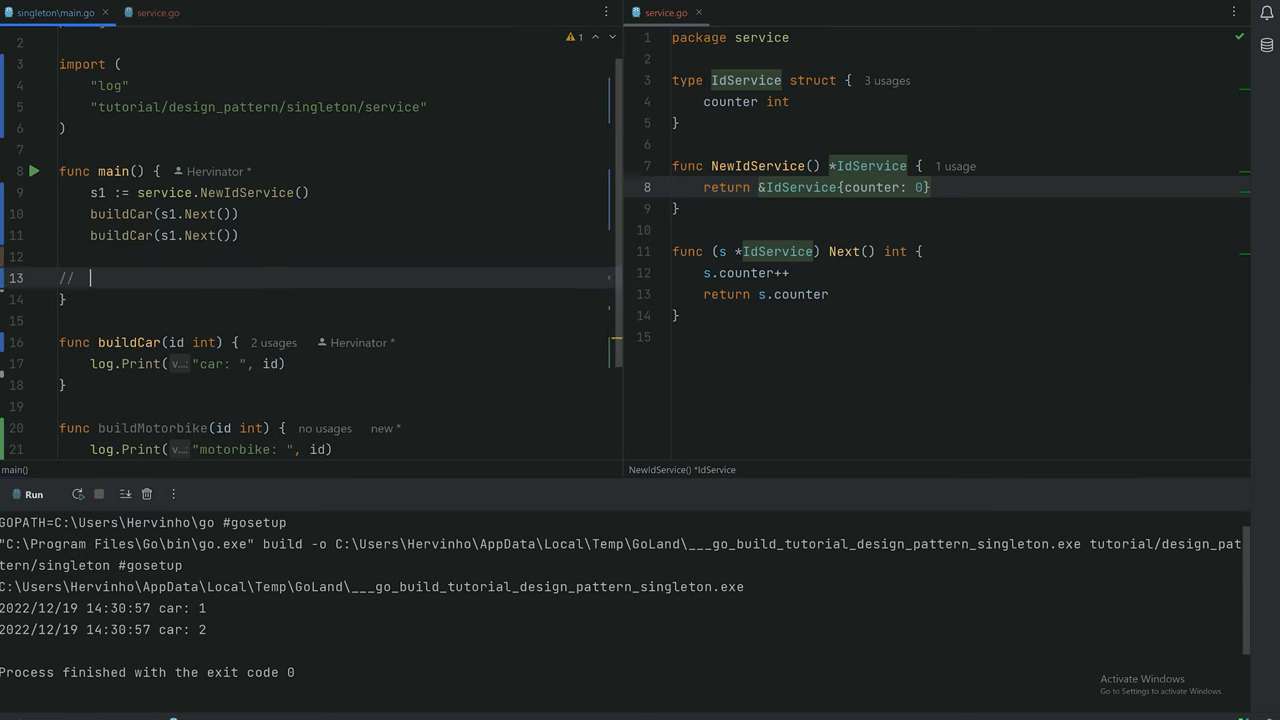
# Add a "somewhere else in the program" comment inside main
pyautogui.write('somewhere')
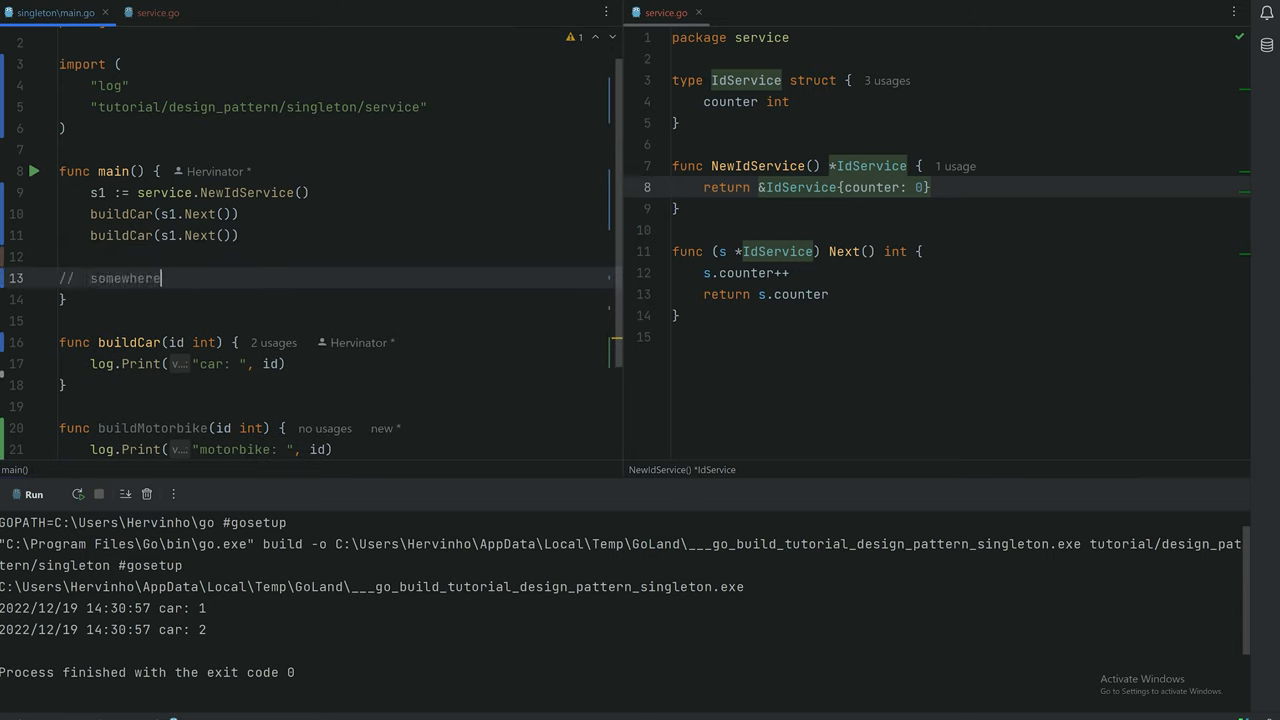
pyautogui.write('else in')
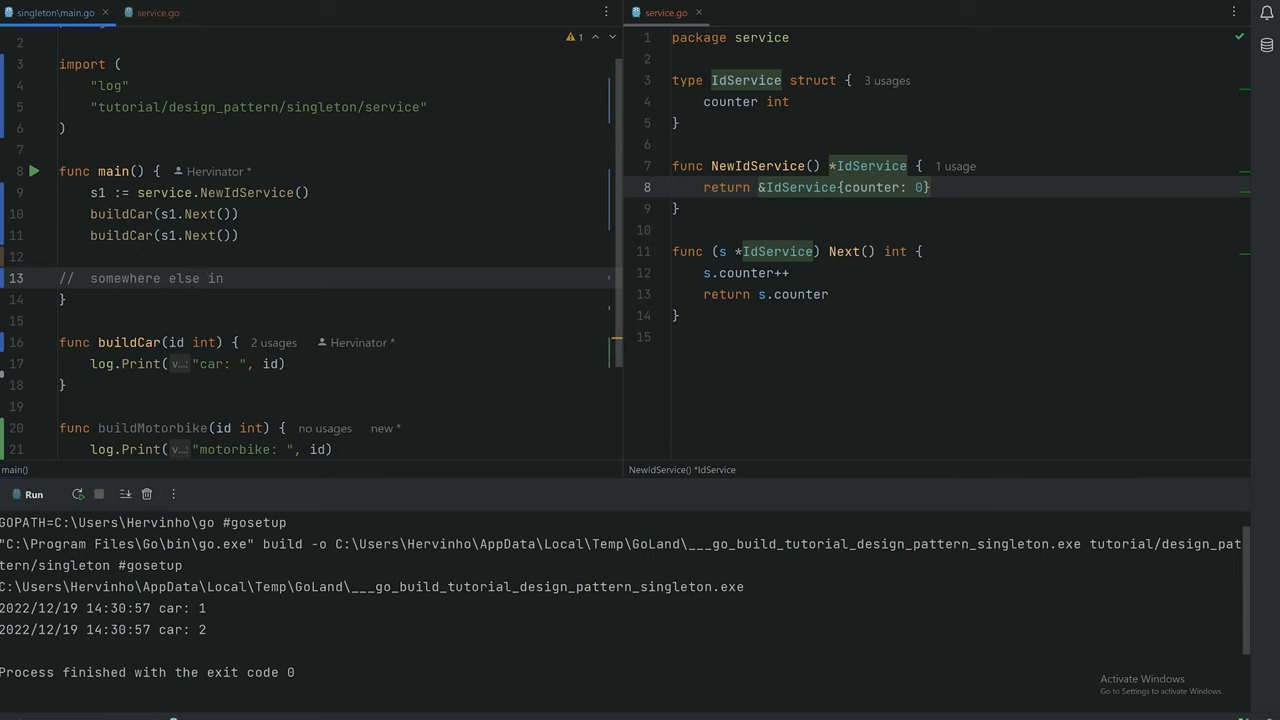
pyautogui.write('the program')
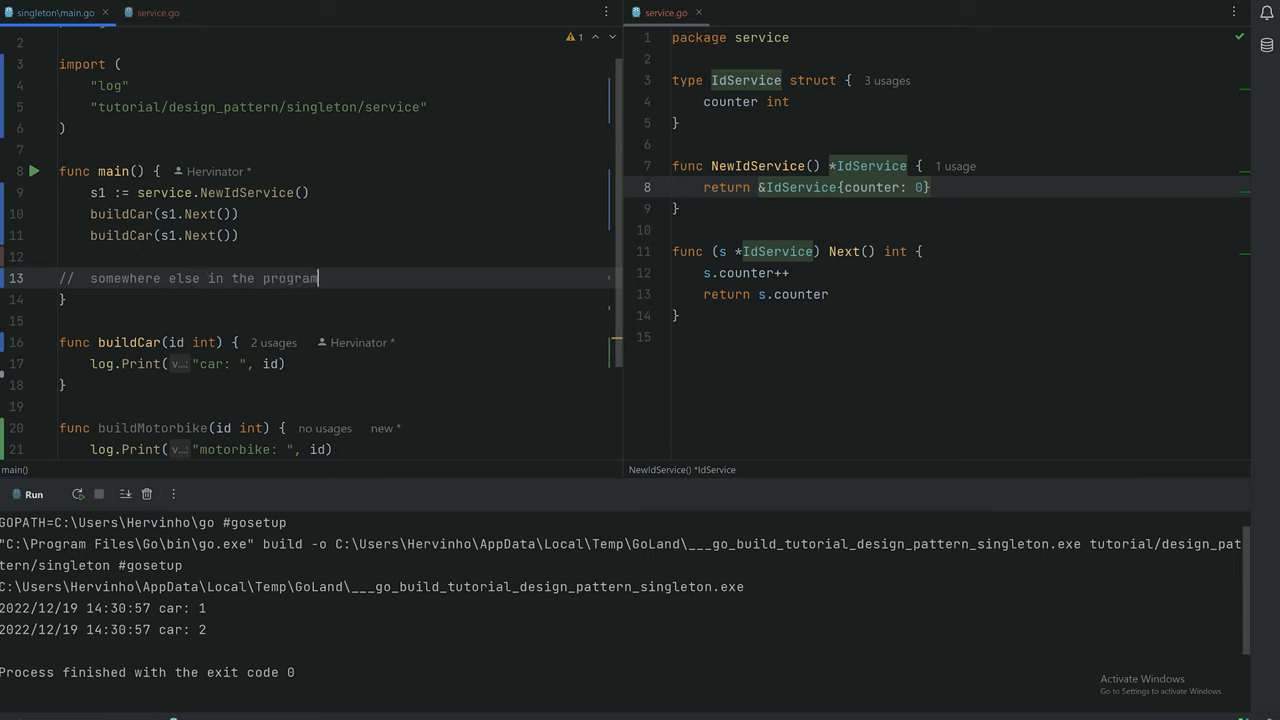
# Create s2 := service.NewIdService() and call buildMotorbike(s2.Next())
pyautogui.write('s2:')
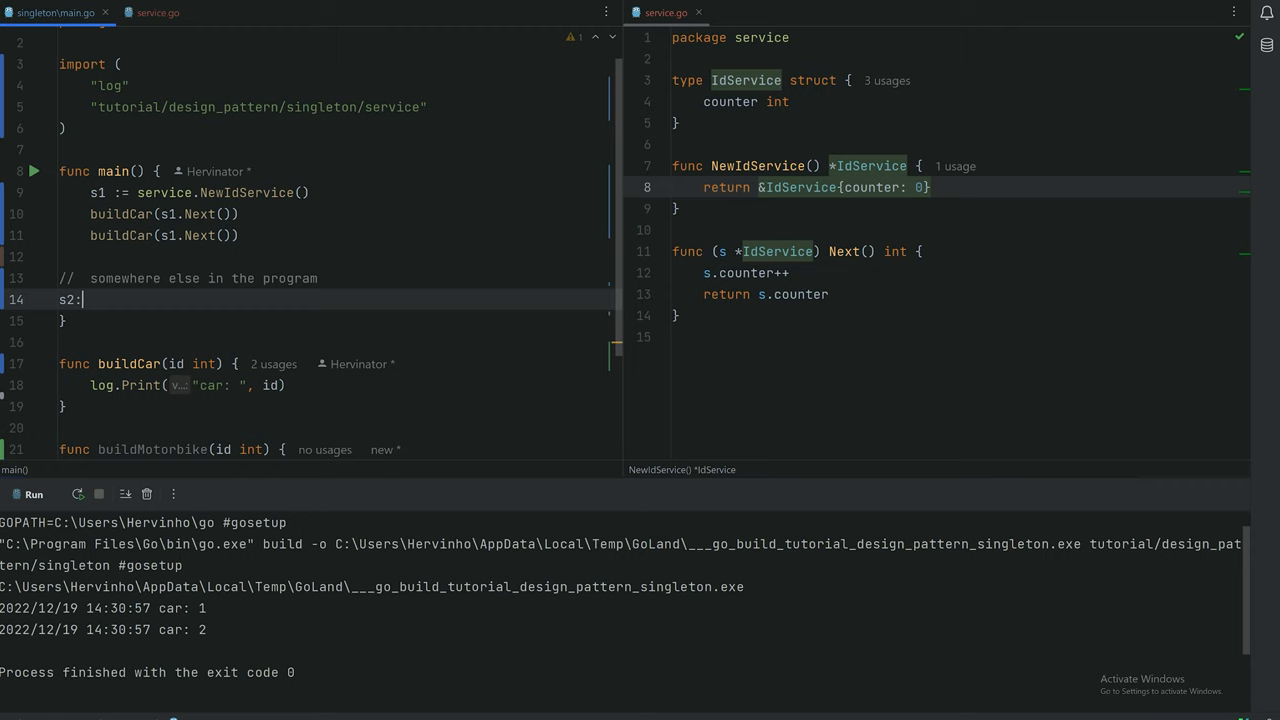
pyautogui.write(':= service.NewIdService(')
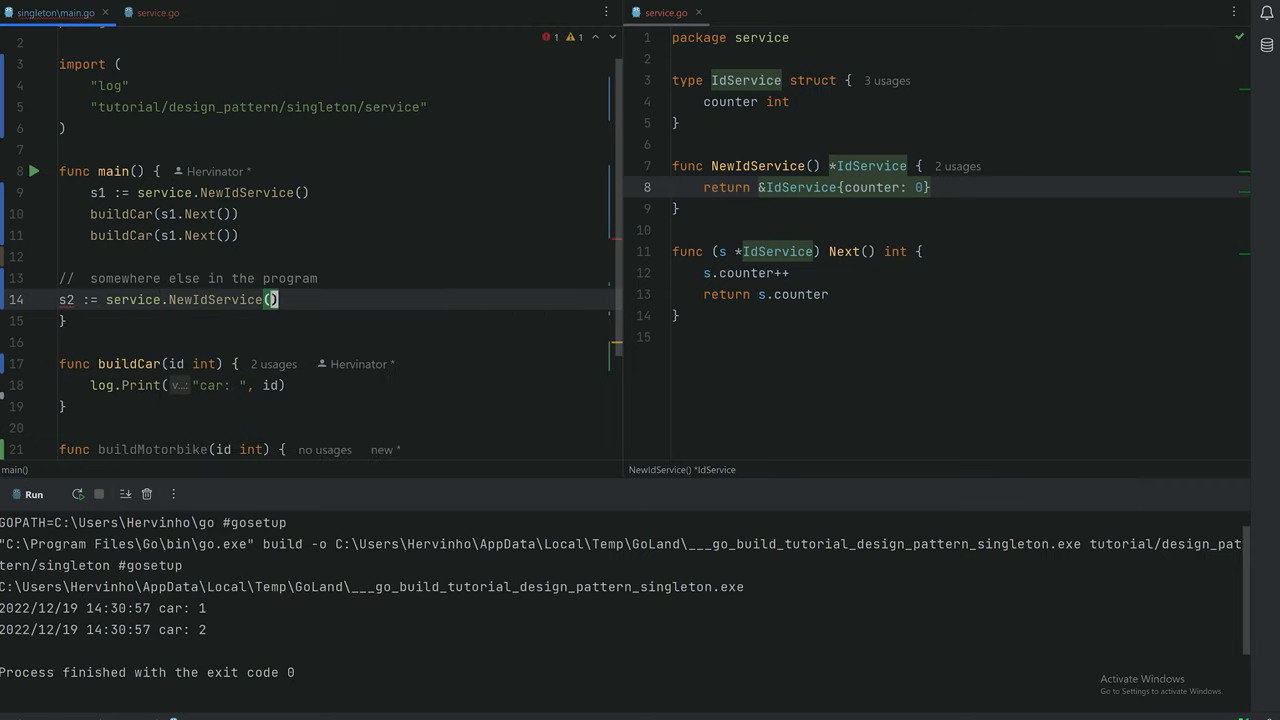
pyautogui.write('buildMotorbike(')
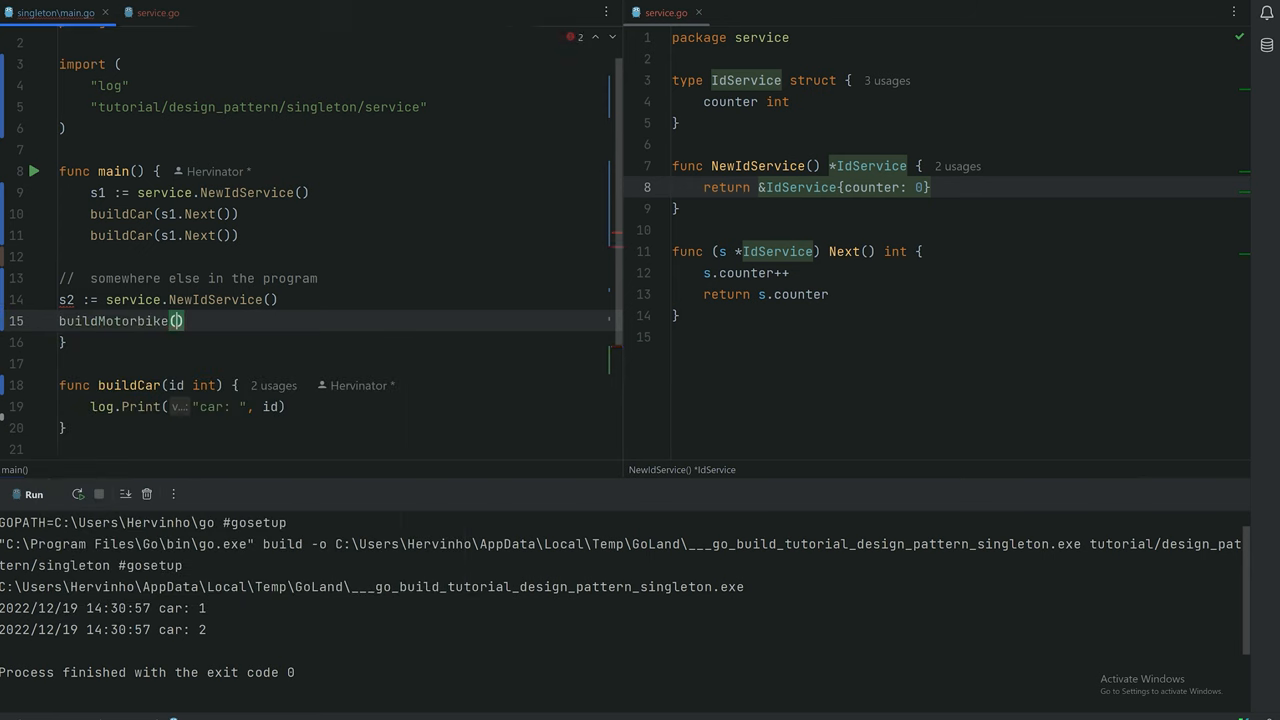
pyautogui.write('s2.')
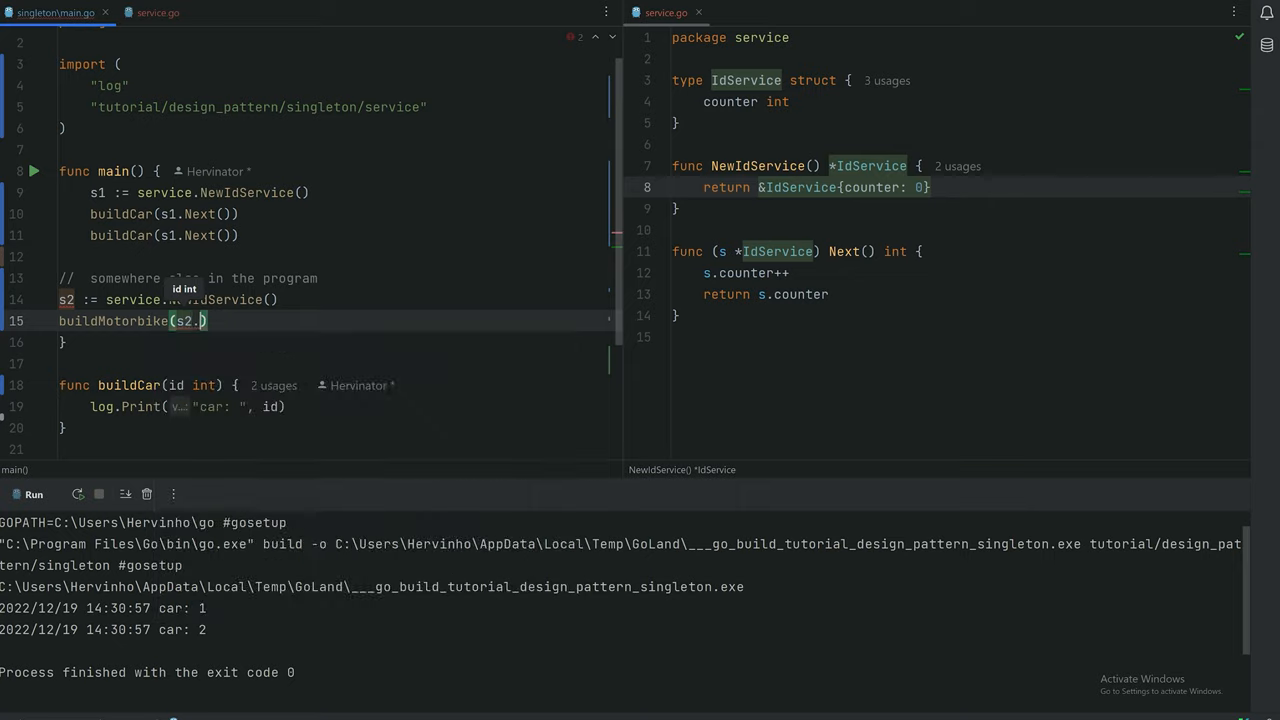
pyautogui.write('Next()')
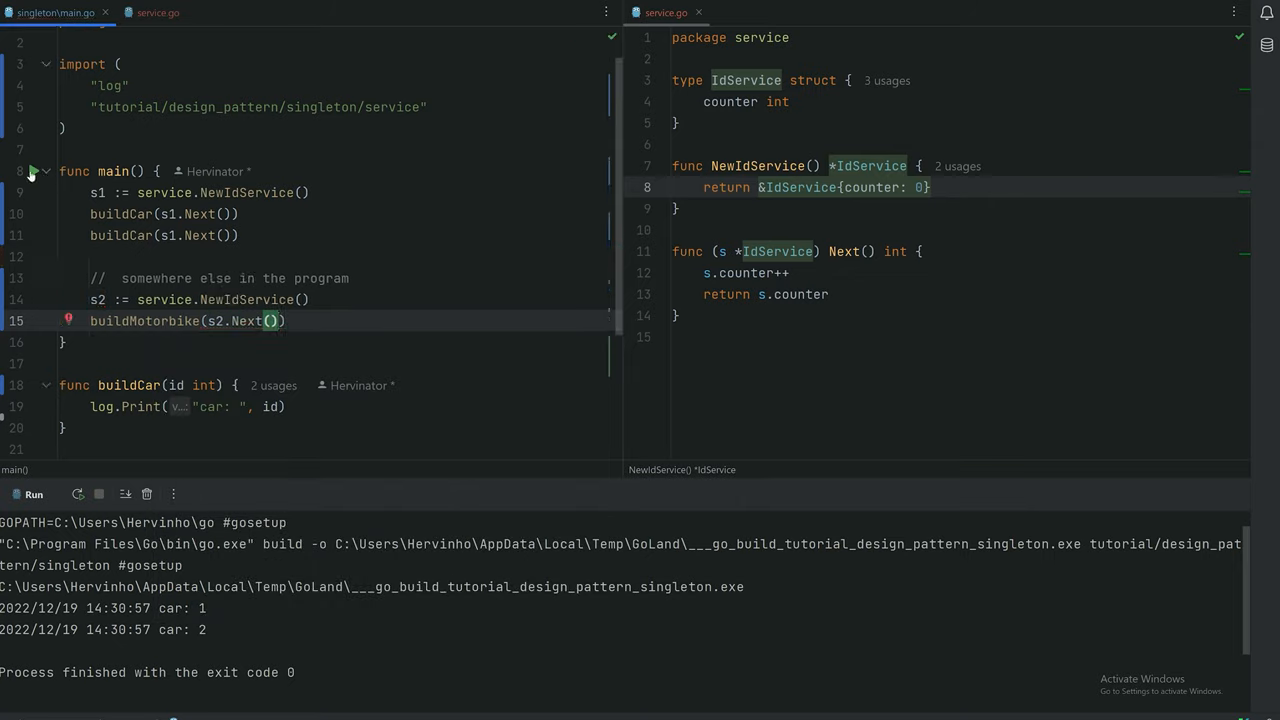
# Scroll down through main.go before running to see motorbike: 1 in the output
pyautogui.scroll(-3)
pyautogui.write('n')
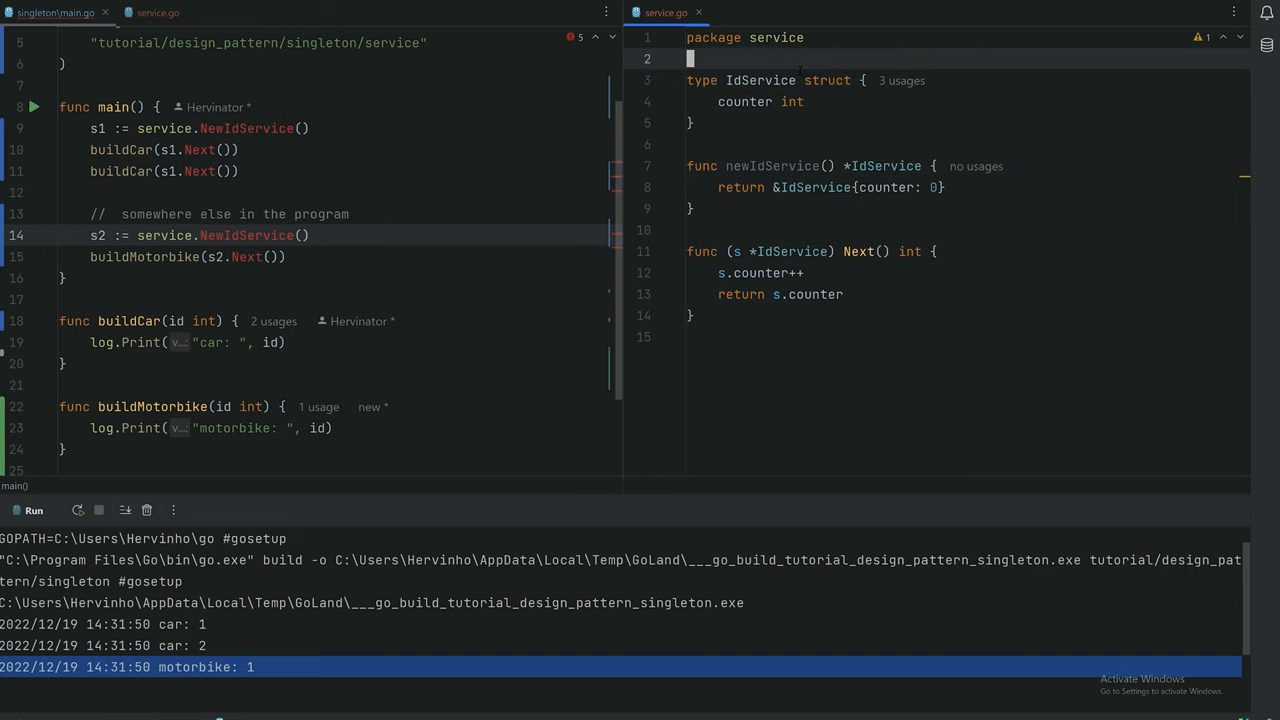
# Add the // ID service and // singleton service comments above the ID service type
pyautogui.write('//_ID service')
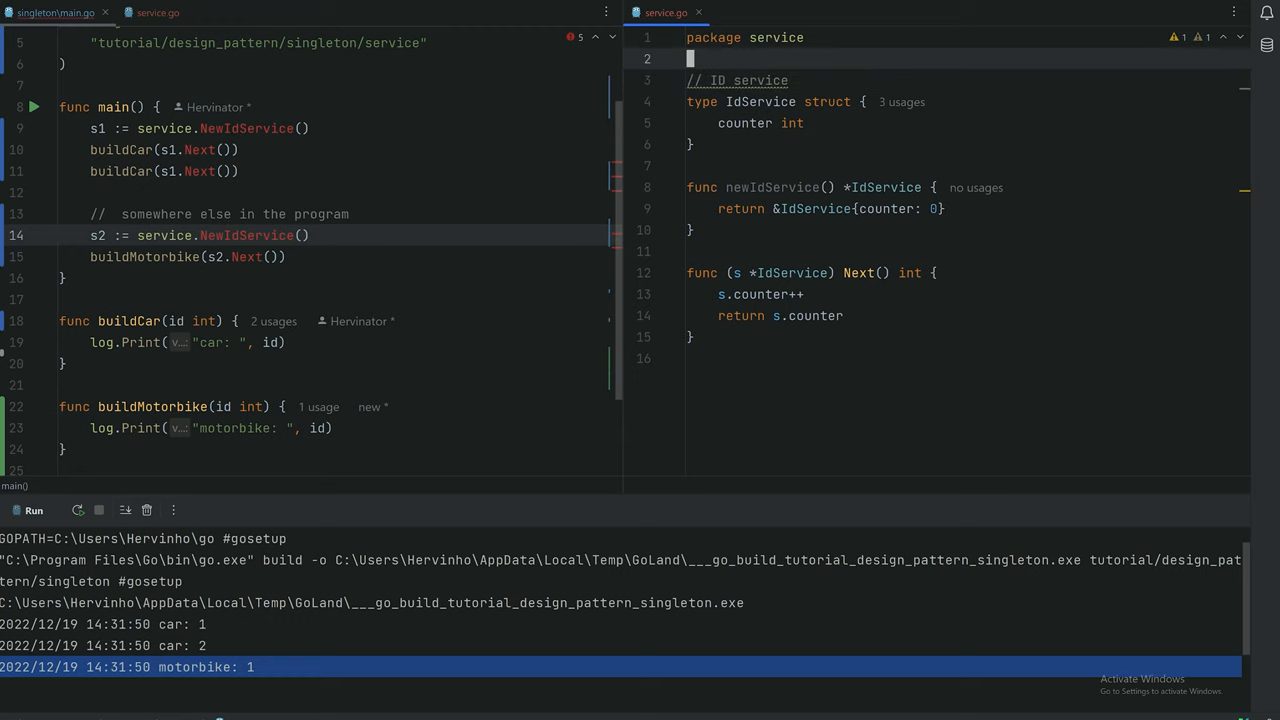
pyautogui.write('//')
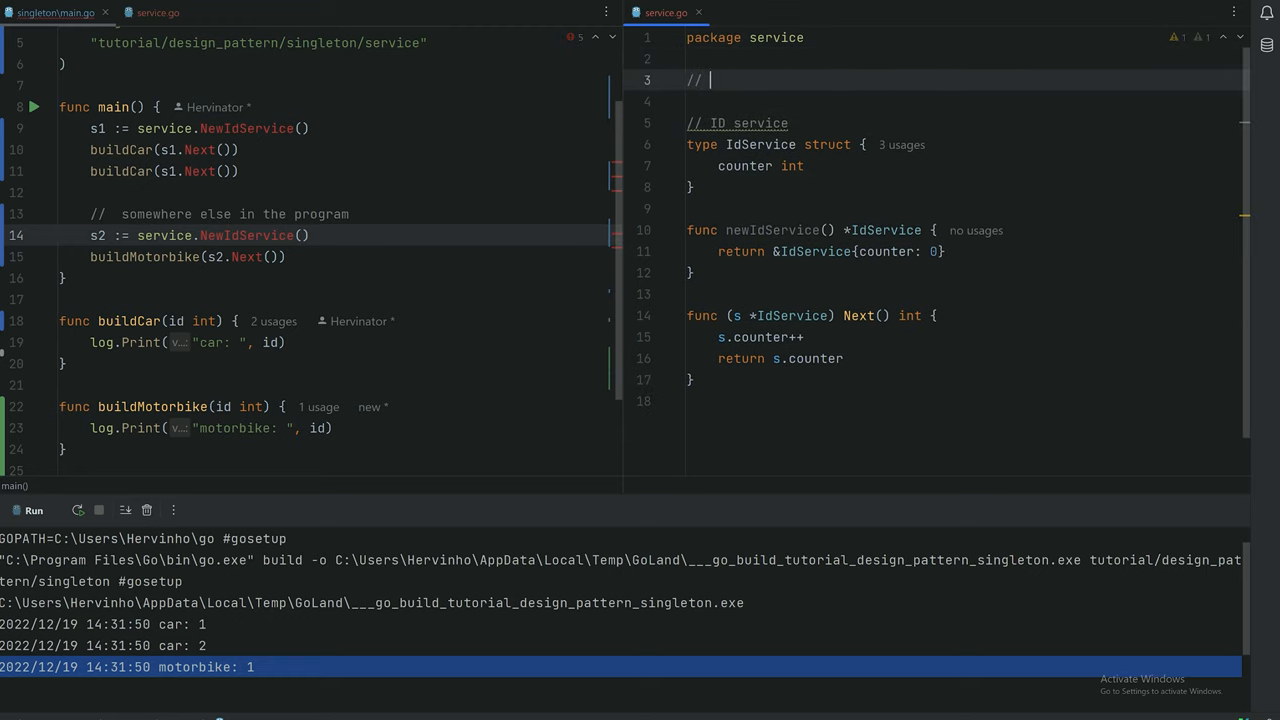
pyautogui.write('sing')
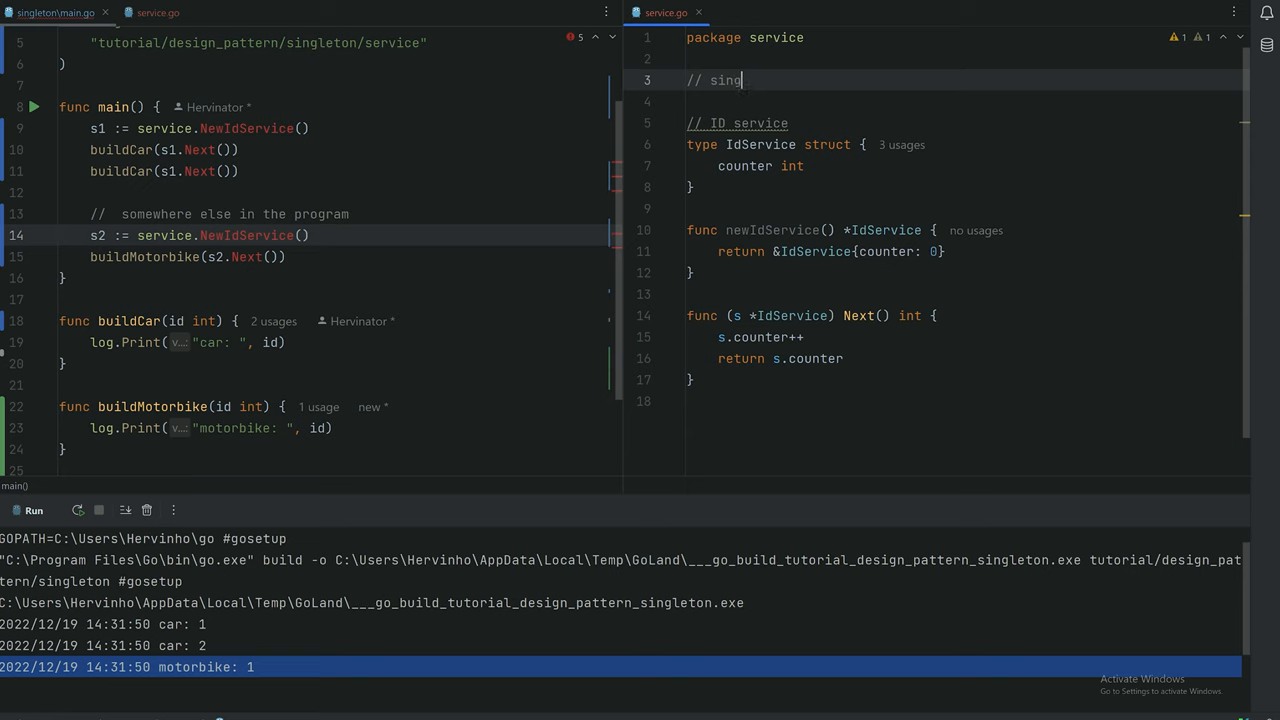
pyautogui.write('leton service')
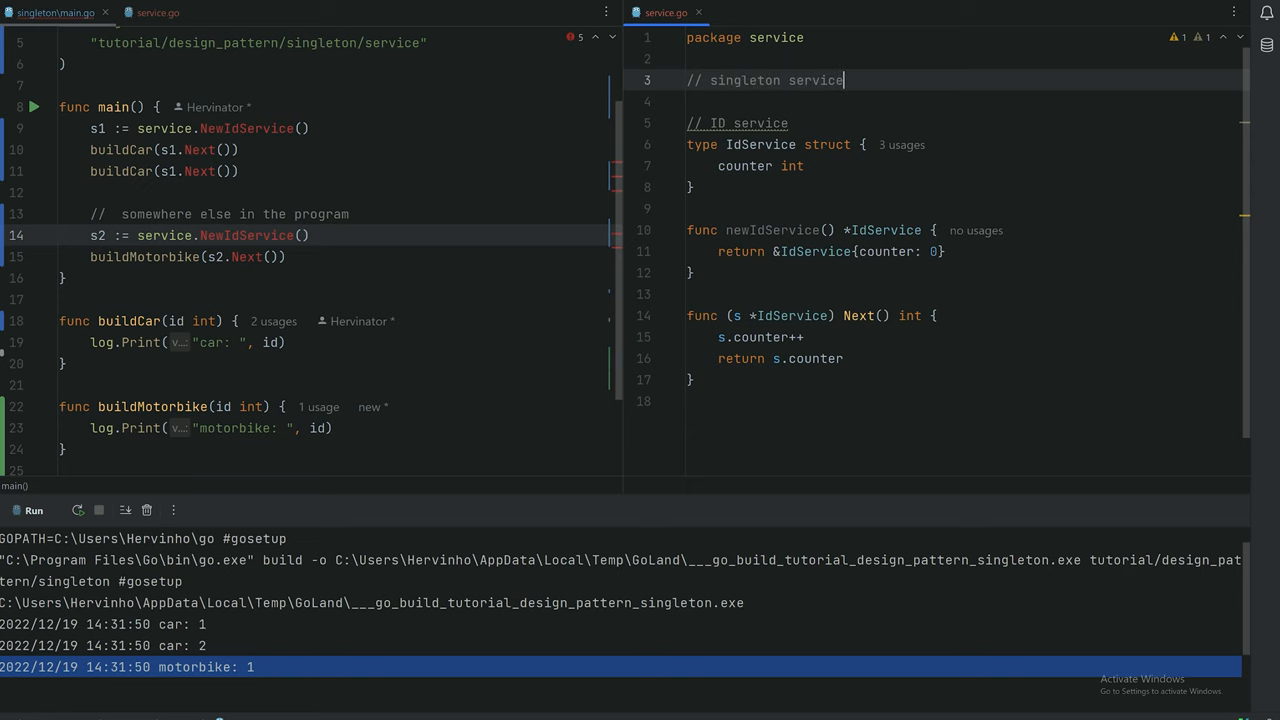
pyautogui.press('enter')
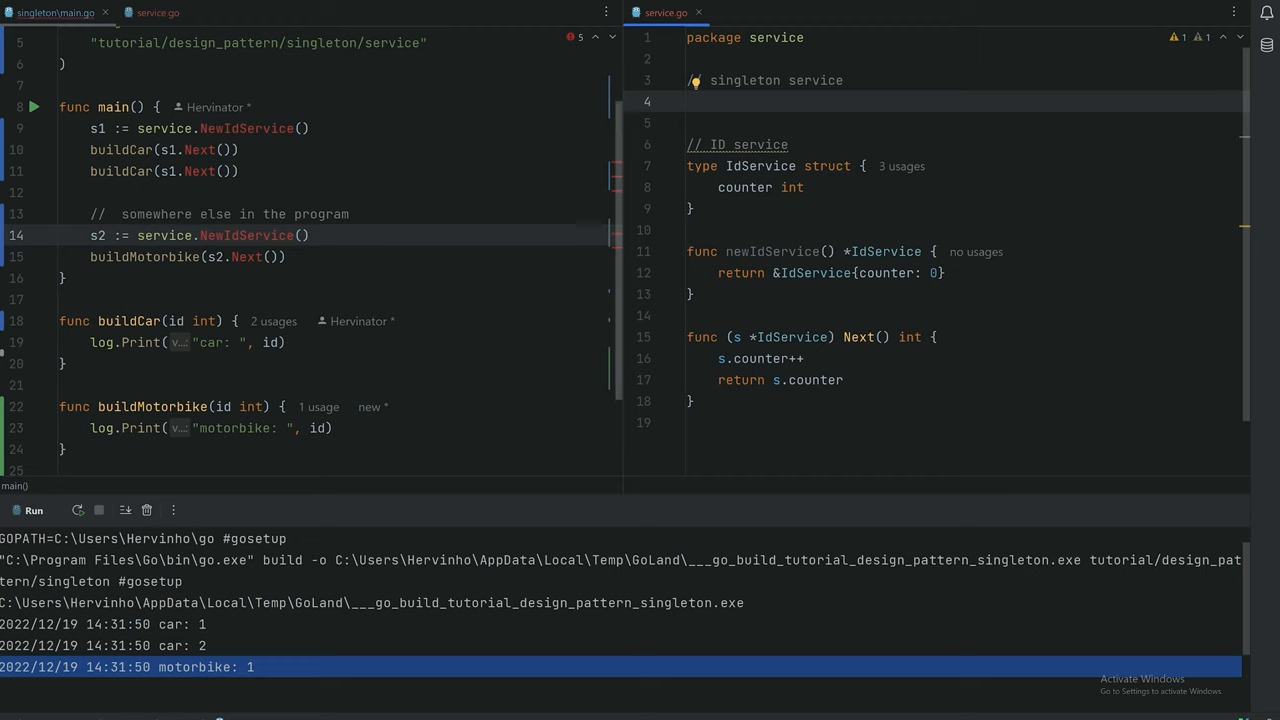
# Declare the IdServiceSingleton struct with an idService *IdService field using the struct template
pyautogui.write('ty')
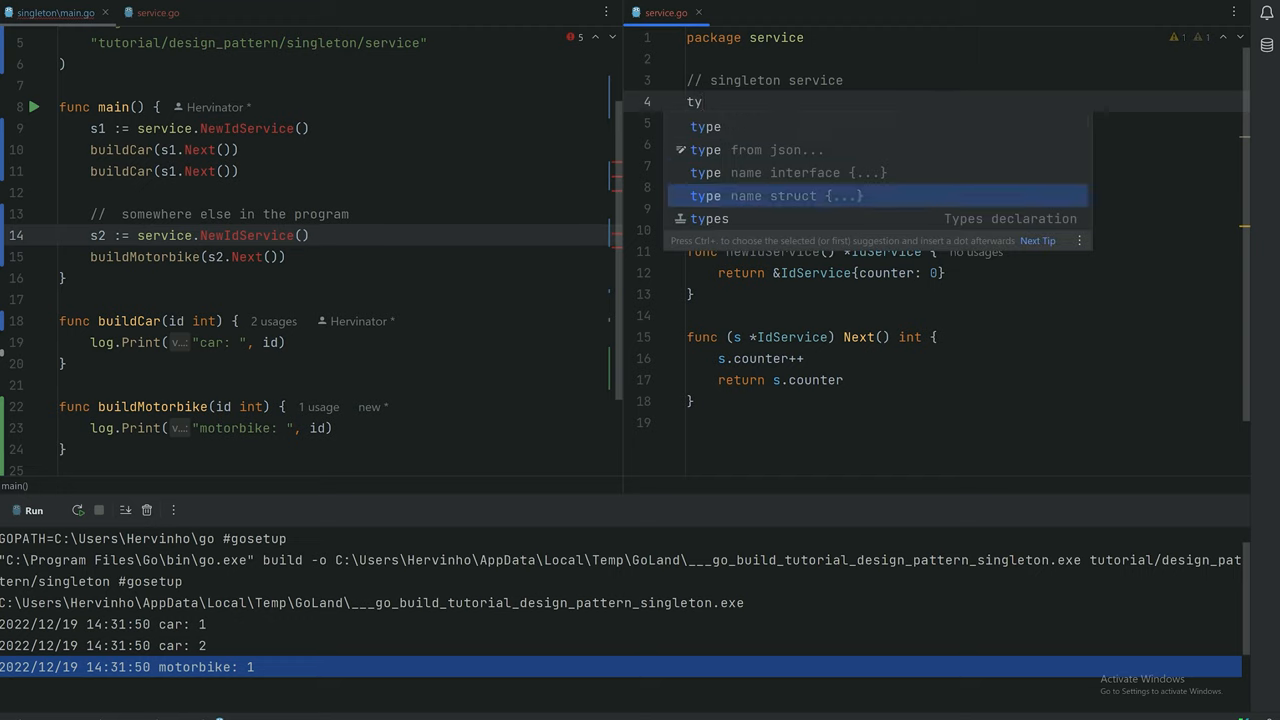
pyautogui.click(776, 196)
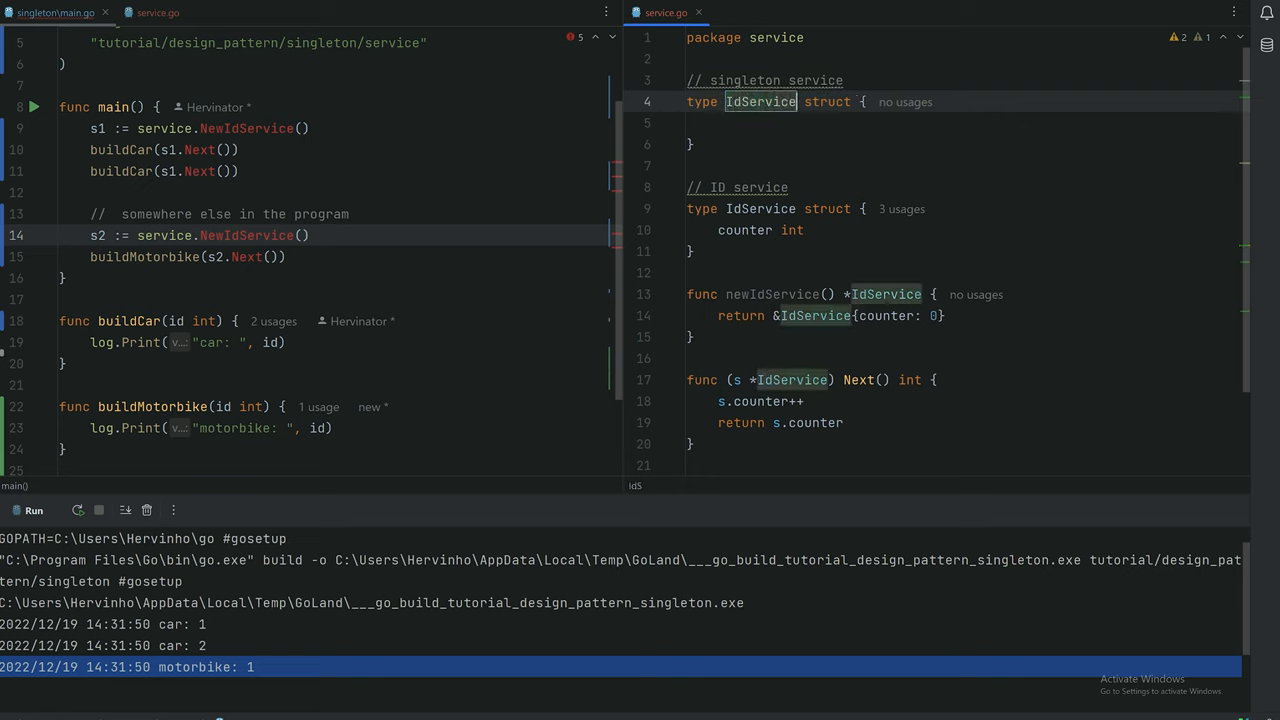
pyautogui.write('Sig')
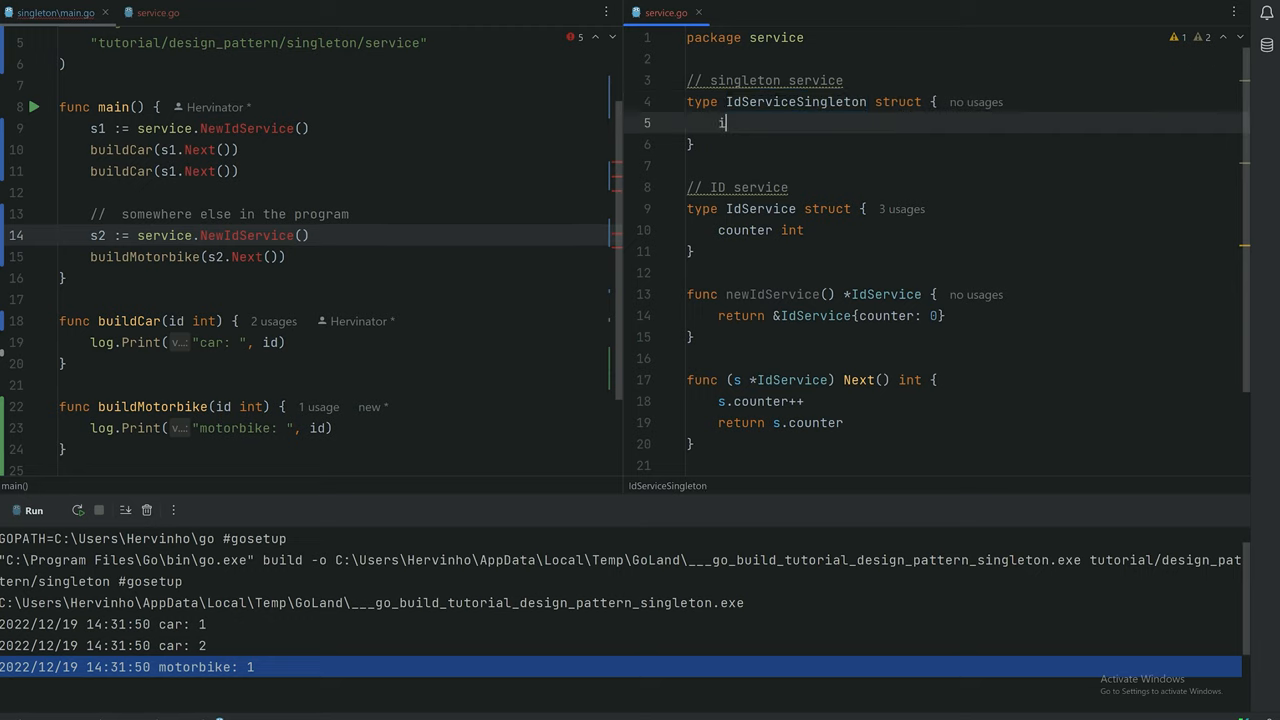
pyautogui.write('dService')
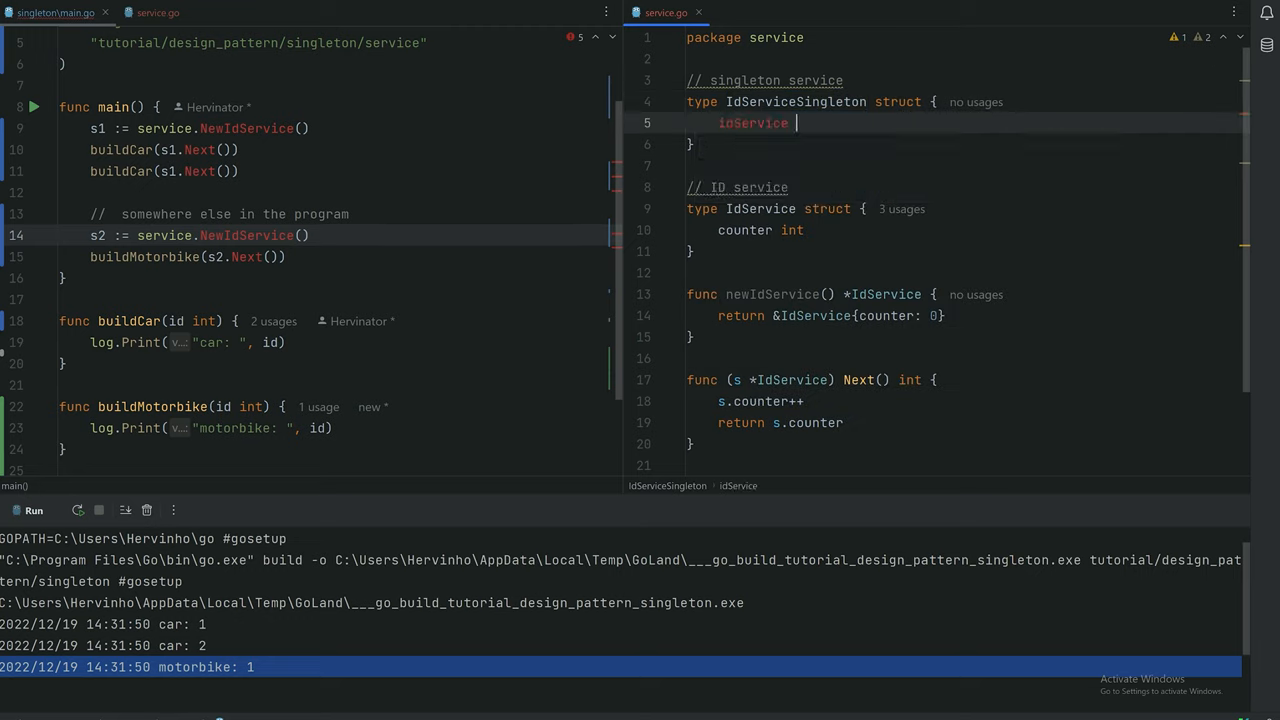
pyautogui.write('*I')
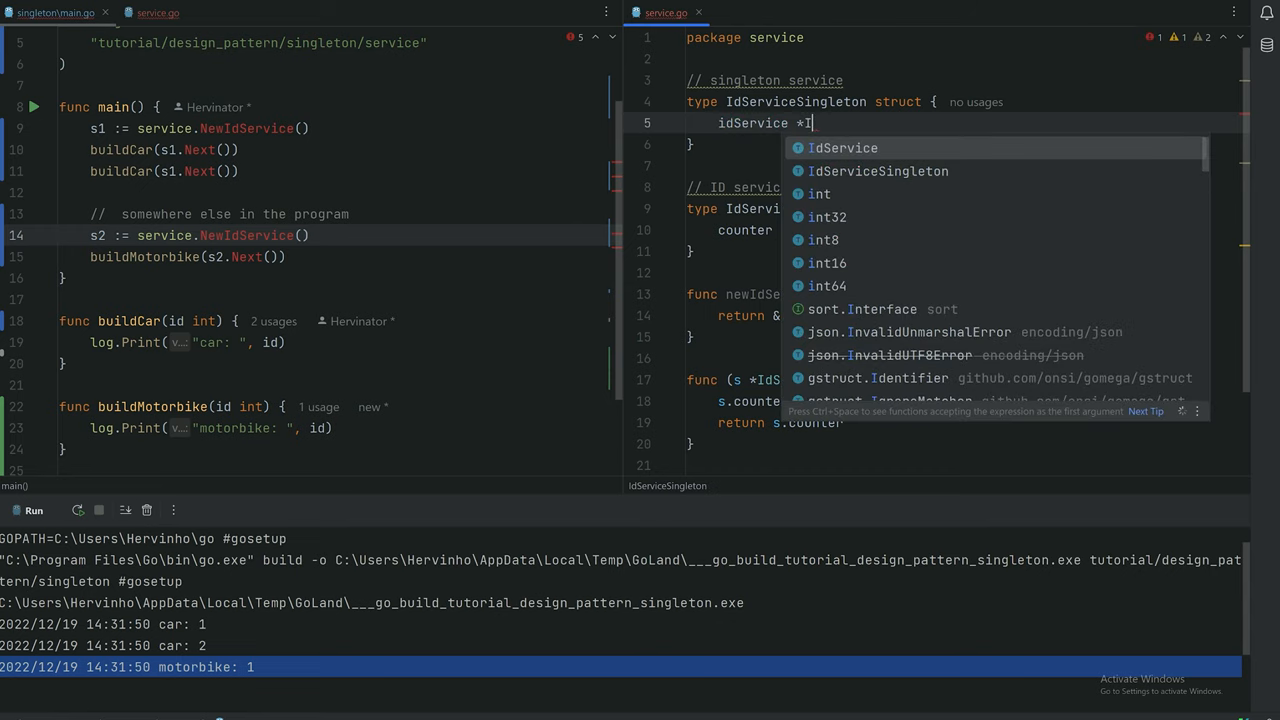
pyautogui.click(844, 148)
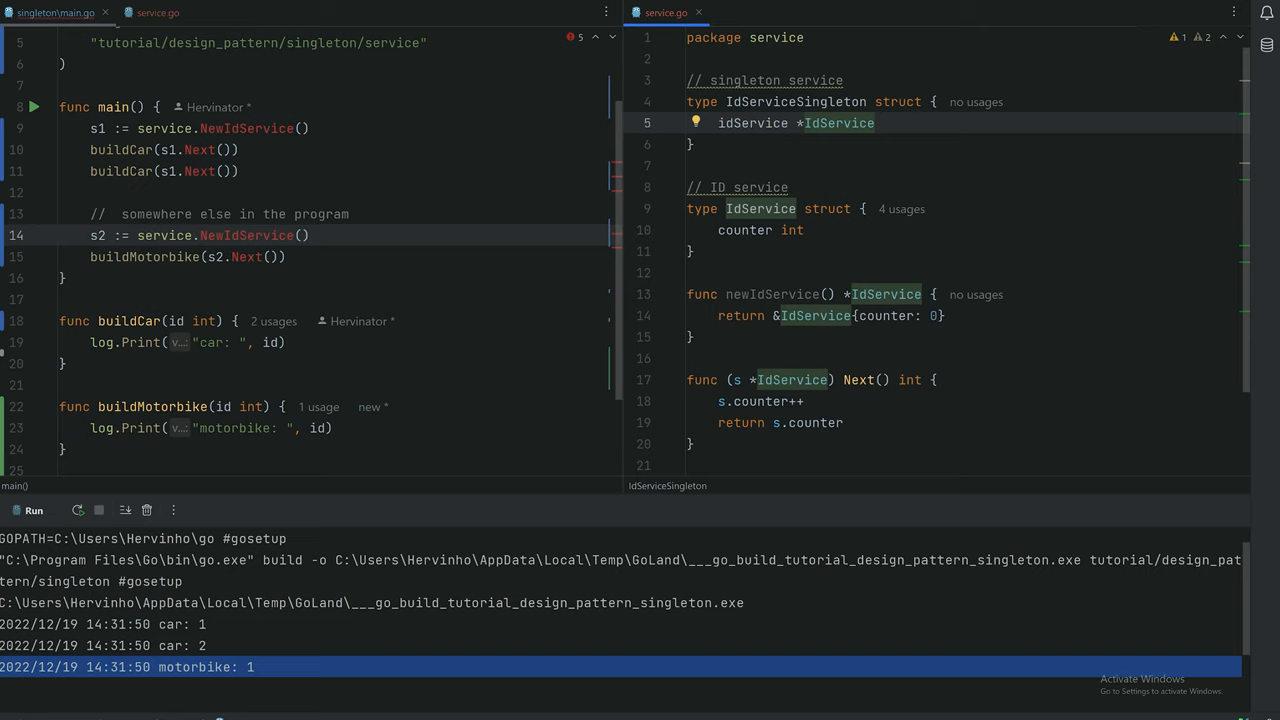
pyautogui.click(692, 144)
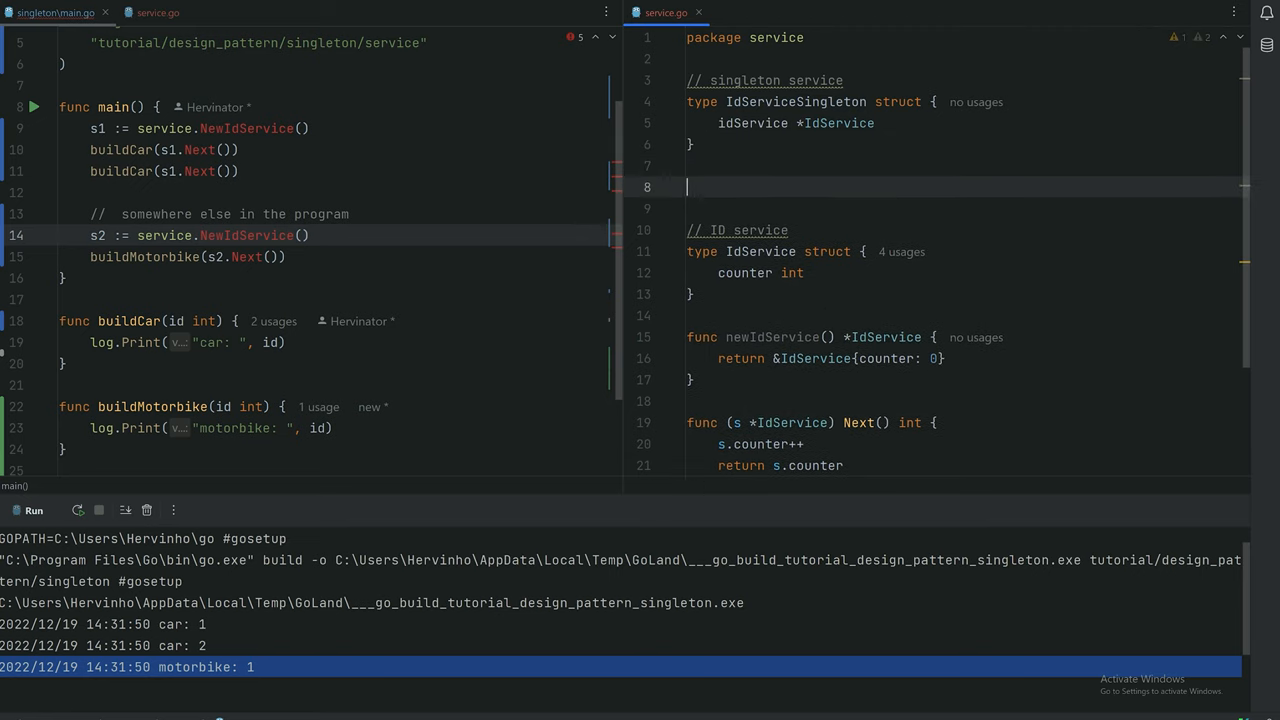
# Start the GetService method with an if check on s.idService being nil
pyautogui.write('func (s IdServiceSingleton) name() {')
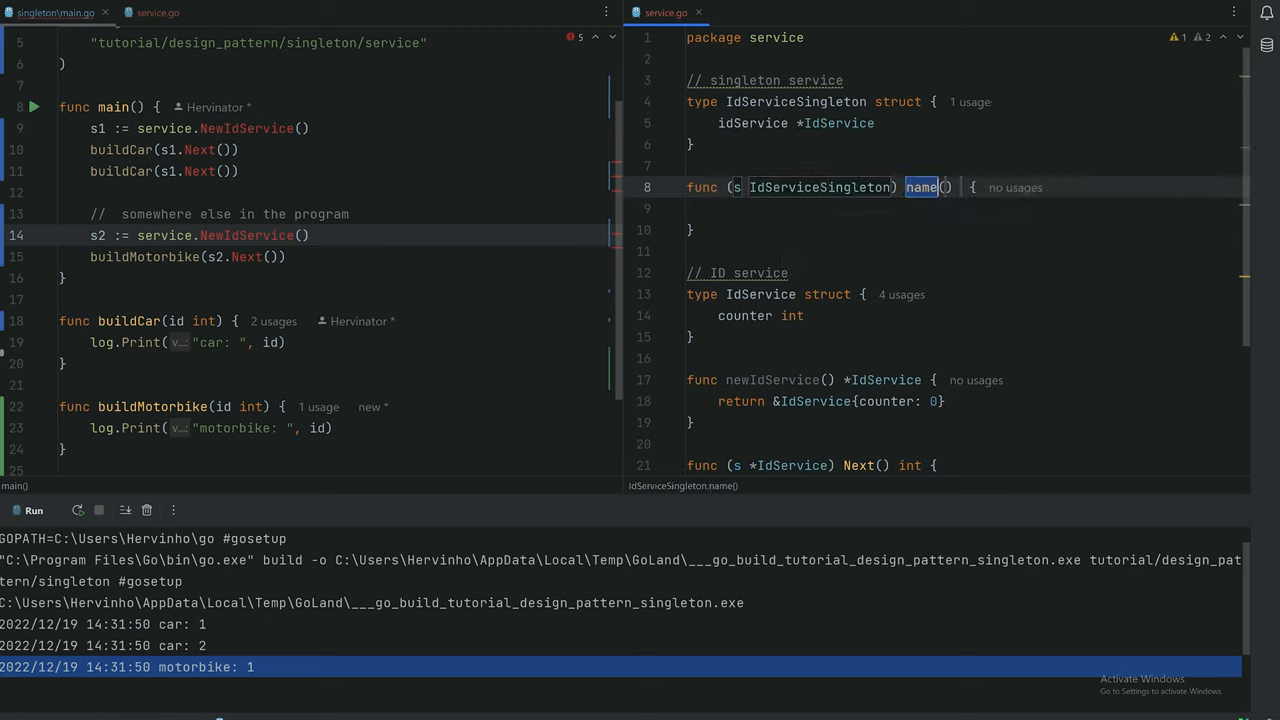
pyautogui.write('GetService')
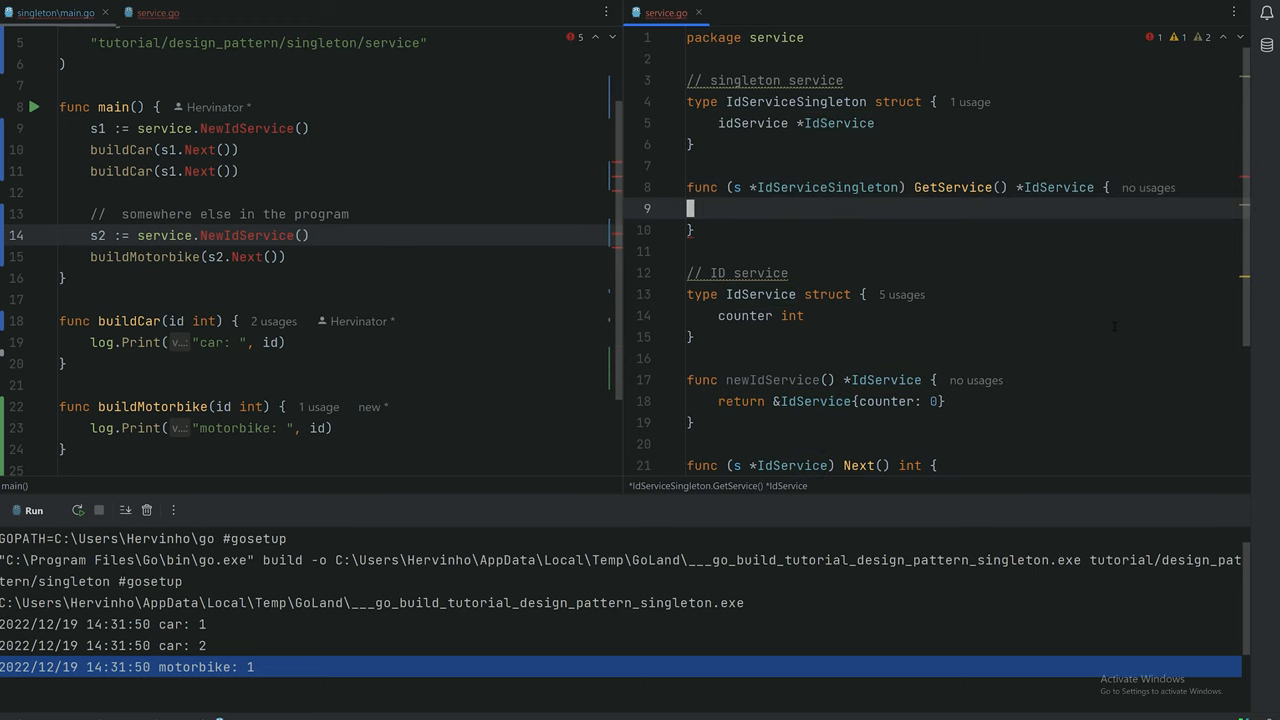
pyautogui.scroll(3)
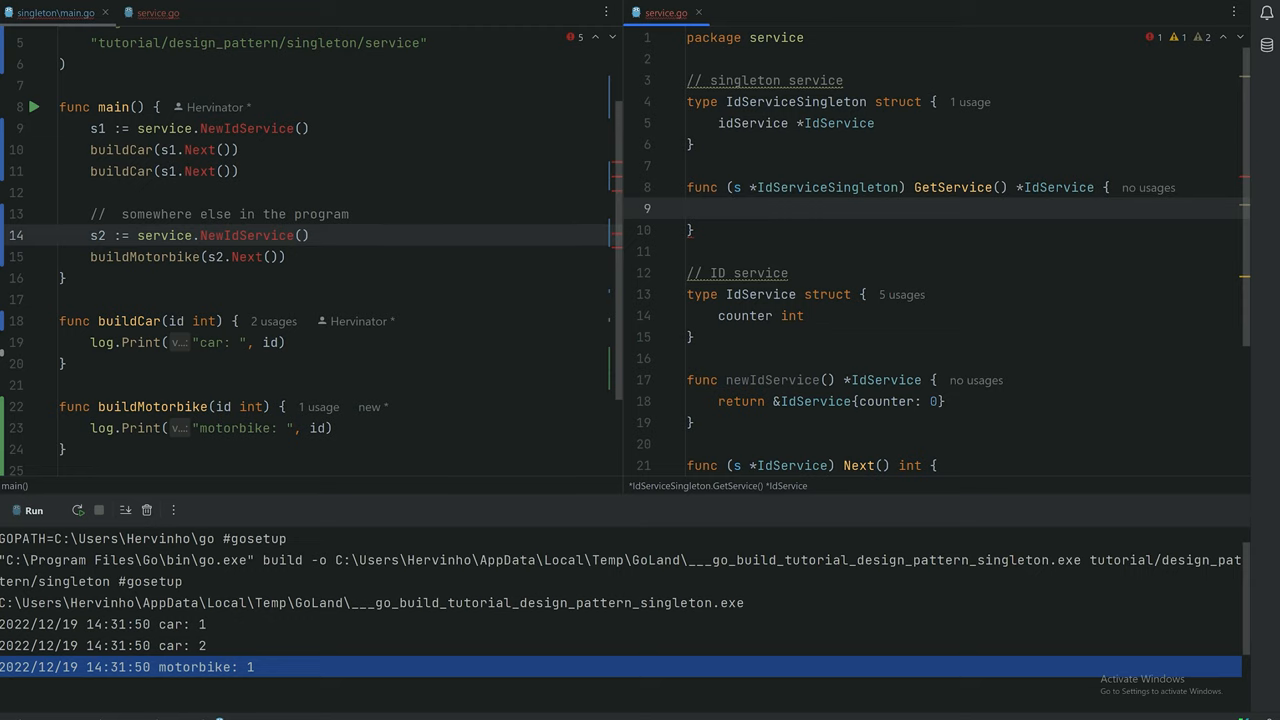
pyautogui.write('if s.')
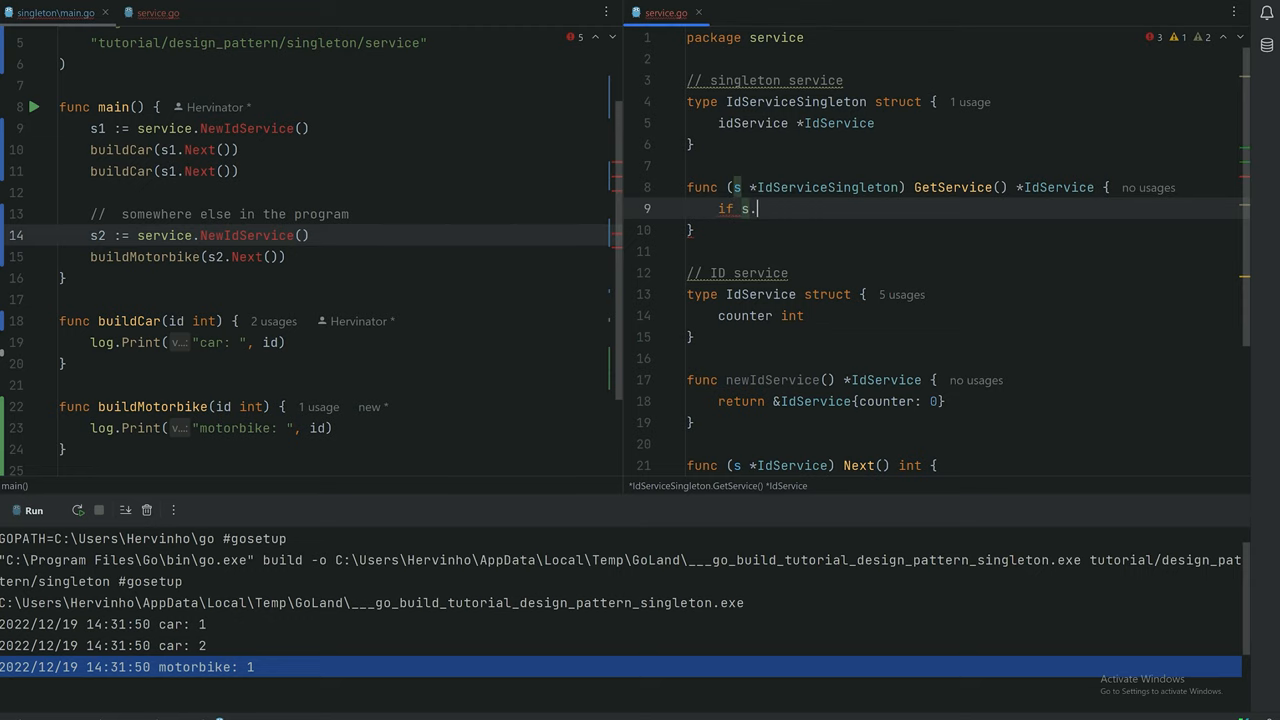
pyautogui.write('idService == nil {')
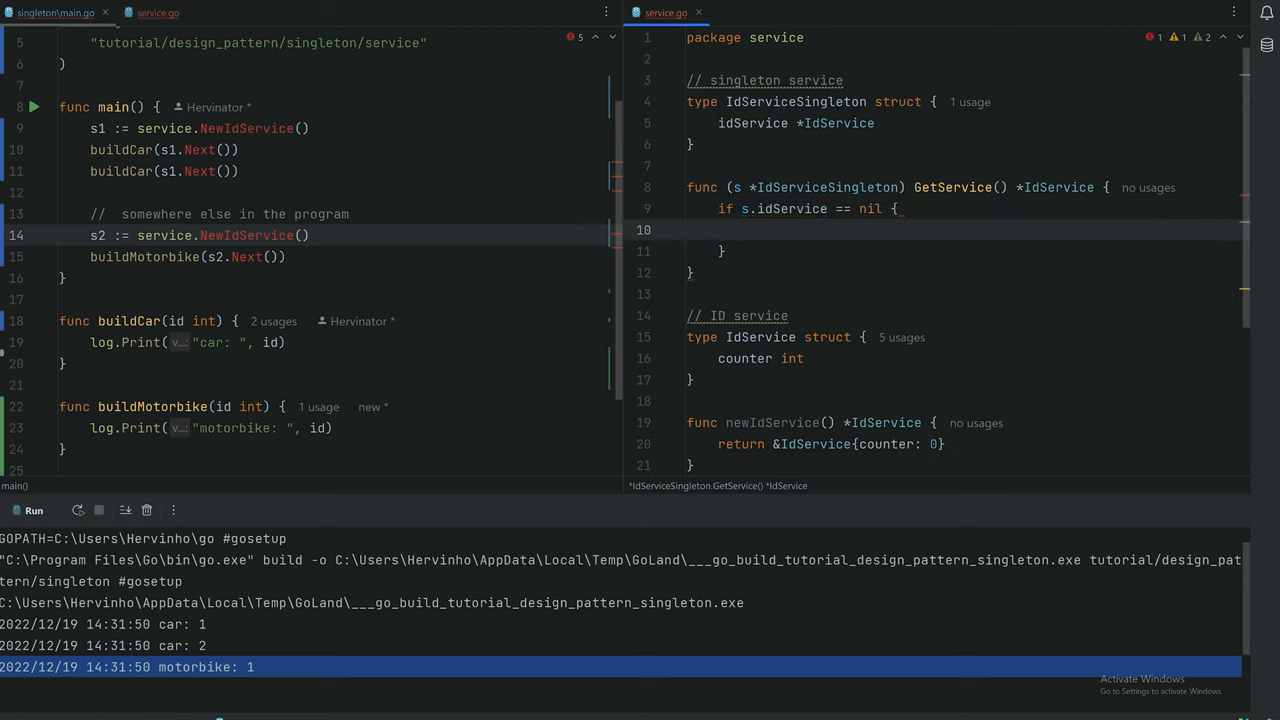
# Assign s.idService = newIdService() inside the nil check and return s.idService after it
pyautogui.write('s.idService =')
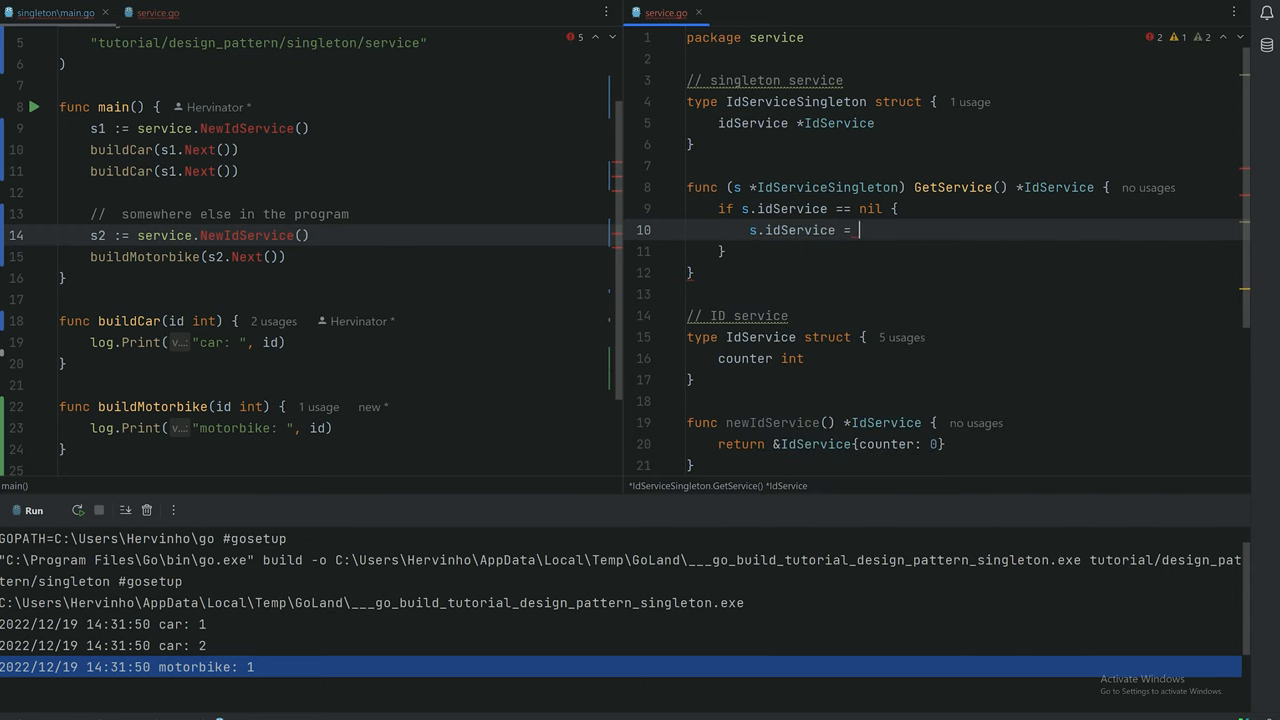
pyautogui.write('newIdService()')
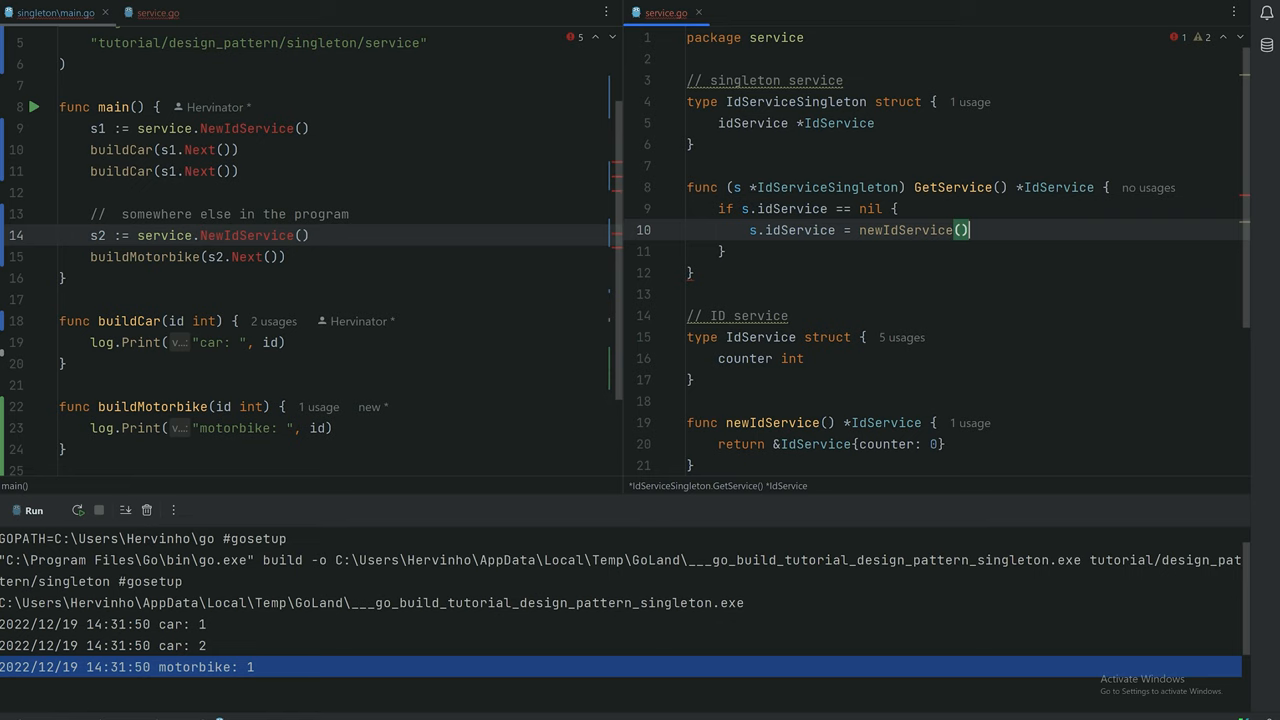
pyautogui.doubleClick(904, 230)
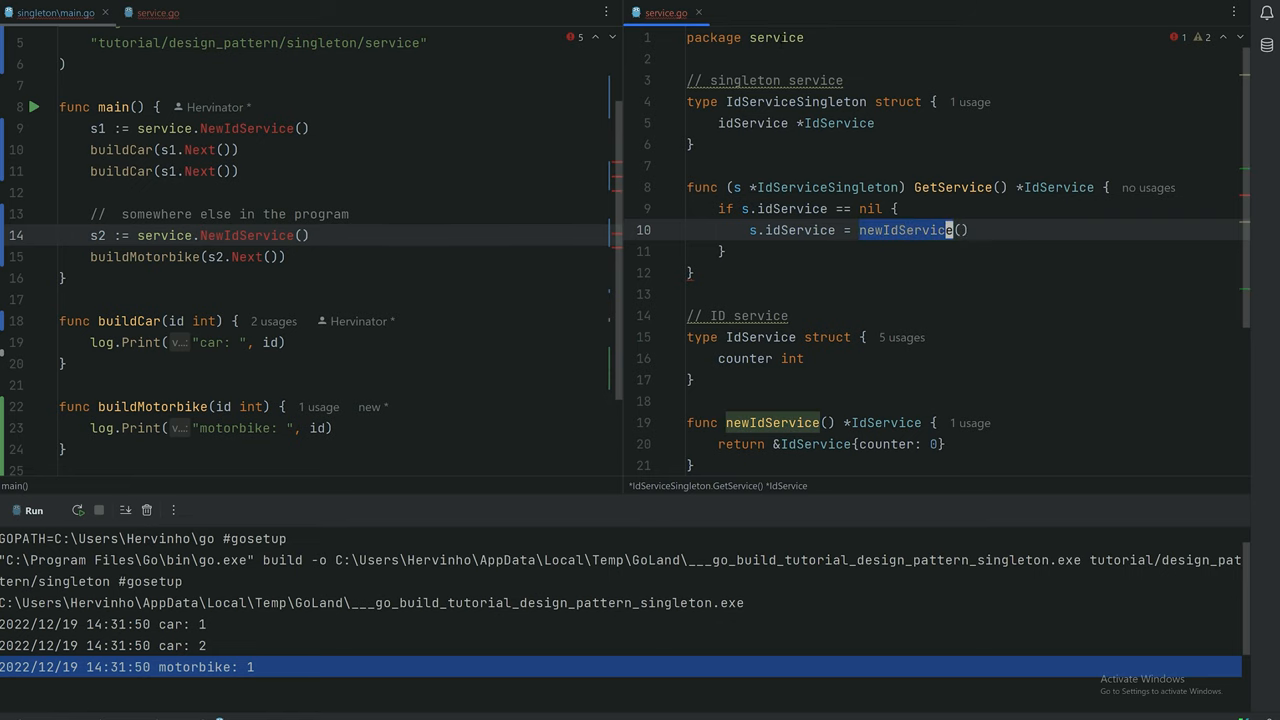
pyautogui.scroll(-3)
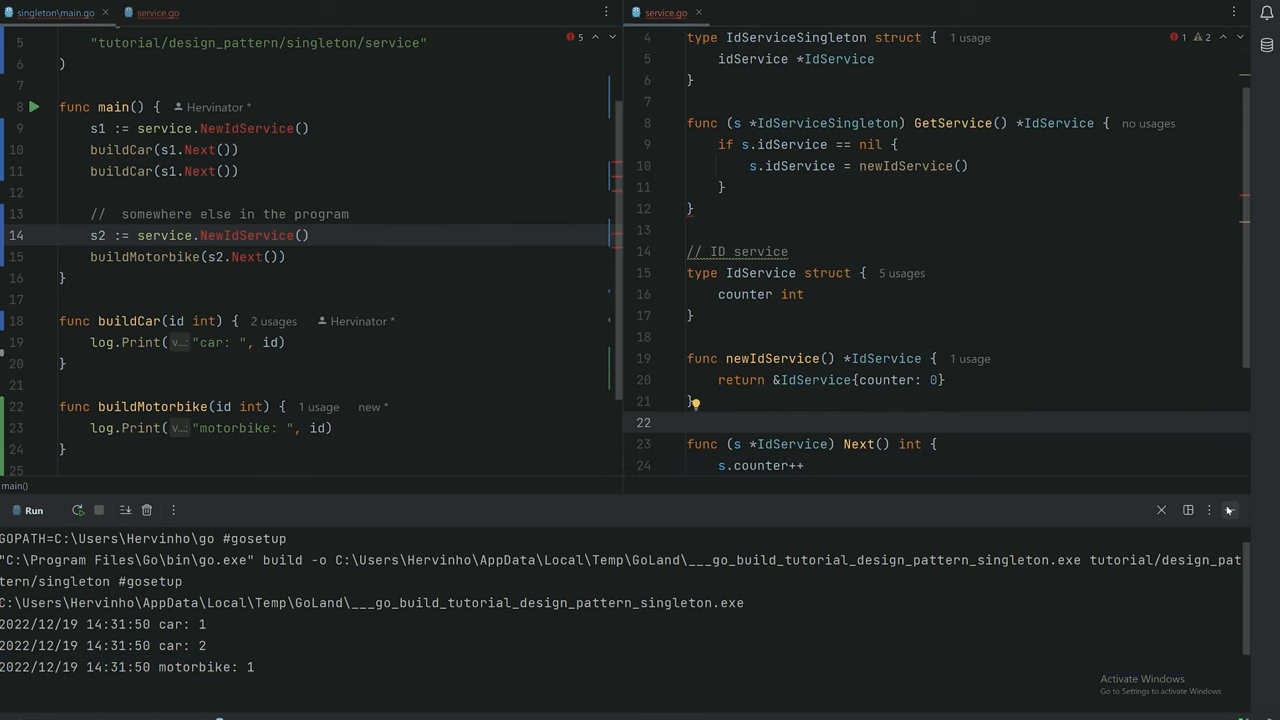
pyautogui.click(1160, 510)
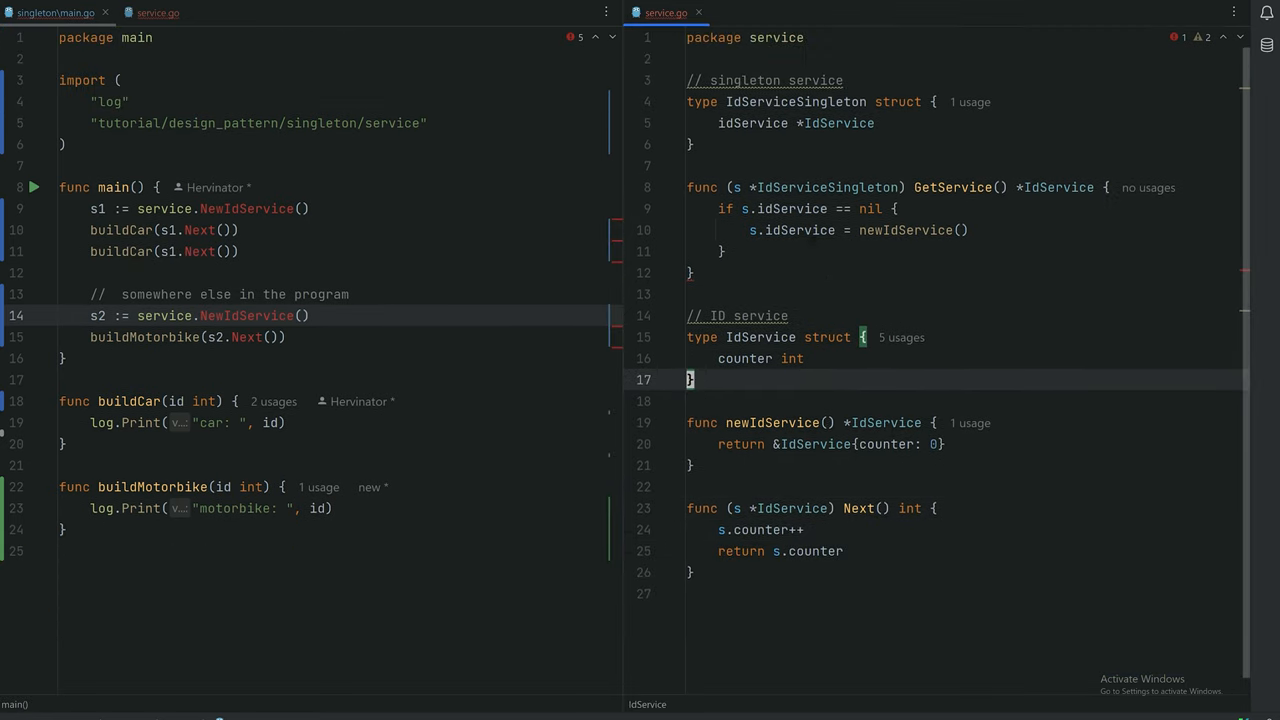
pyautogui.write('return s.idService')
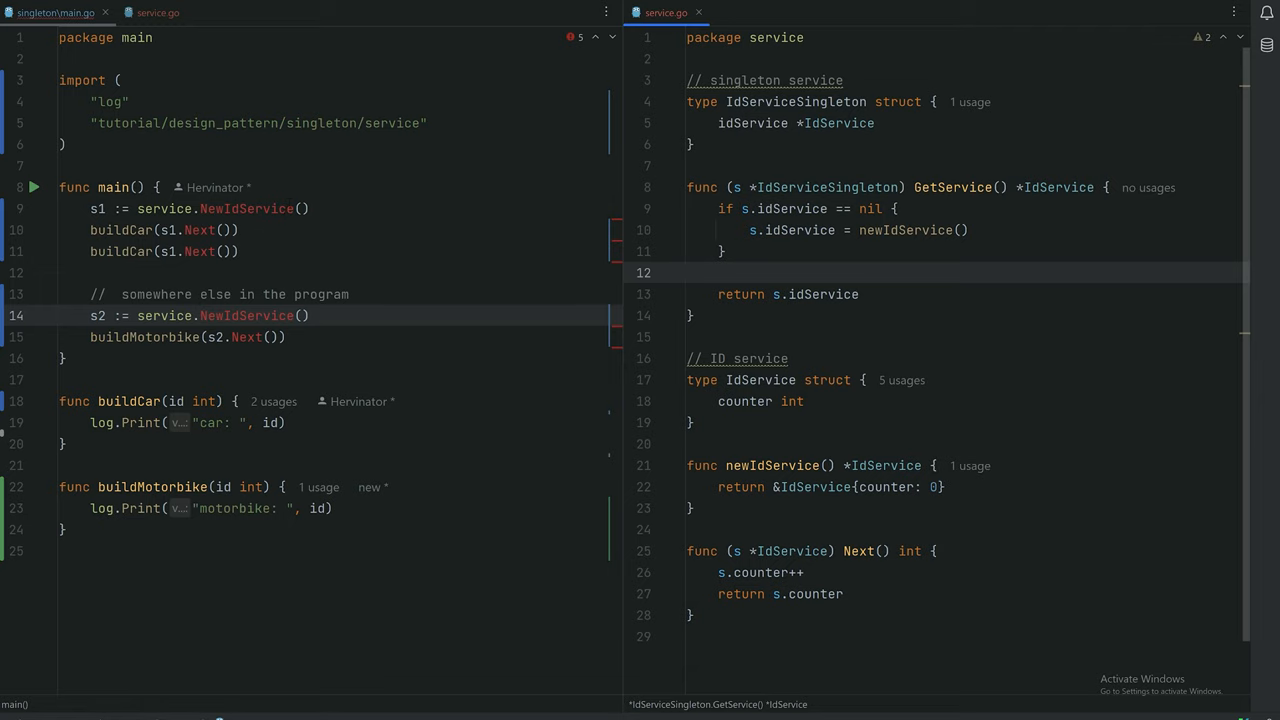
# Declare var singleton service.IdServiceSingleton at the start of main
pyautogui.press('Enter')
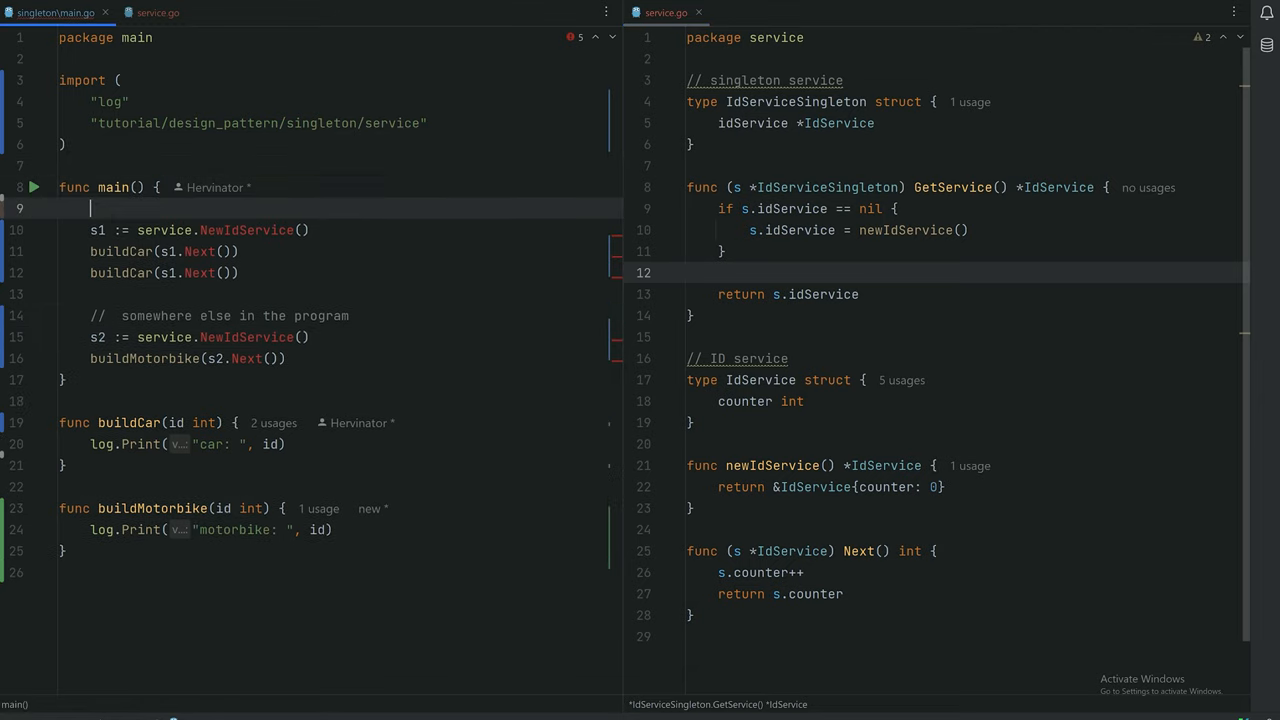
pyautogui.write('var singleton')
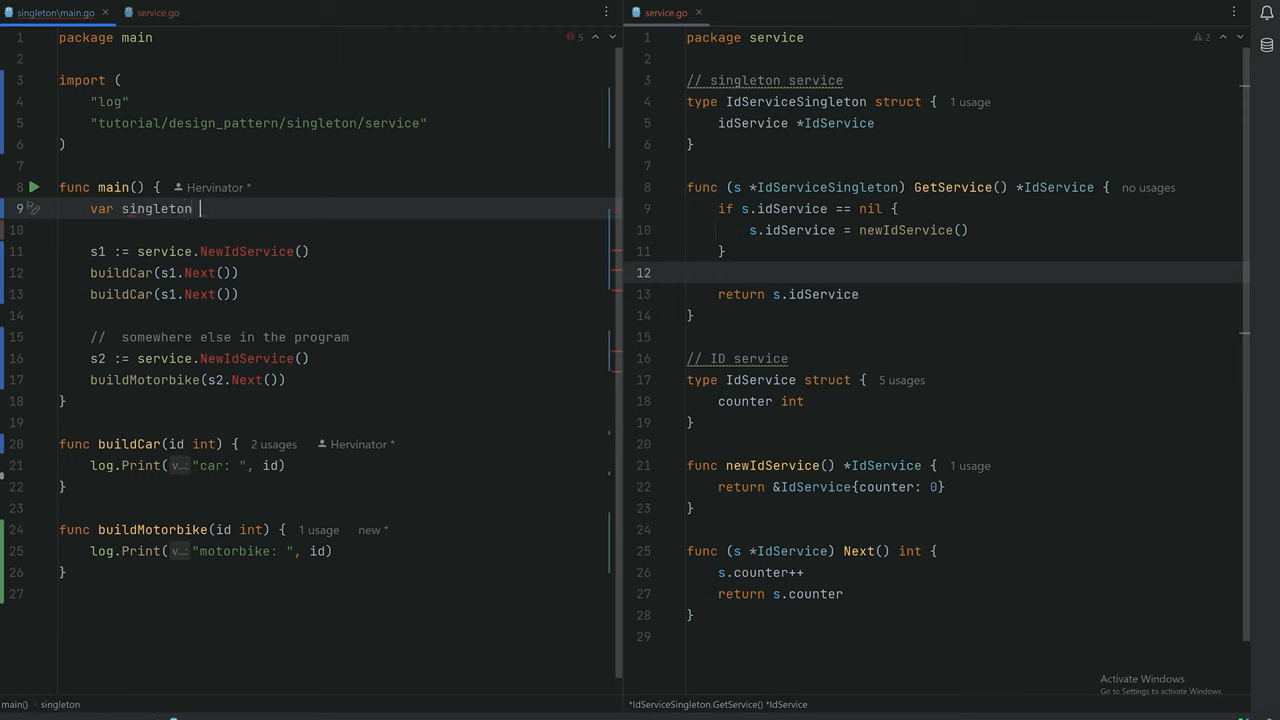
pyautogui.write('Id')
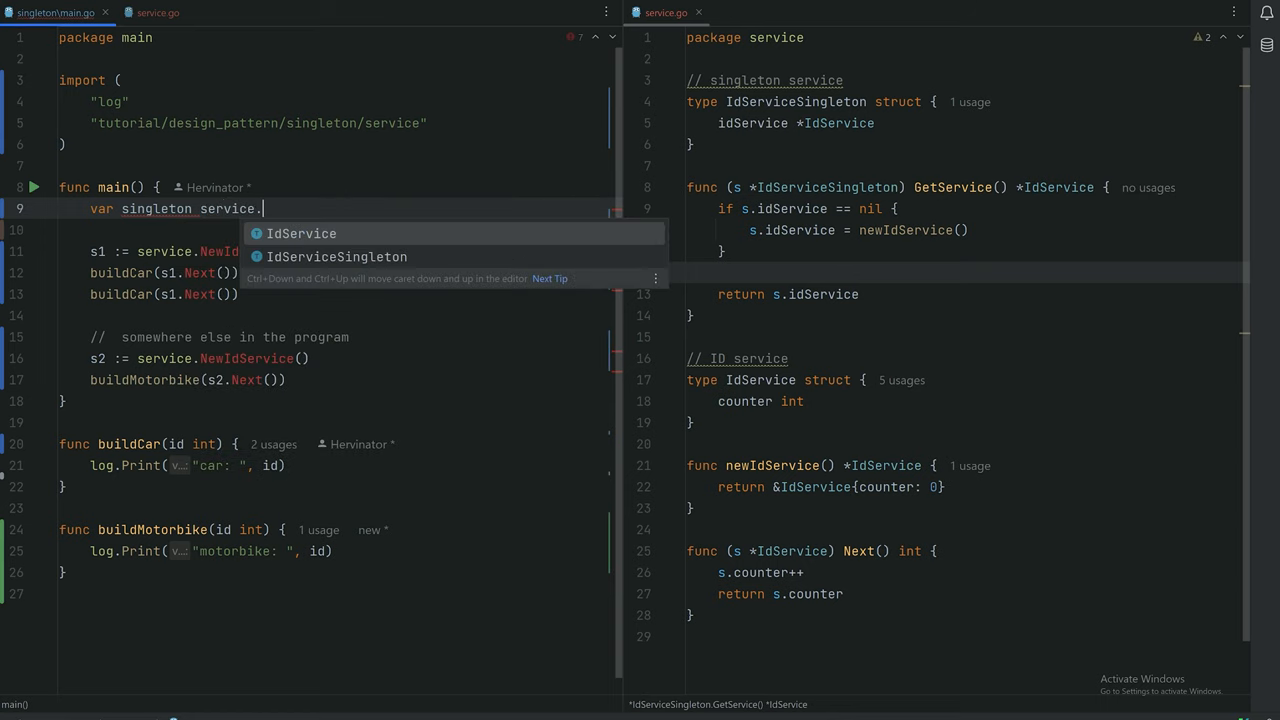
pyautogui.press('Down')
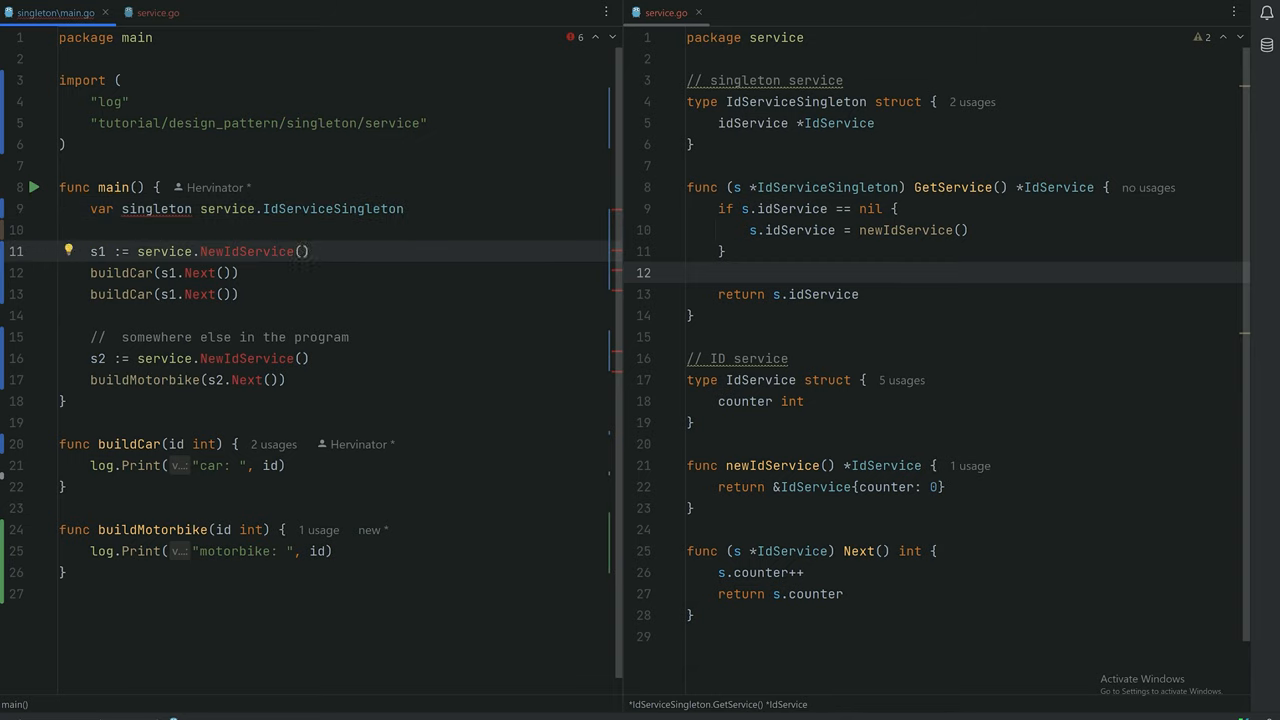
# Replace the NewIdService calls with singleton.GetService() and run so the motorbike gets id 3
pyautogui.press('Backspace')
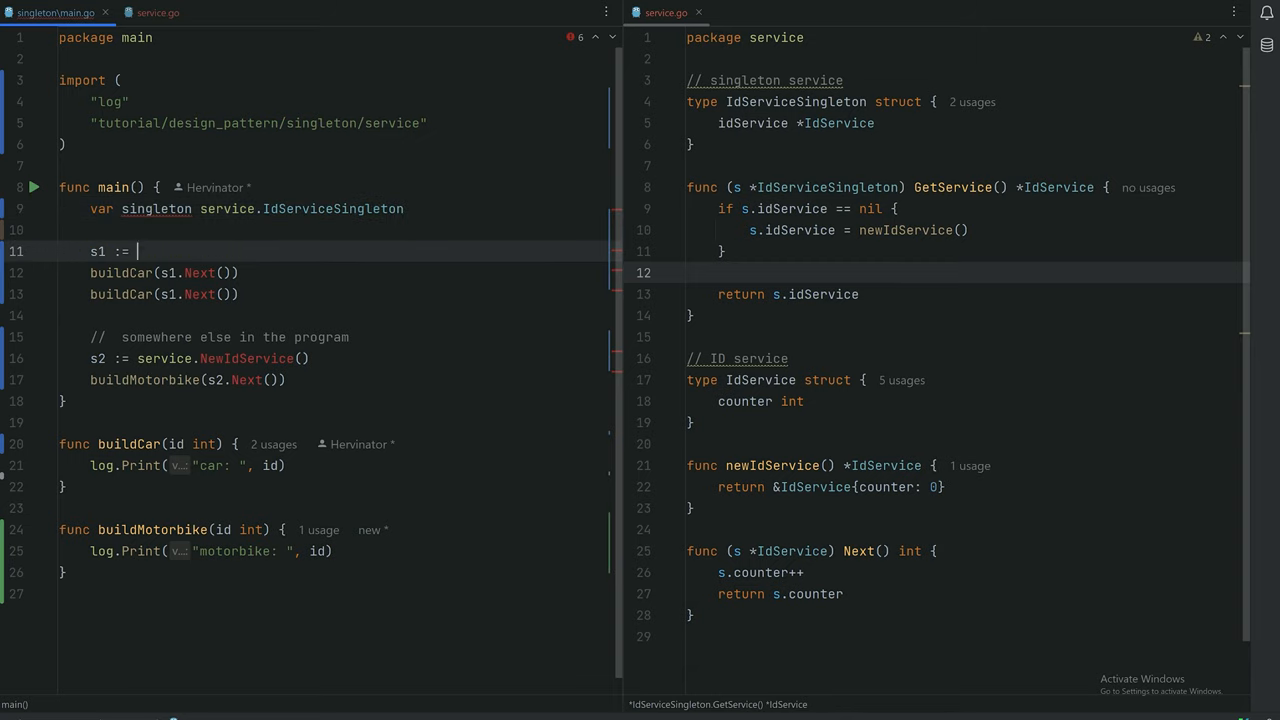
pyautogui.write('singleton.')
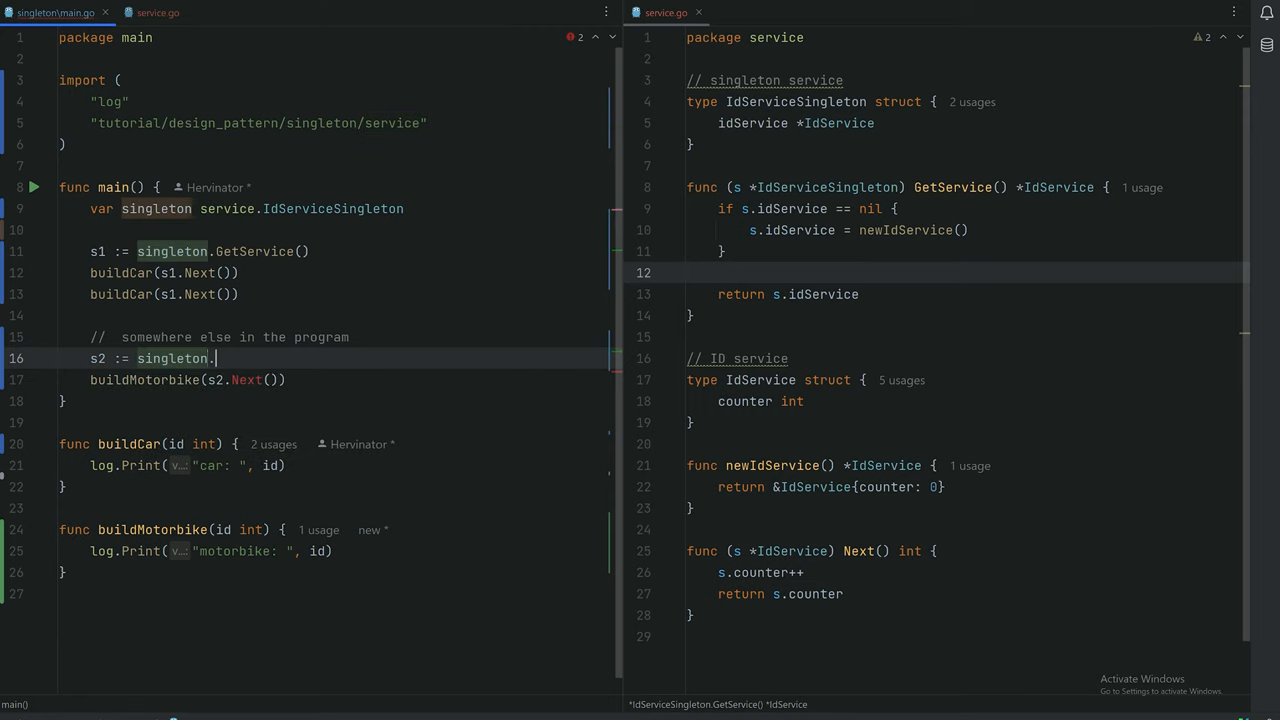
pyautogui.write('GetService()')
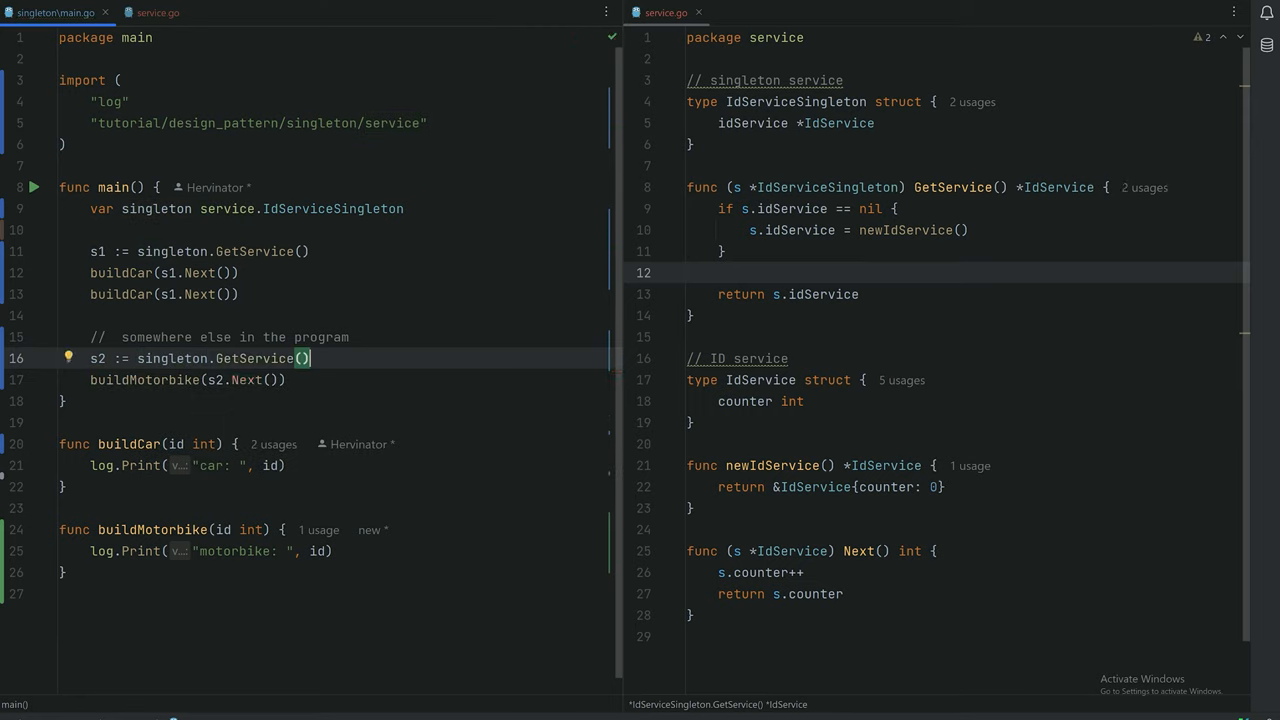
pyautogui.moveTo(10, 74)
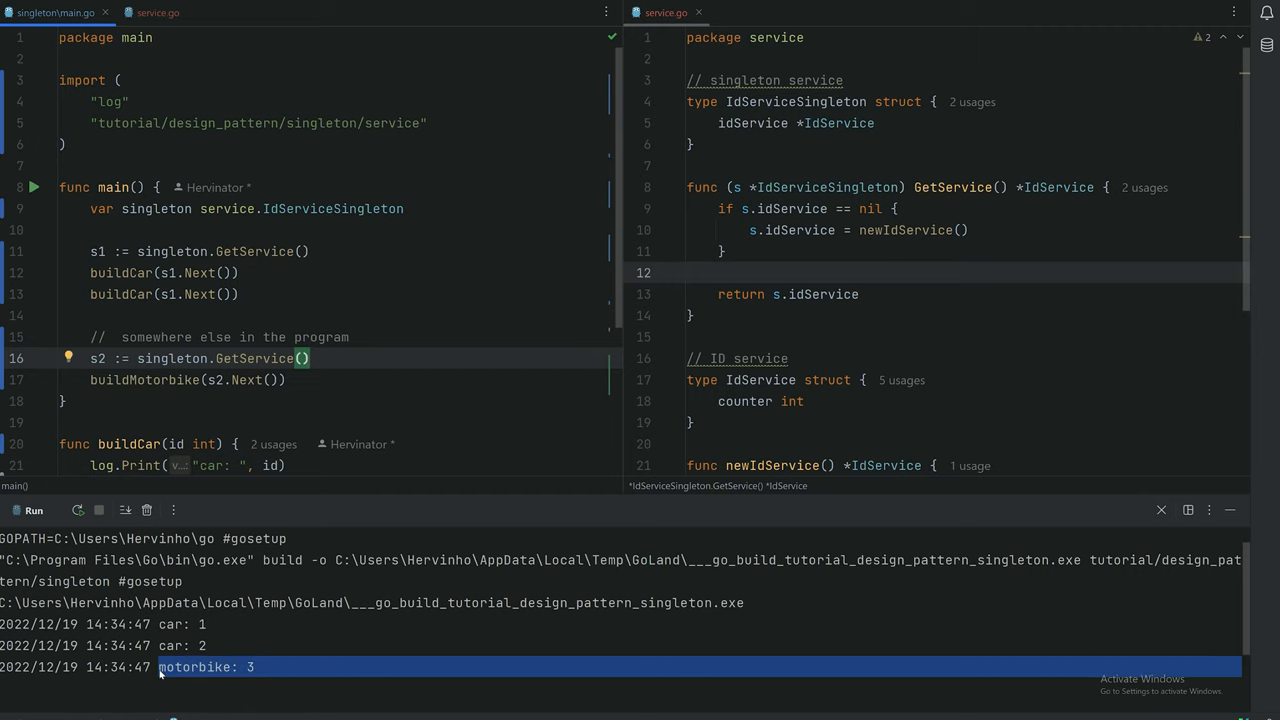
pyautogui.scroll(-3)
pyautogui.write('log.Print("')
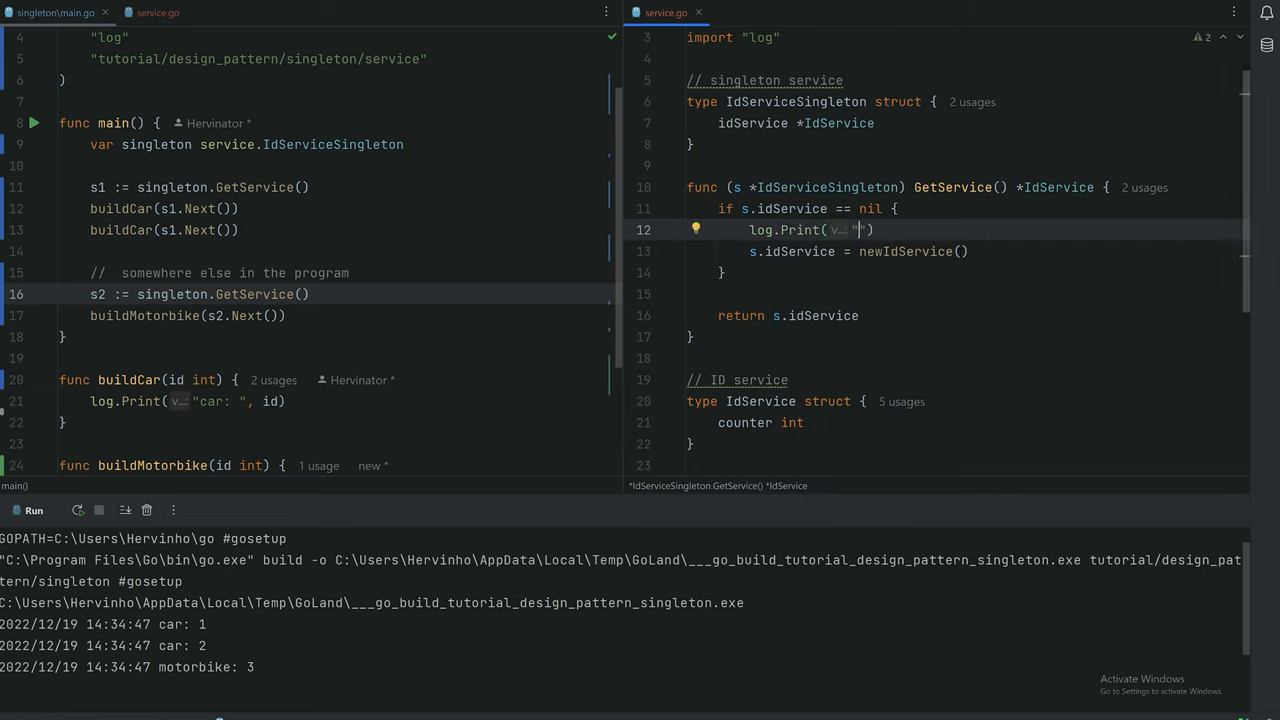
# Log "no id service available, instantiation" in the nil check and rerun, marking it appears once before car: 1
pyautogui.write('no id service')
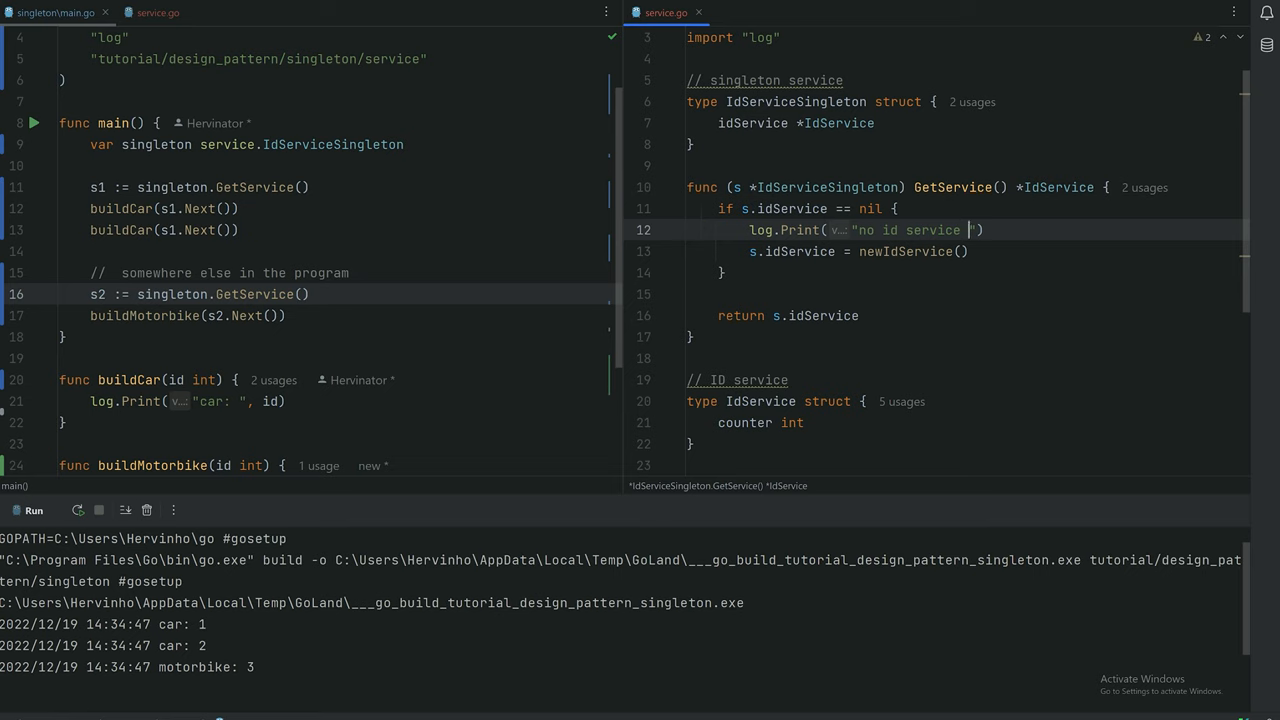
pyautogui.write('available, instantiation')
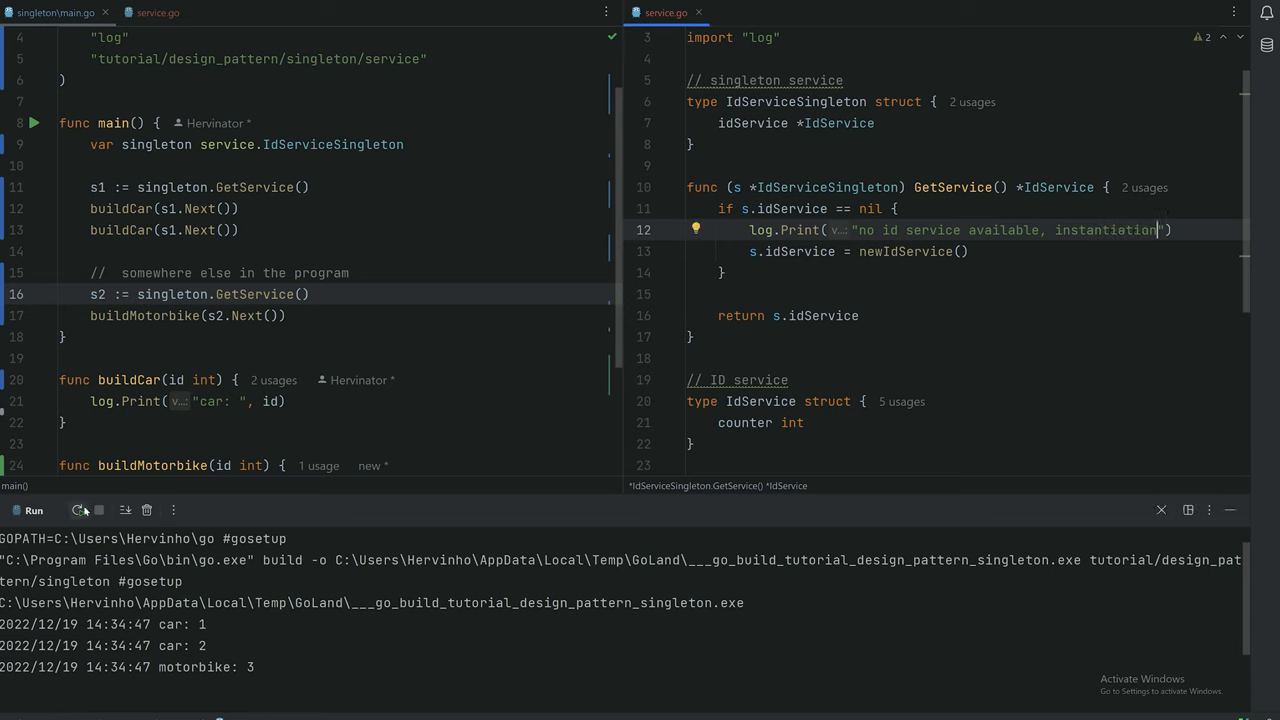
pyautogui.click(78, 510)
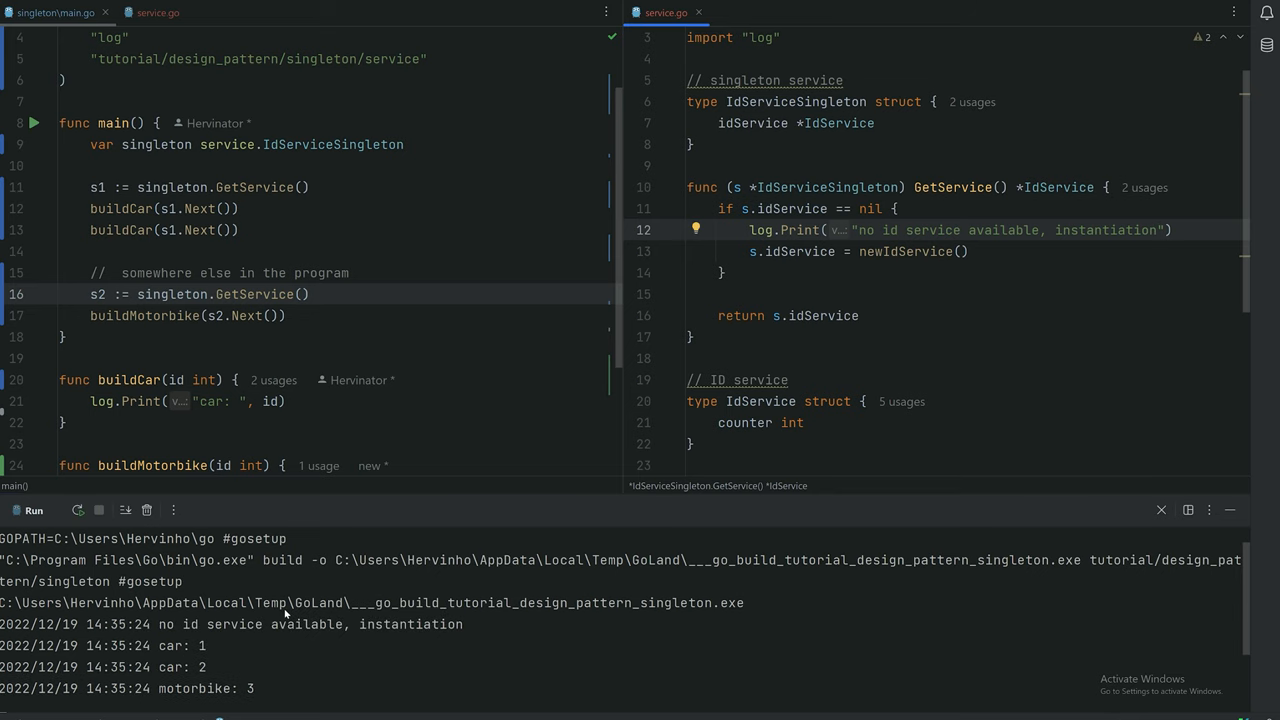
pyautogui.moveTo(256, 630)
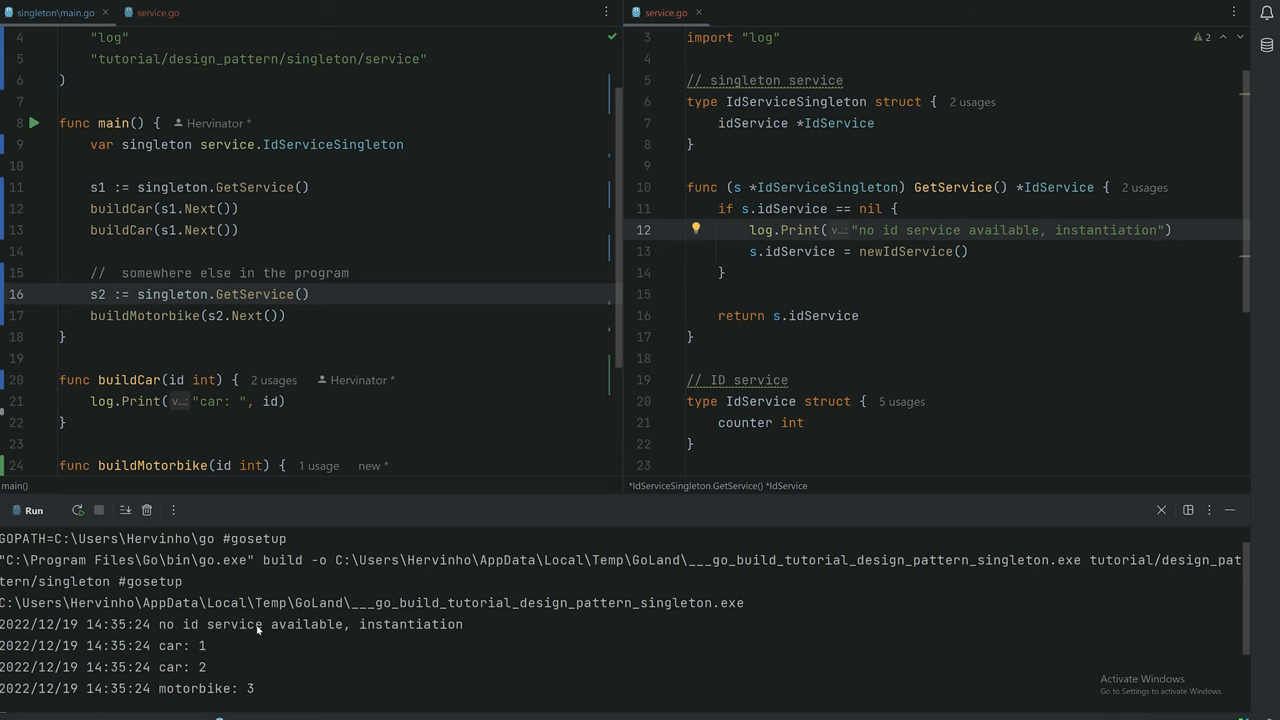
pyautogui.click(230, 624)
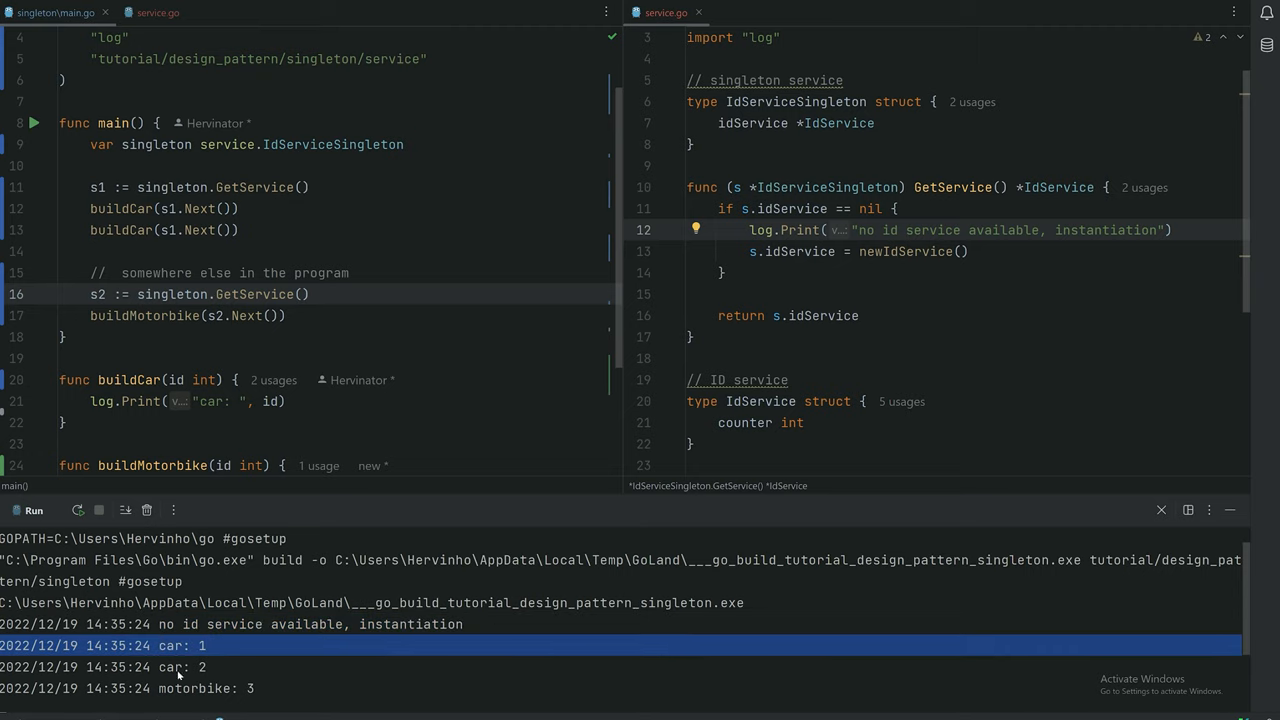
pyautogui.click(104, 668)
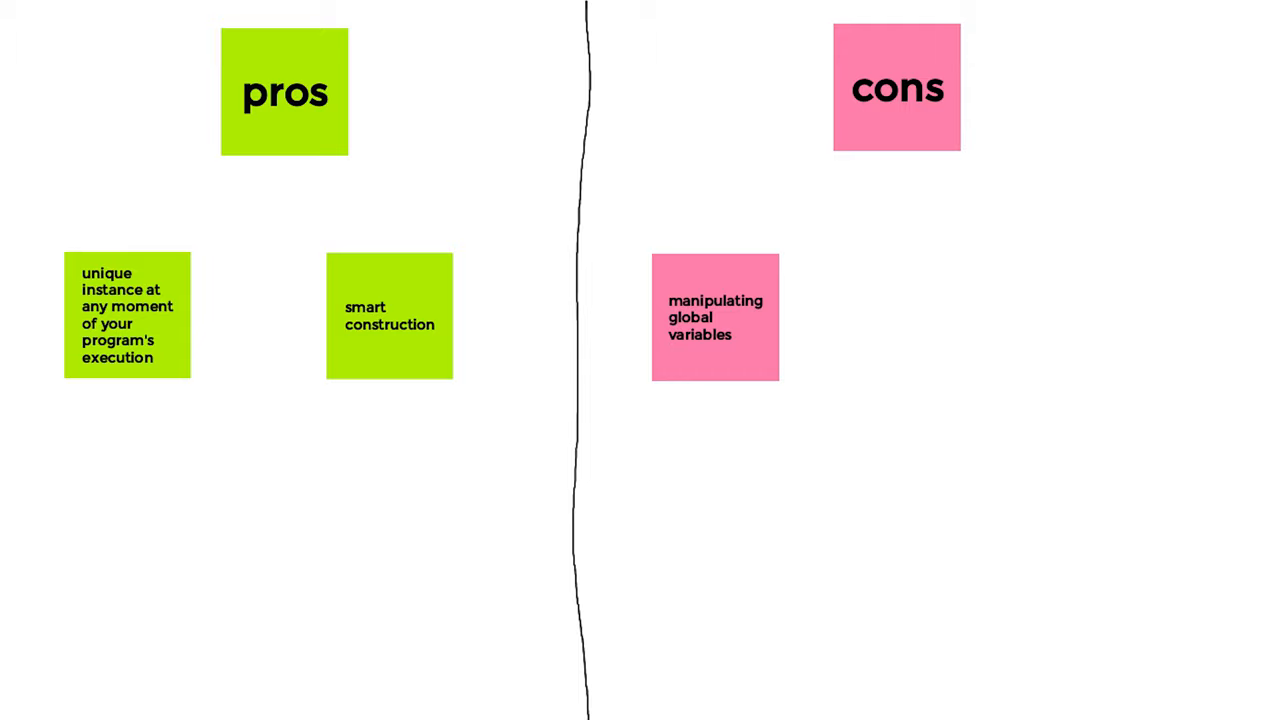
# Add a pink cons sticky note reading "easily bad implemented" beside the global variables note
pyautogui.click(908, 320)
pyautogui.write('easily bad implemented')
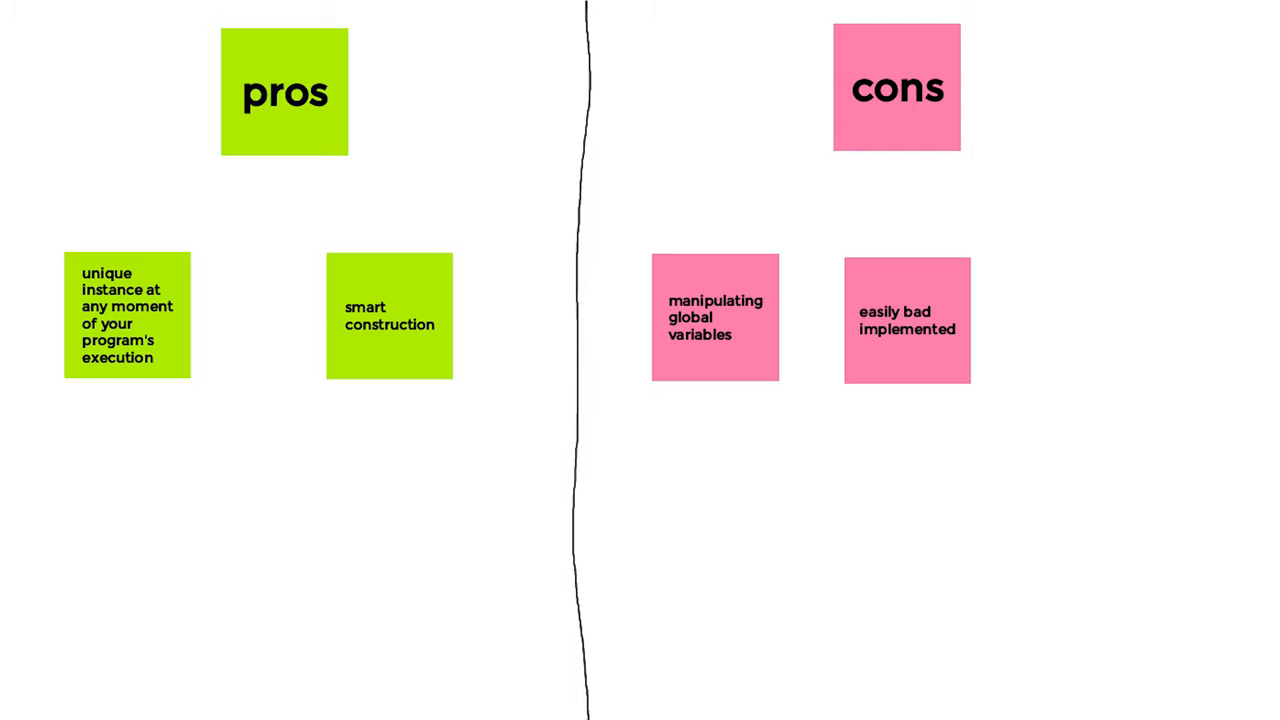